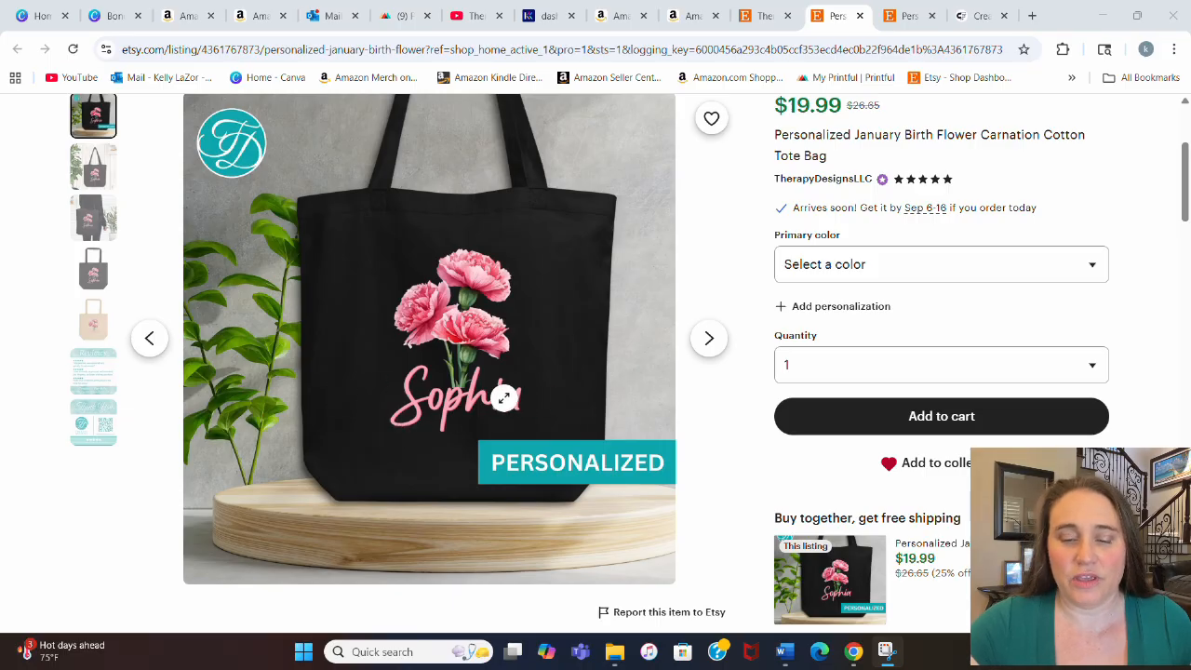
mouse_move(577, 354)
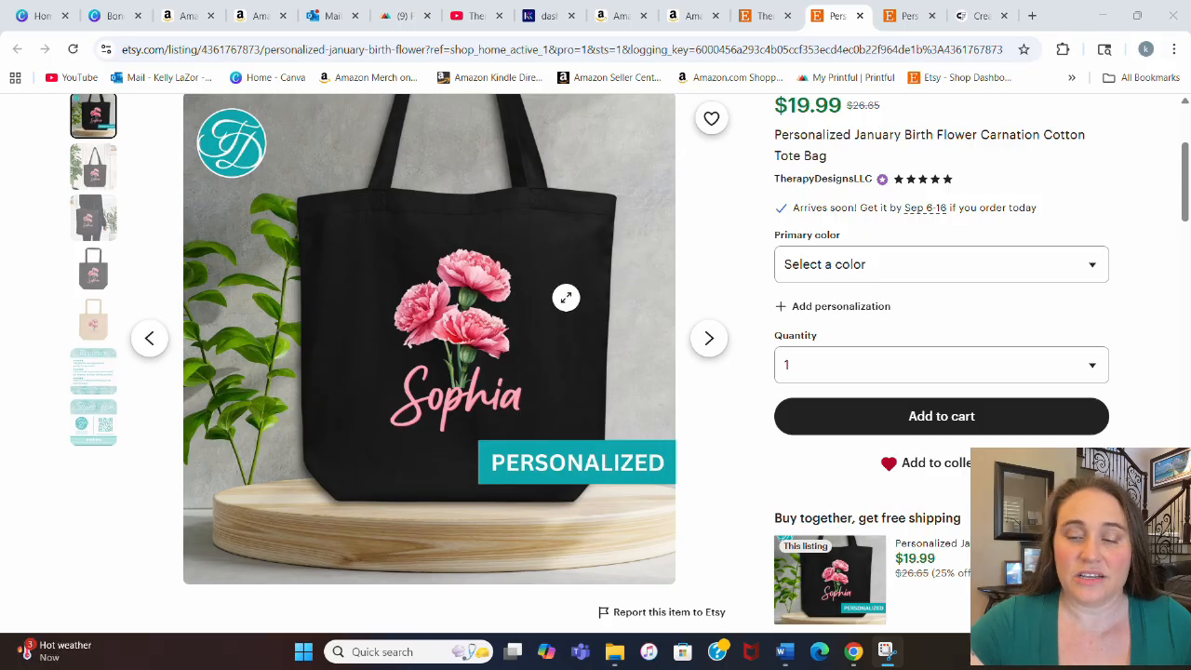
mouse_move(482, 272)
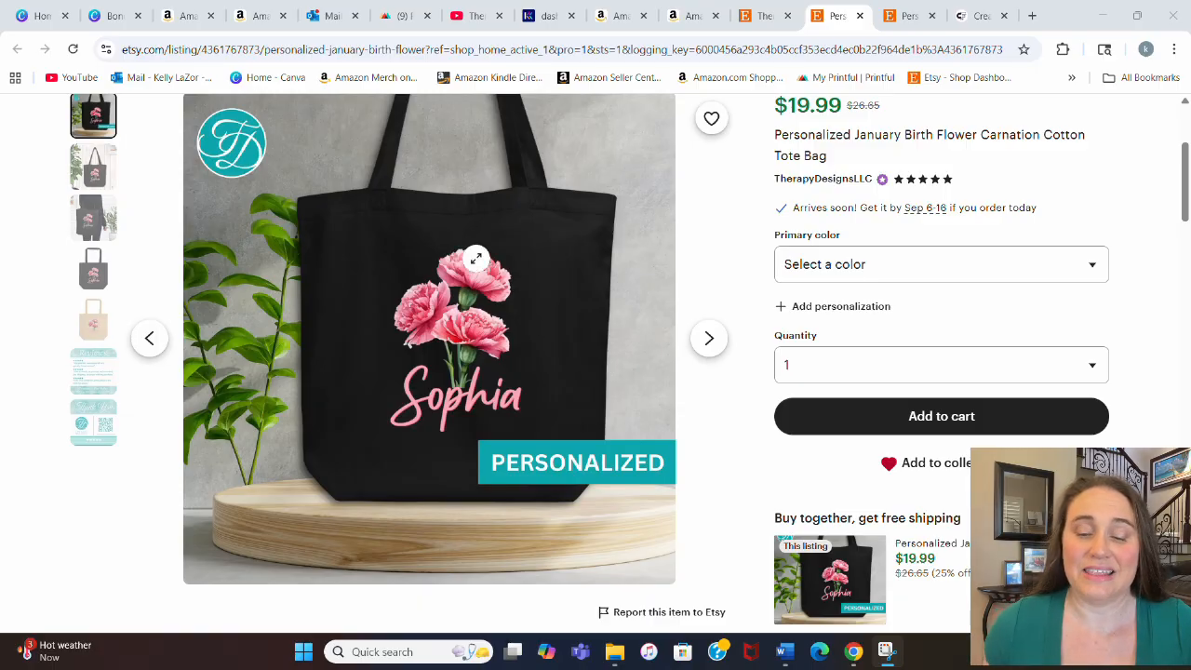
mouse_move(613, 294)
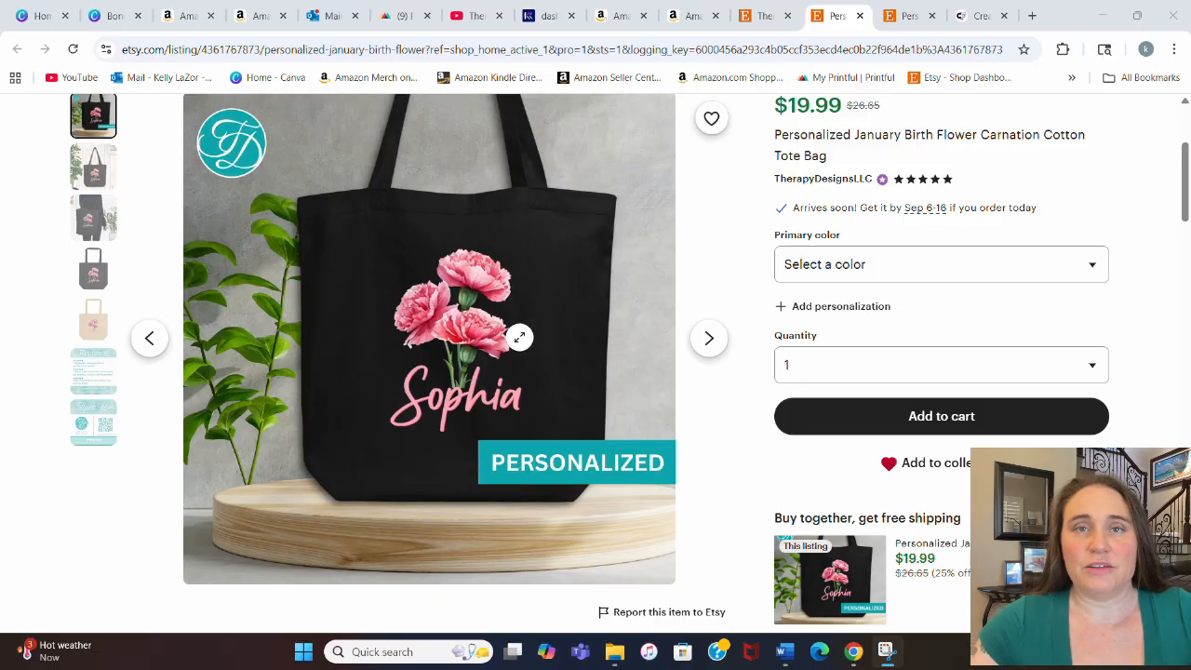
mouse_move(571, 261)
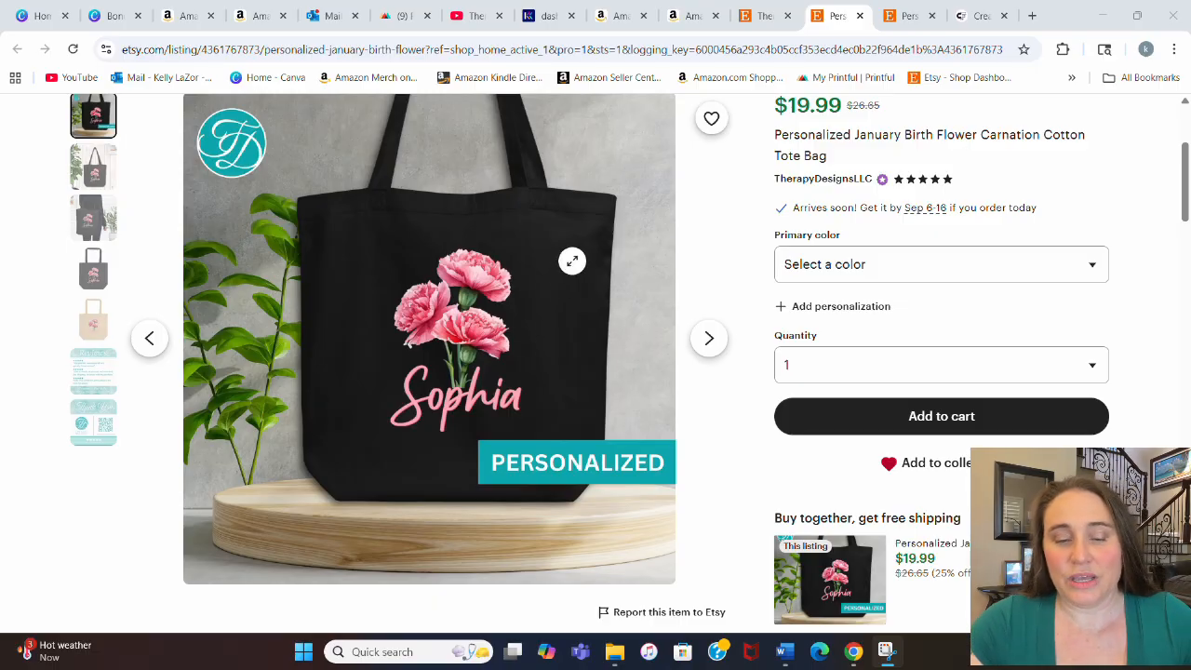
mouse_move(483, 296)
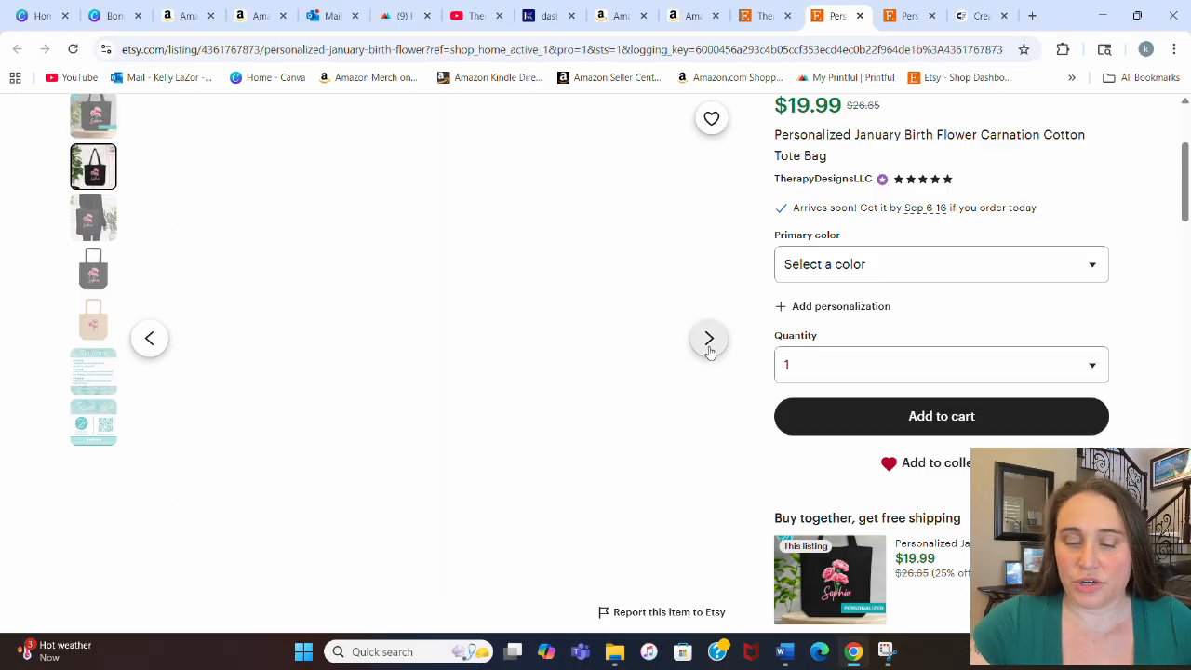
Step through the listing photos to the final Therapy Designs thank-you card image.
left_click(707, 339)
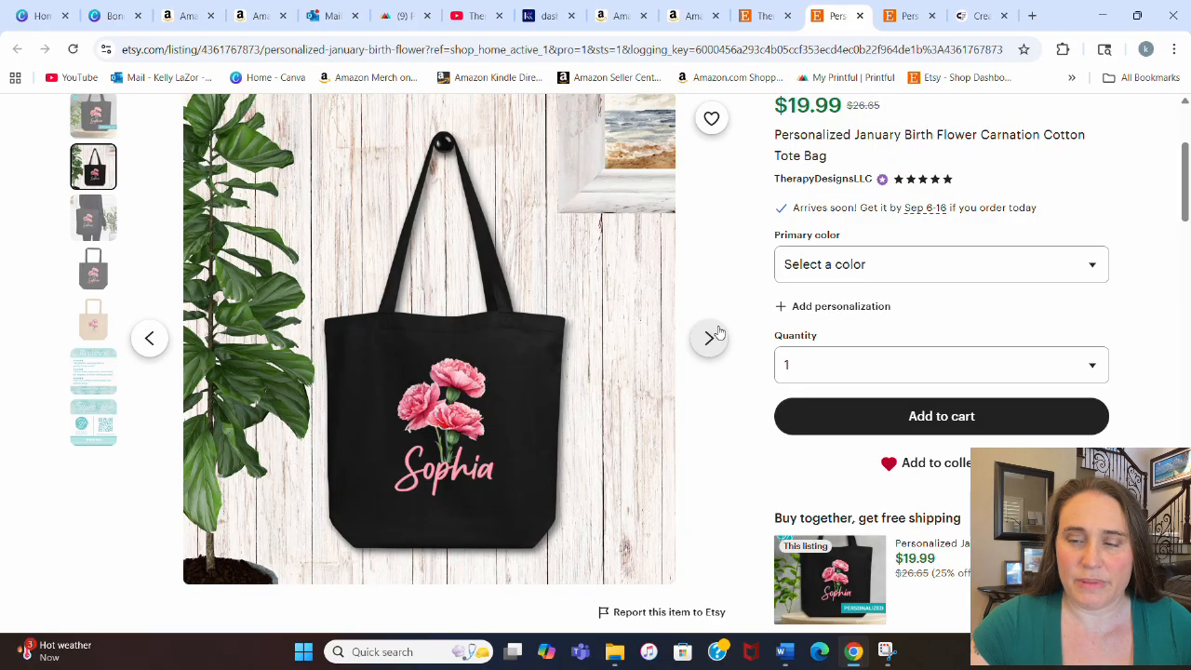
left_click(709, 338)
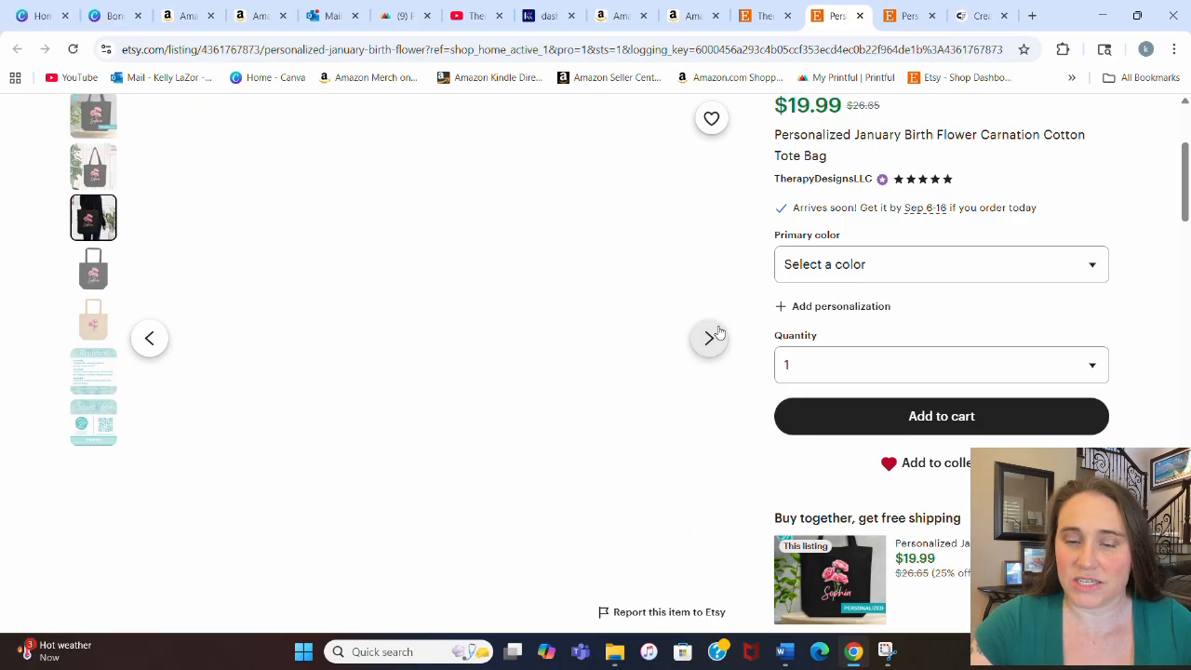
left_click(709, 339)
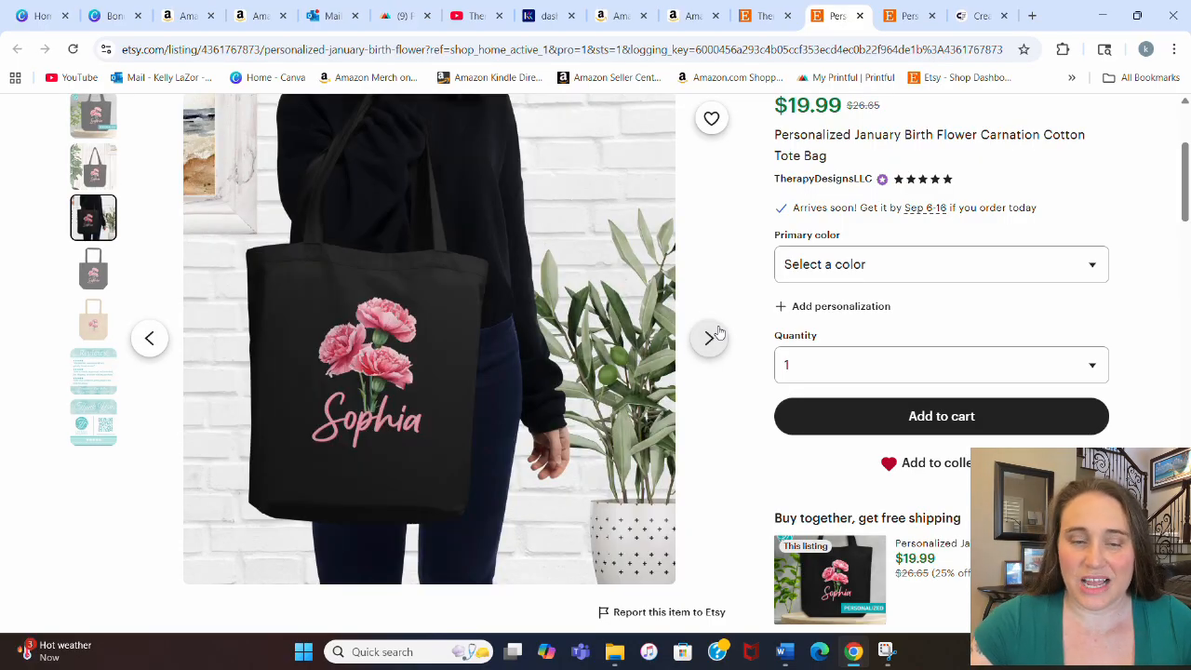
left_click(709, 338)
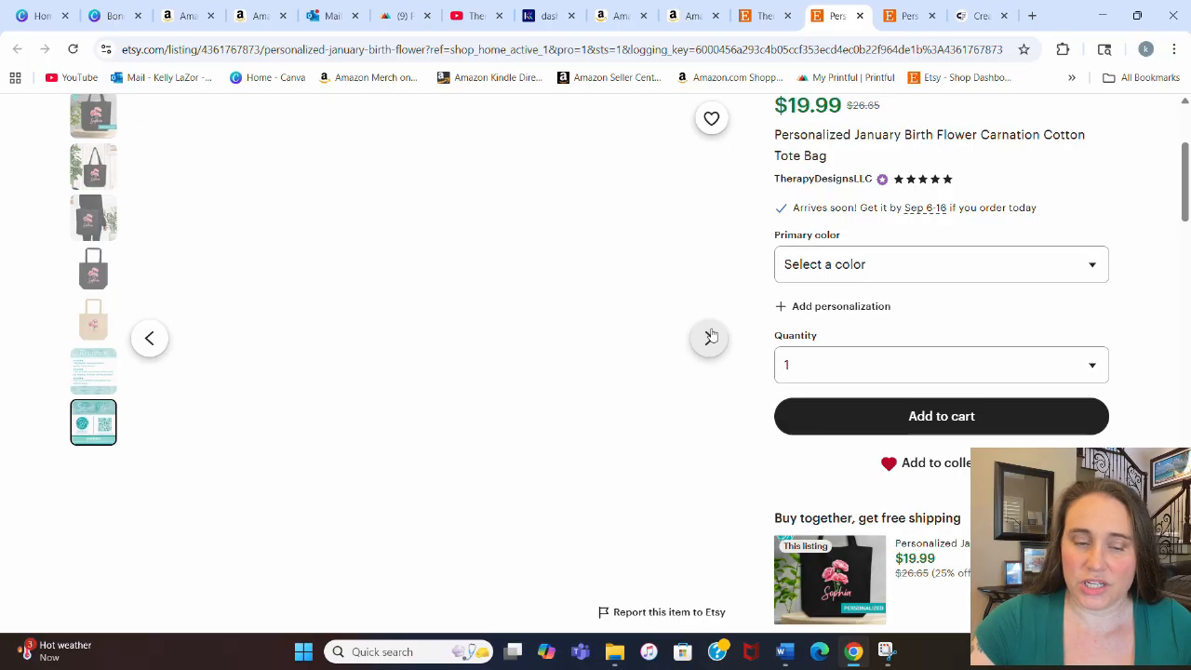
left_click(709, 338)
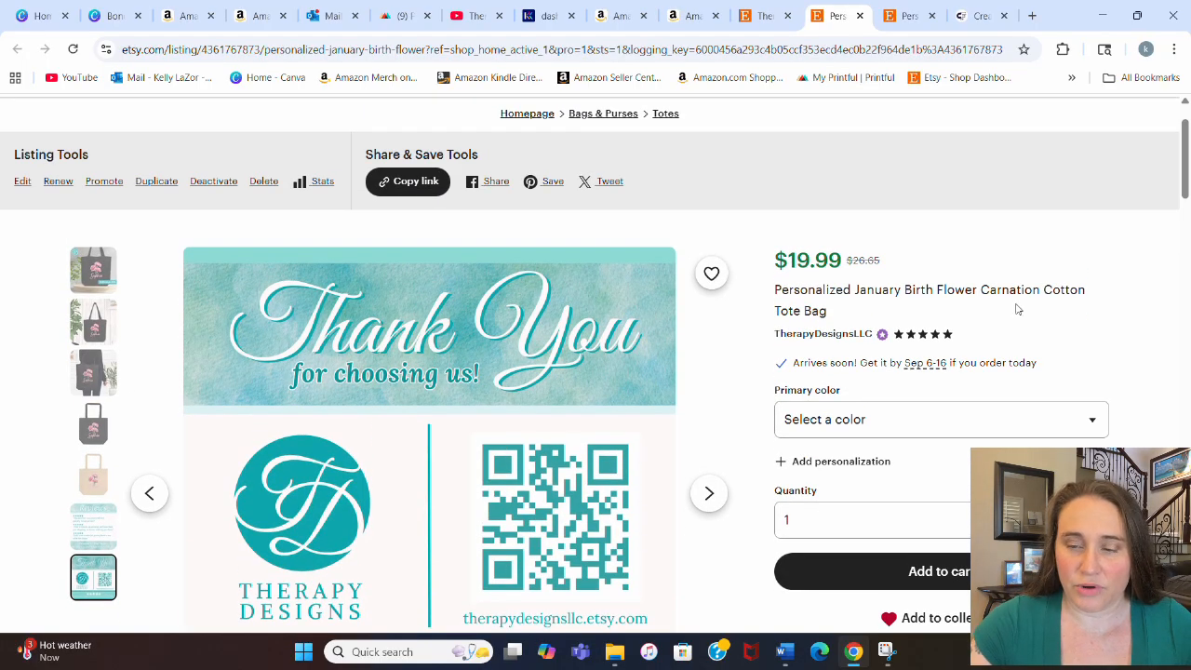
mouse_move(1074, 298)
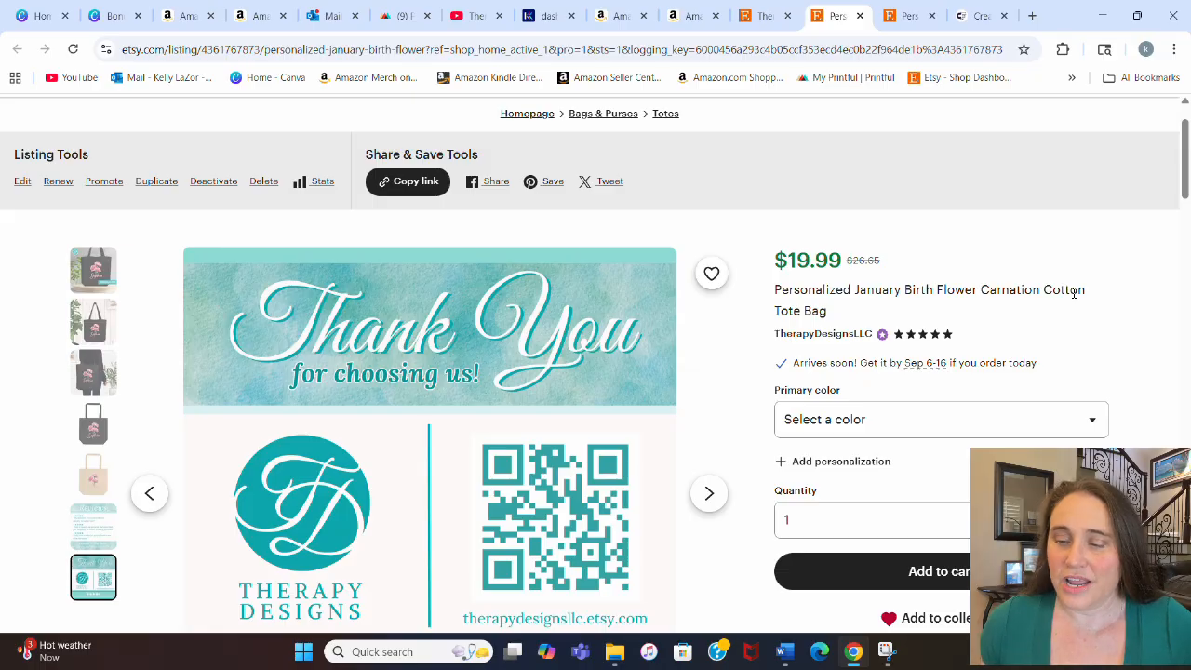
Expand the 'Add personalization' name text box on the tote listing.
scroll("down", 3)
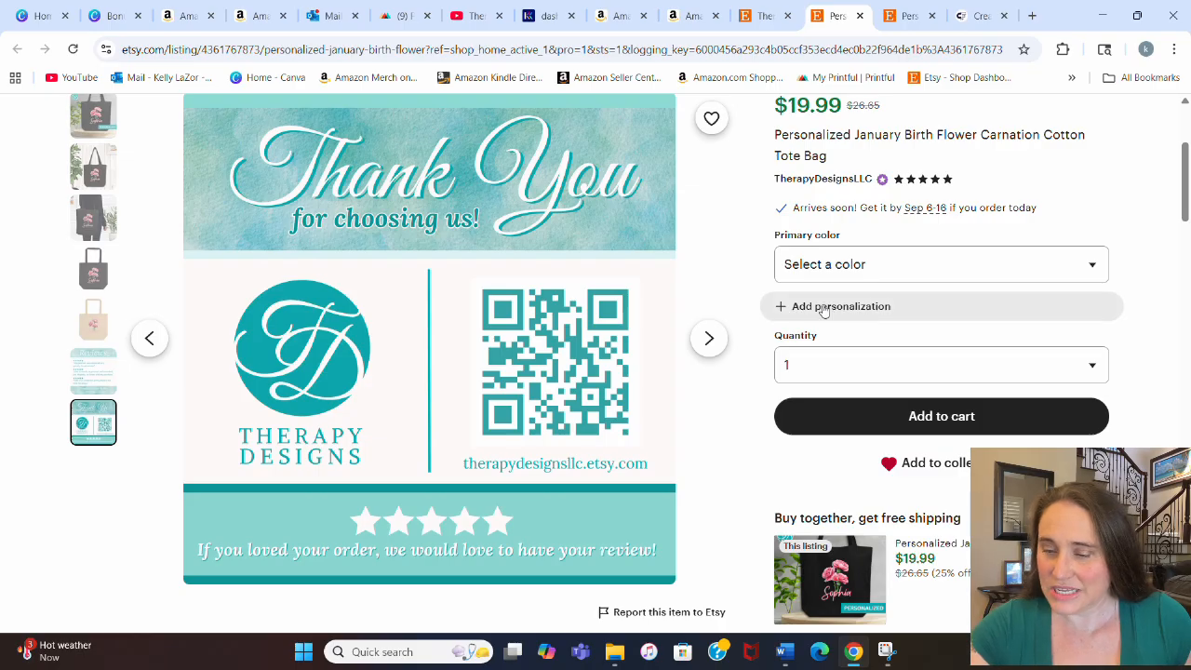
mouse_move(837, 307)
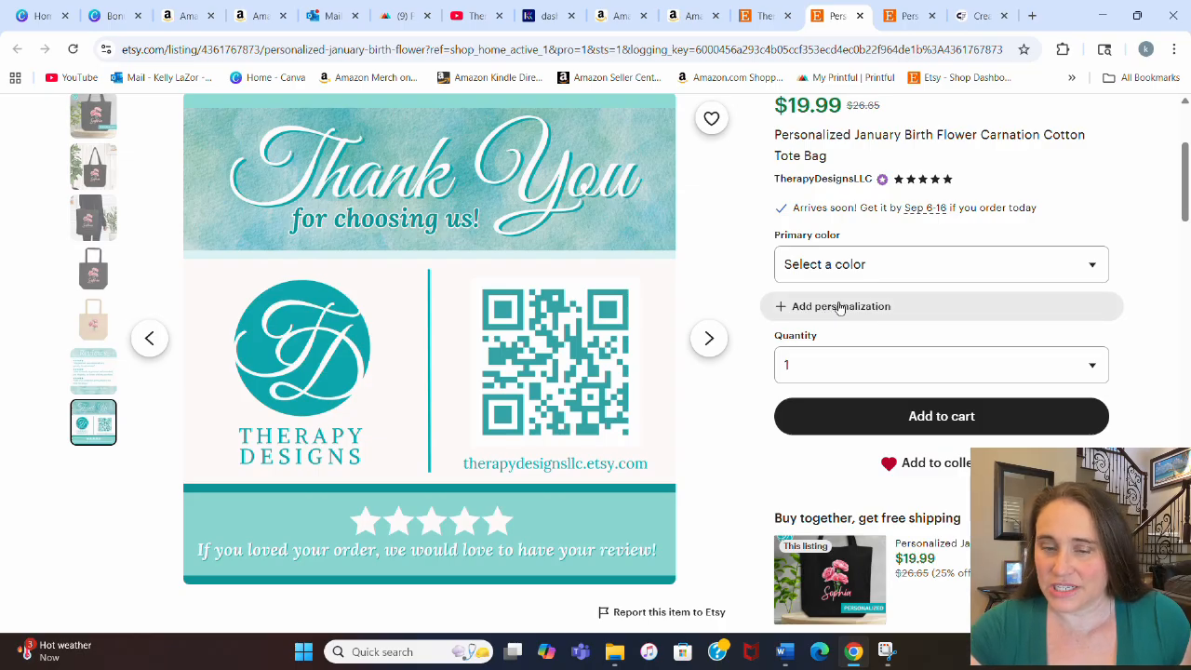
left_click(841, 306)
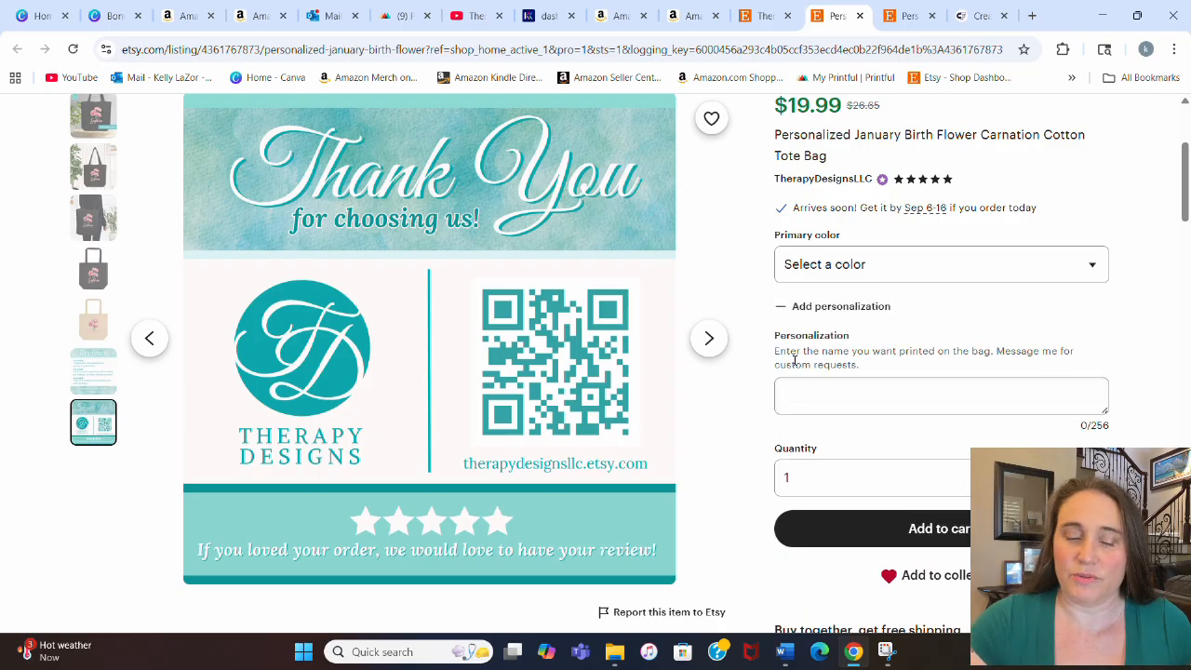
mouse_move(1072, 363)
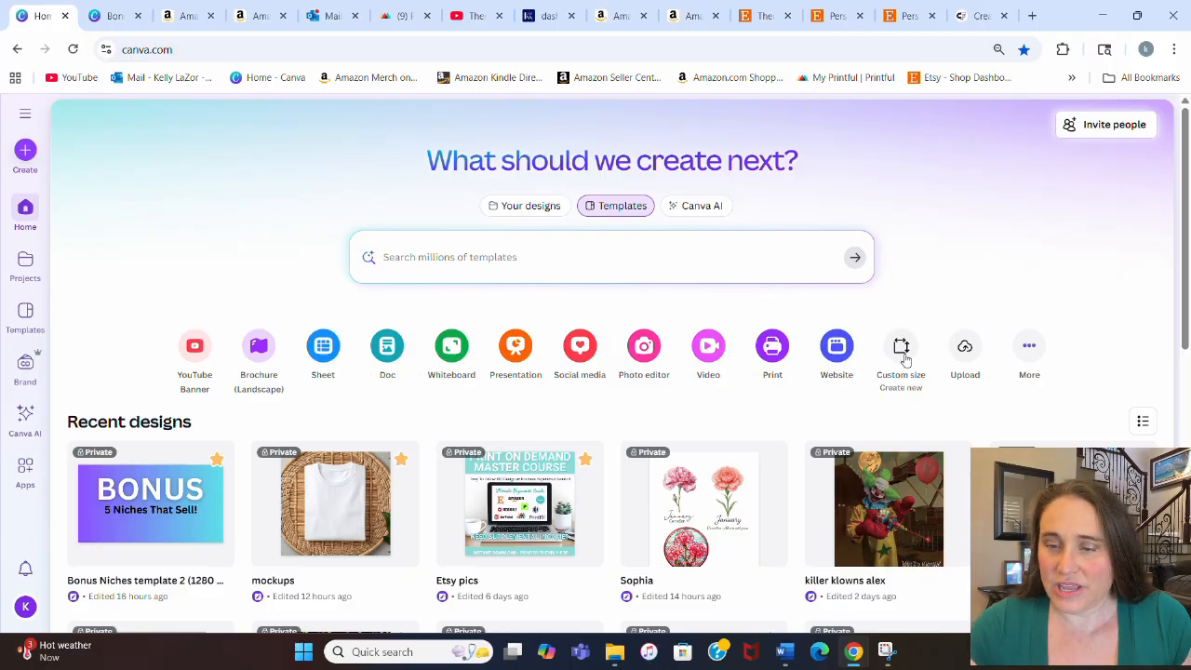
Create a new custom-size design from the recent 4500 × 5400 px preset.
left_click(901, 346)
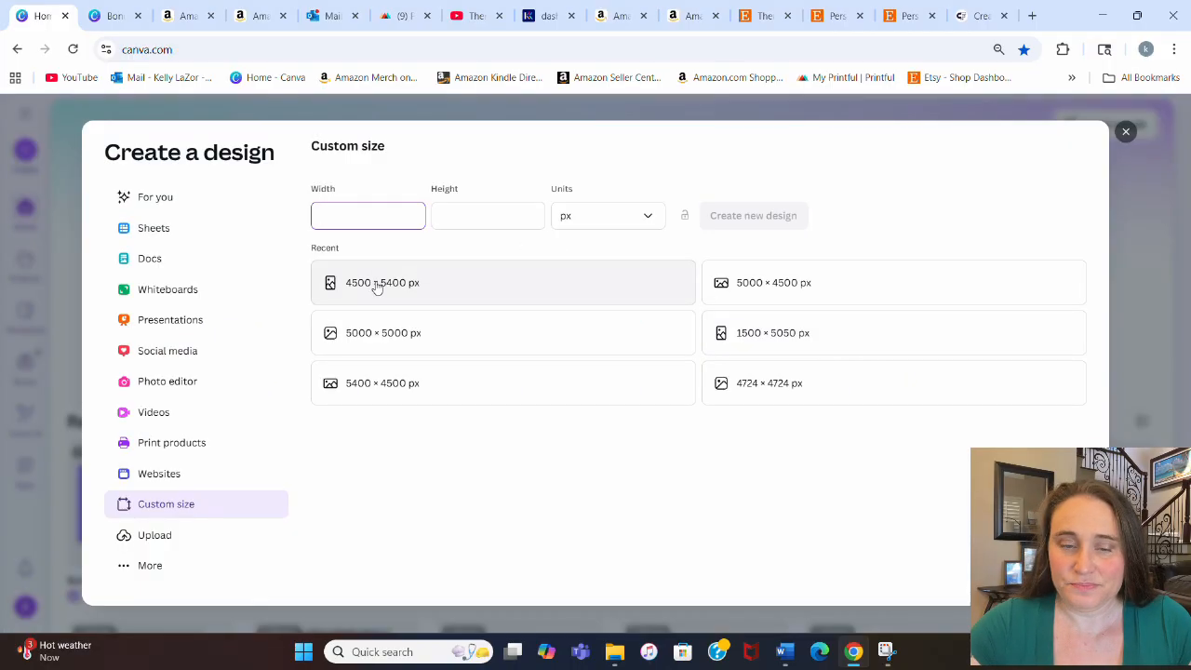
left_click(383, 283)
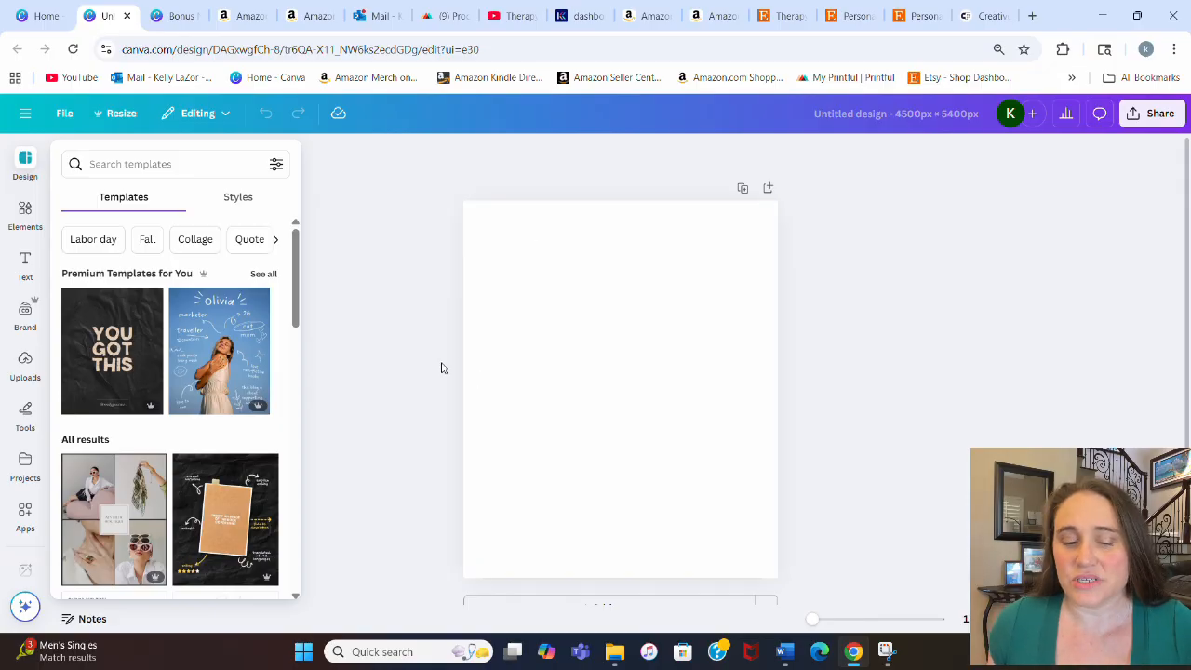
Fill the page background with black and bring up the Magic Media generator.
left_click(621, 389)
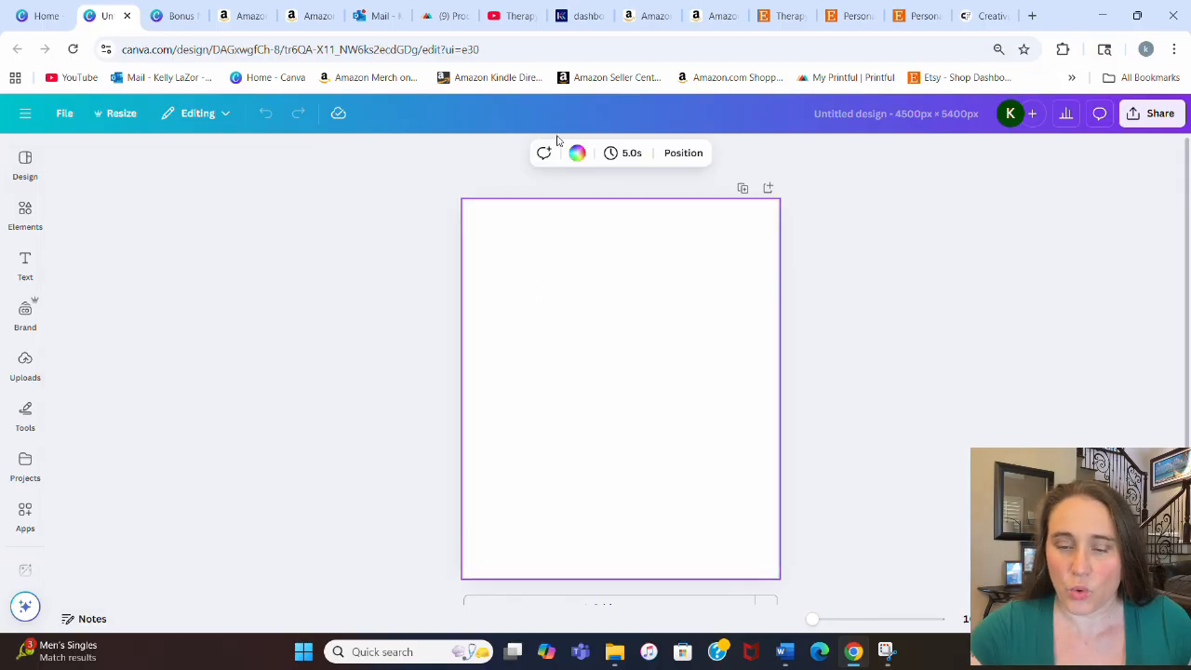
left_click(577, 153)
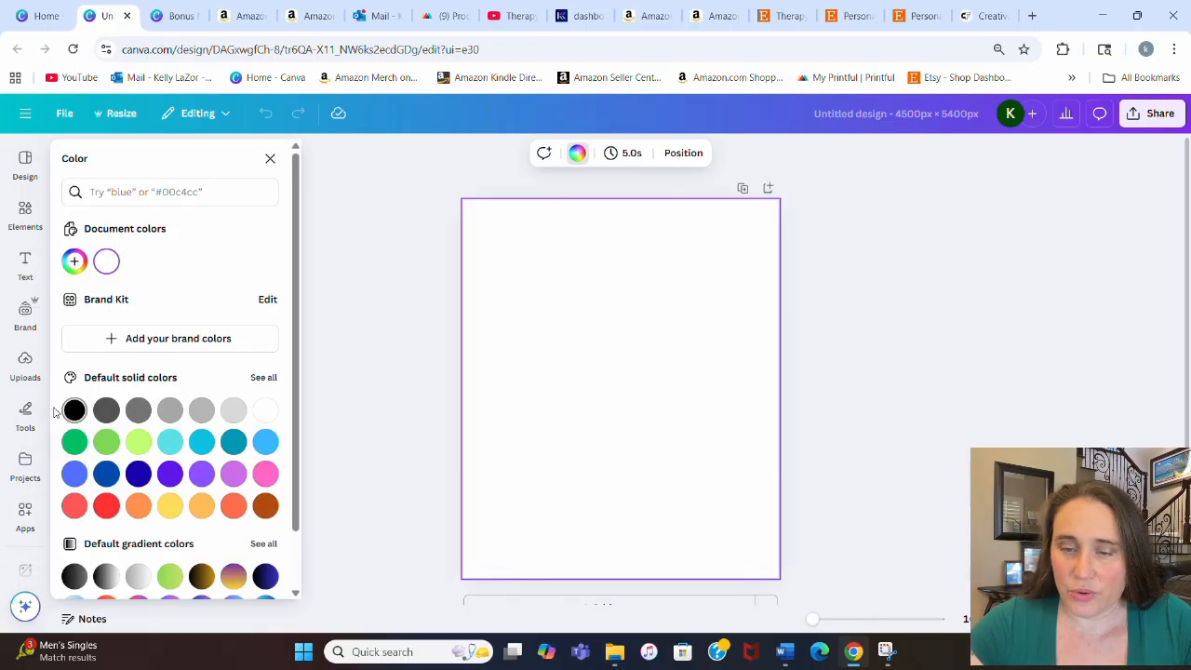
left_click(74, 409)
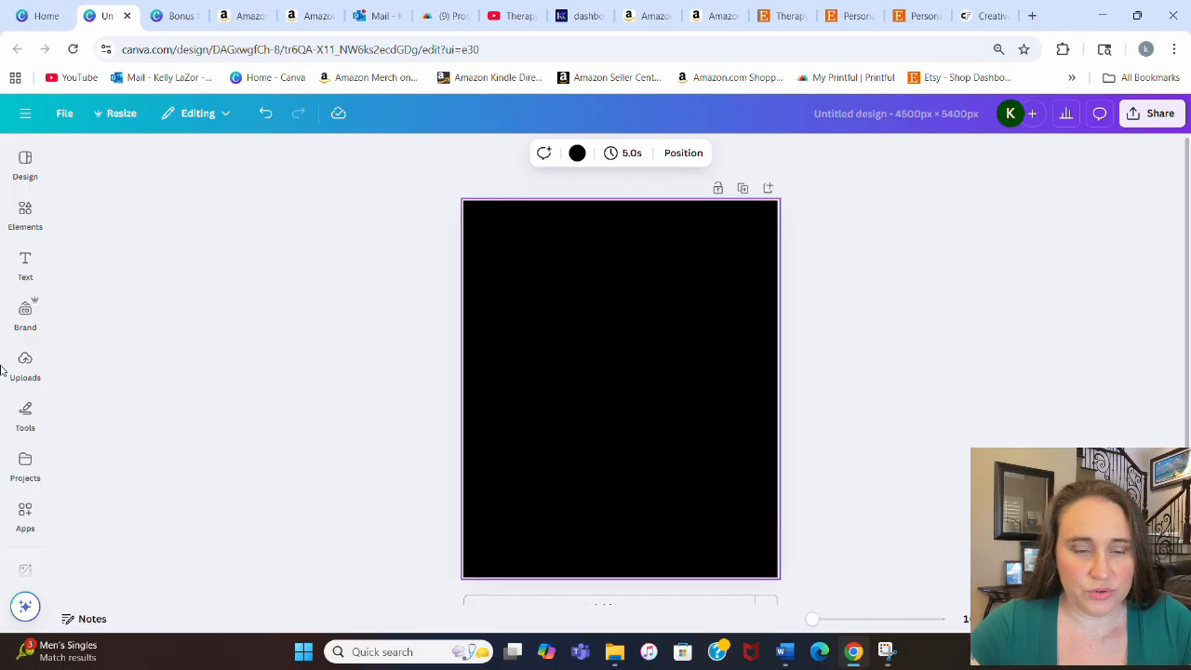
left_click(26, 214)
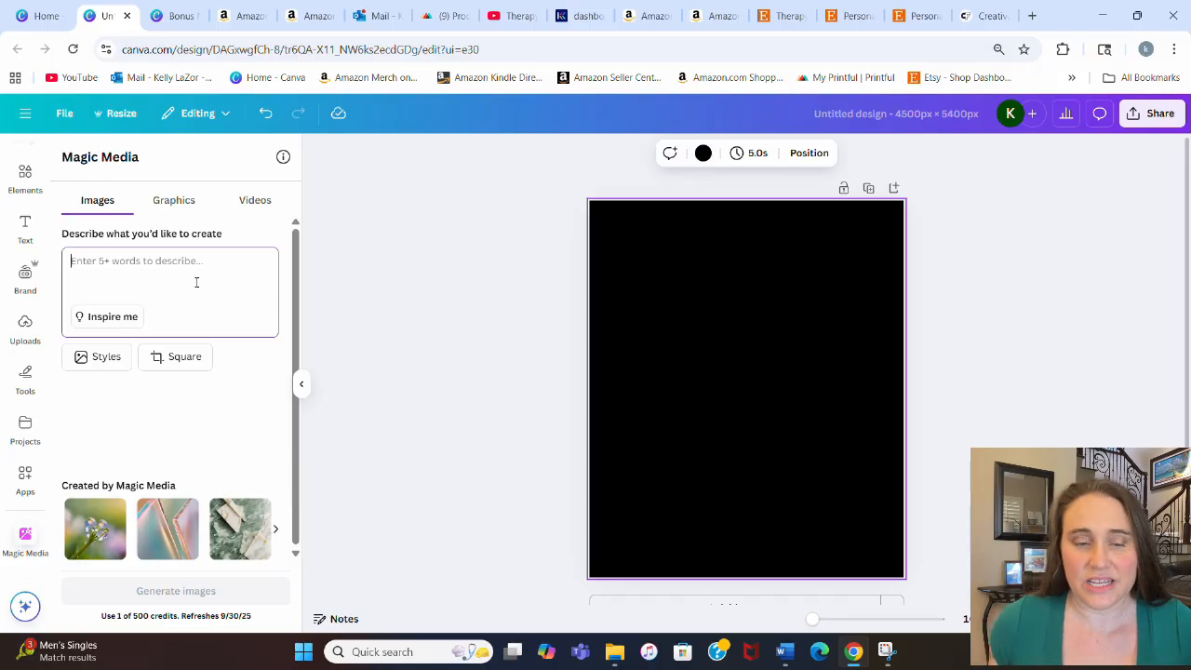
Generate images from a prompt for 3 watercolor carnations on a solid background.
type("3 watercolor style carnati")
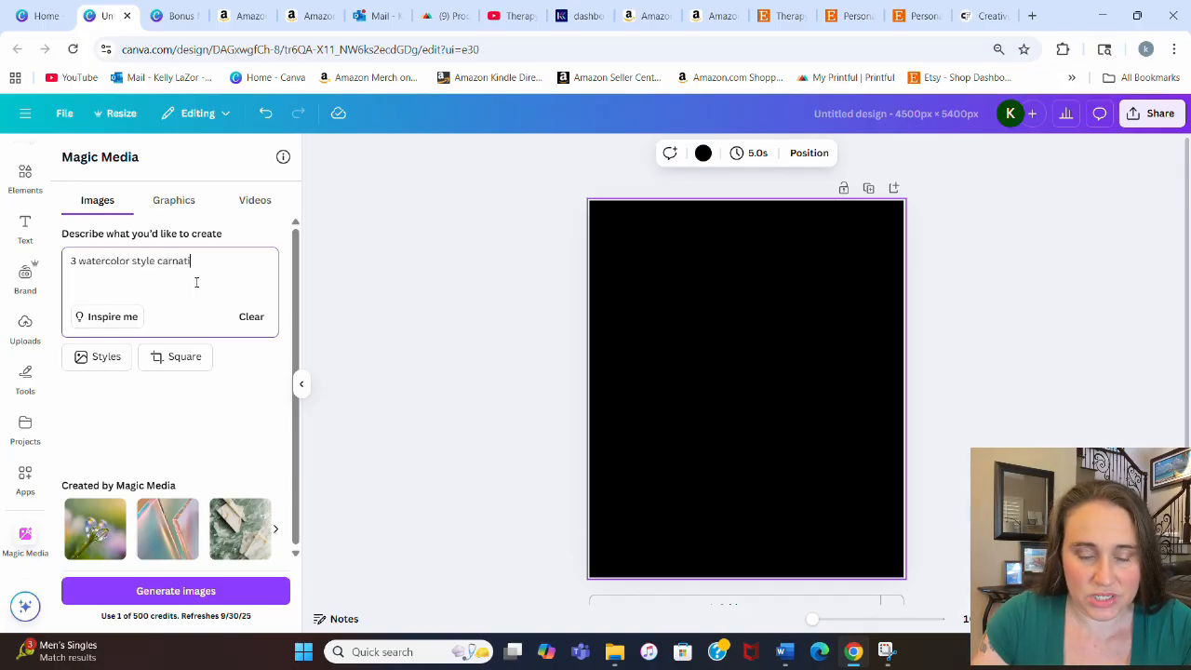
type("ons o")
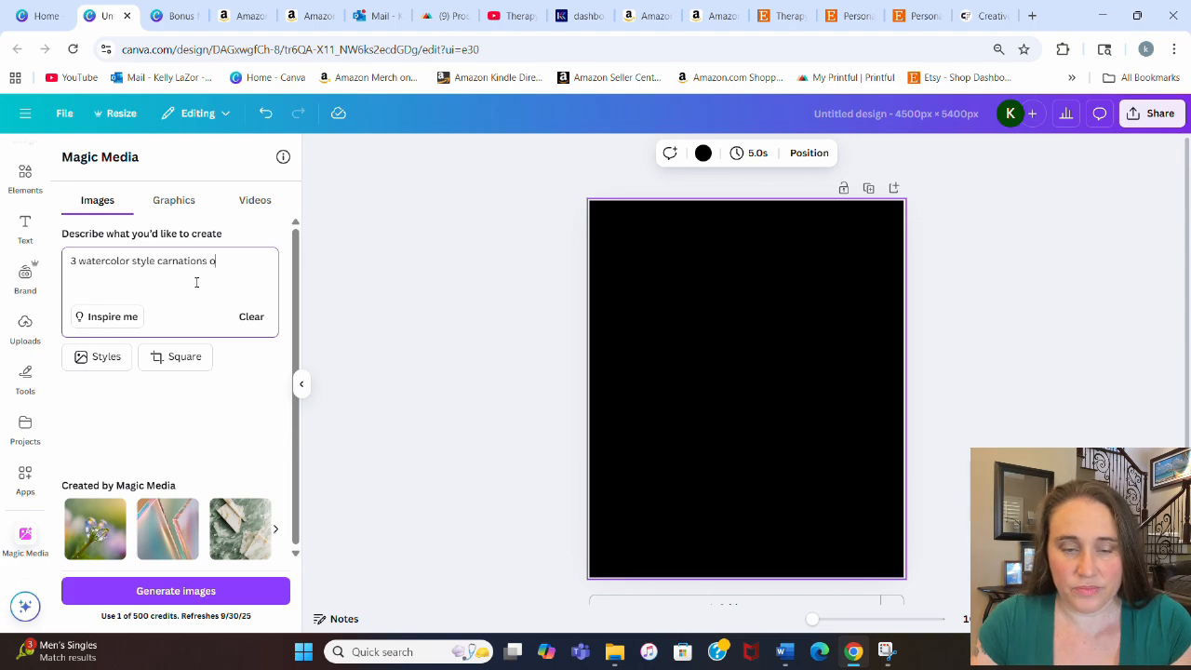
type("n a solid")
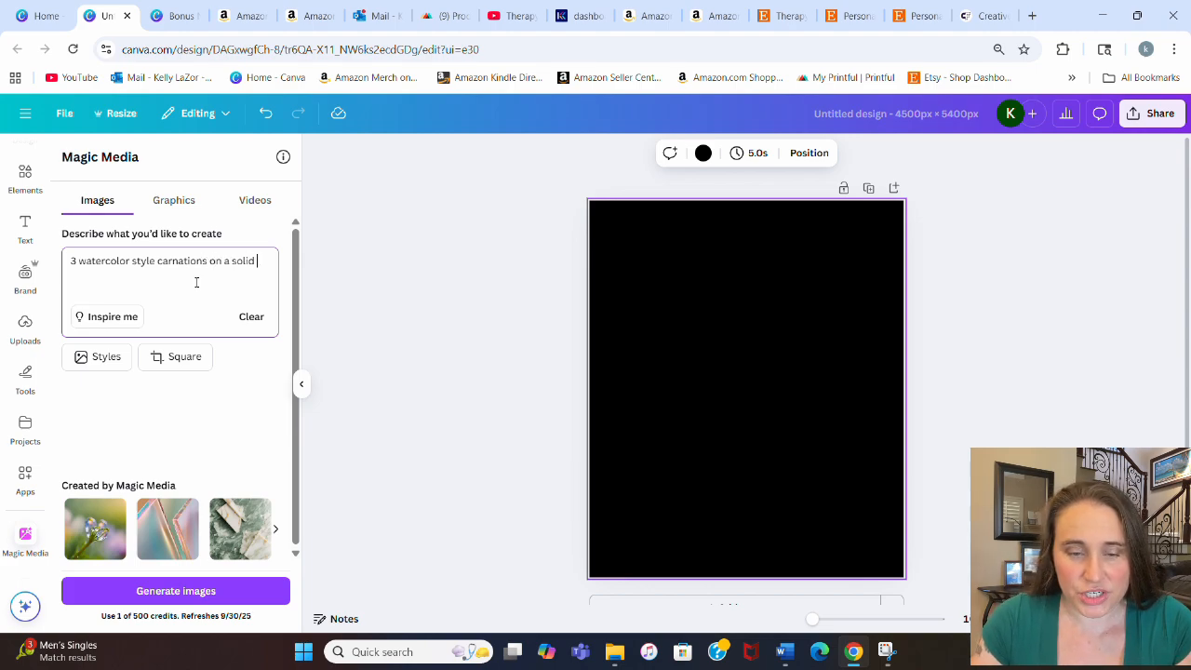
type("b")
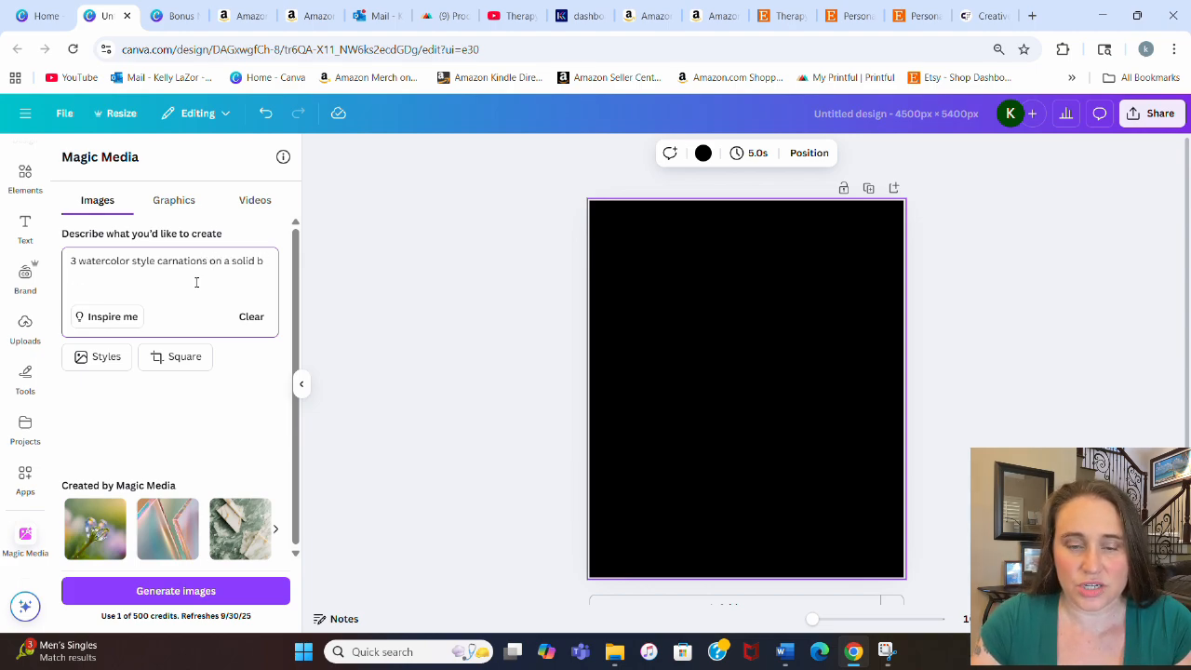
type("ackground")
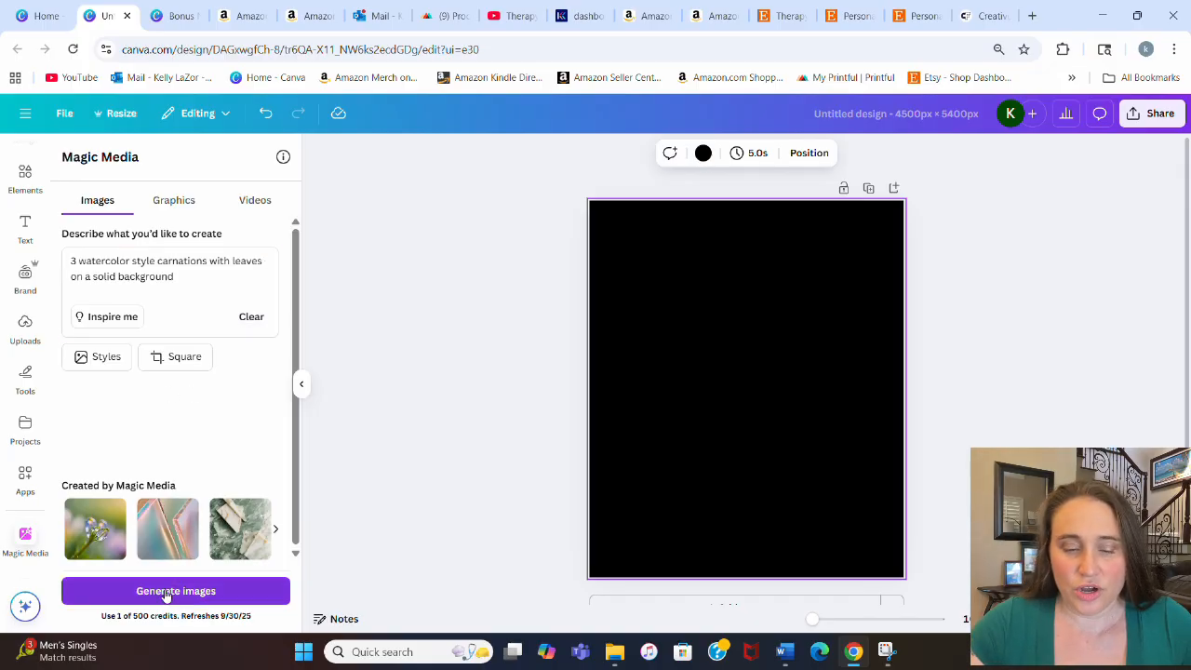
left_click(174, 592)
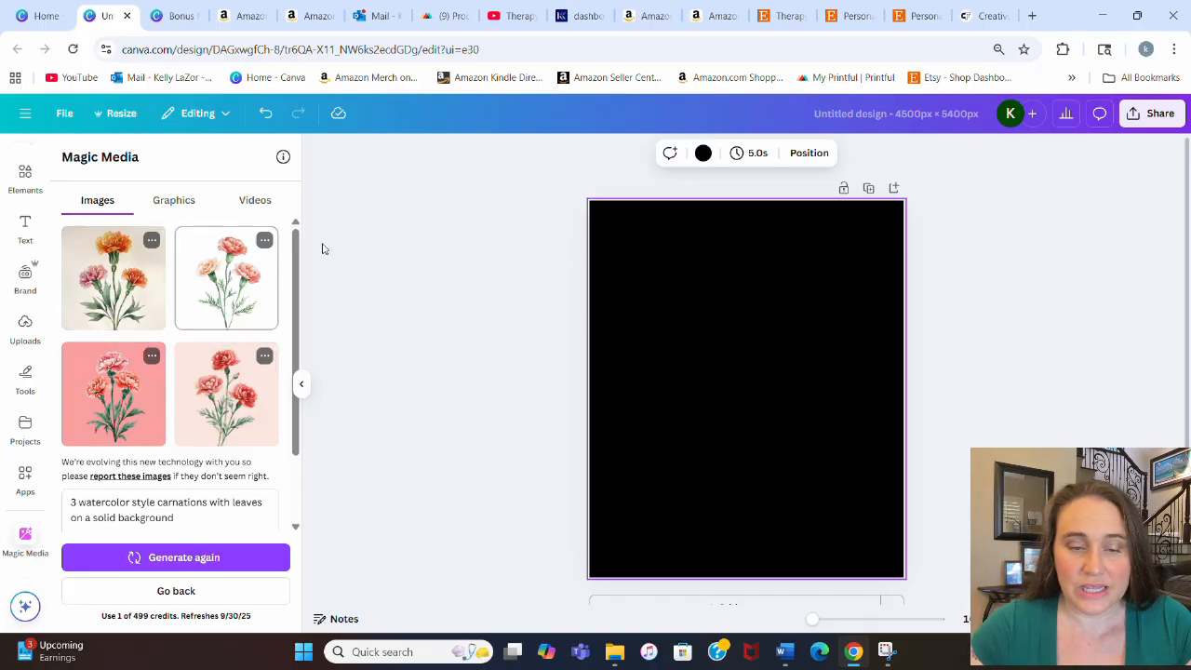
Swap the pink carnation tiles for the carnation artwork on black and enlarge it across the page.
left_click(227, 393)
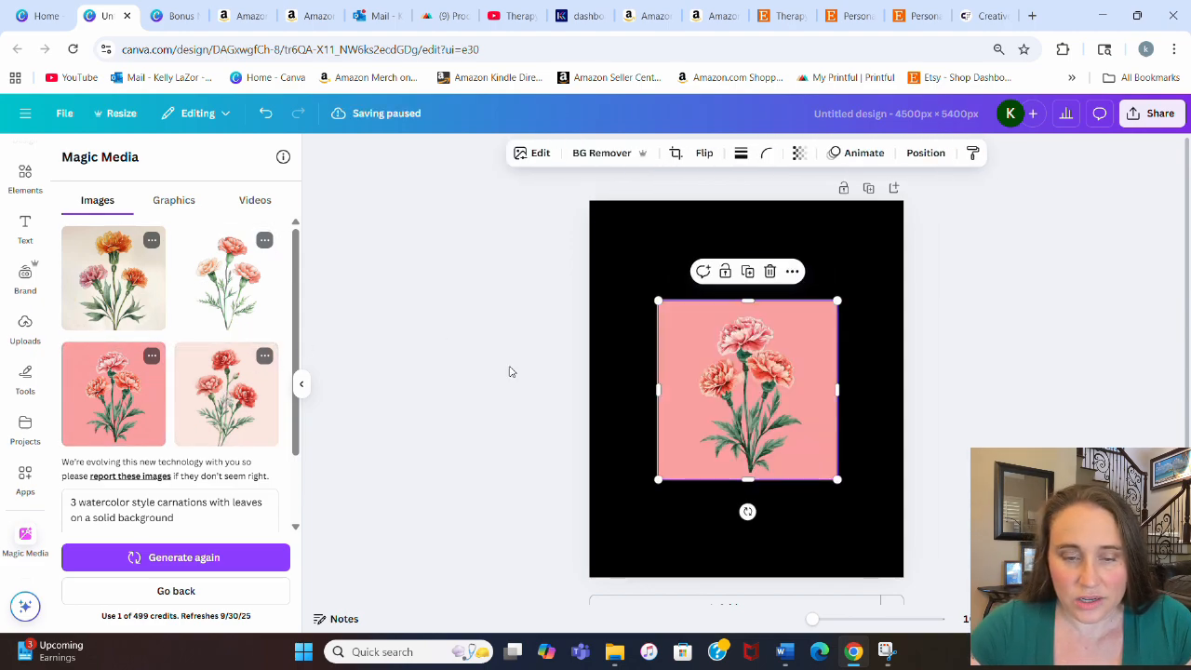
left_click_drag(748, 389, 700, 316)
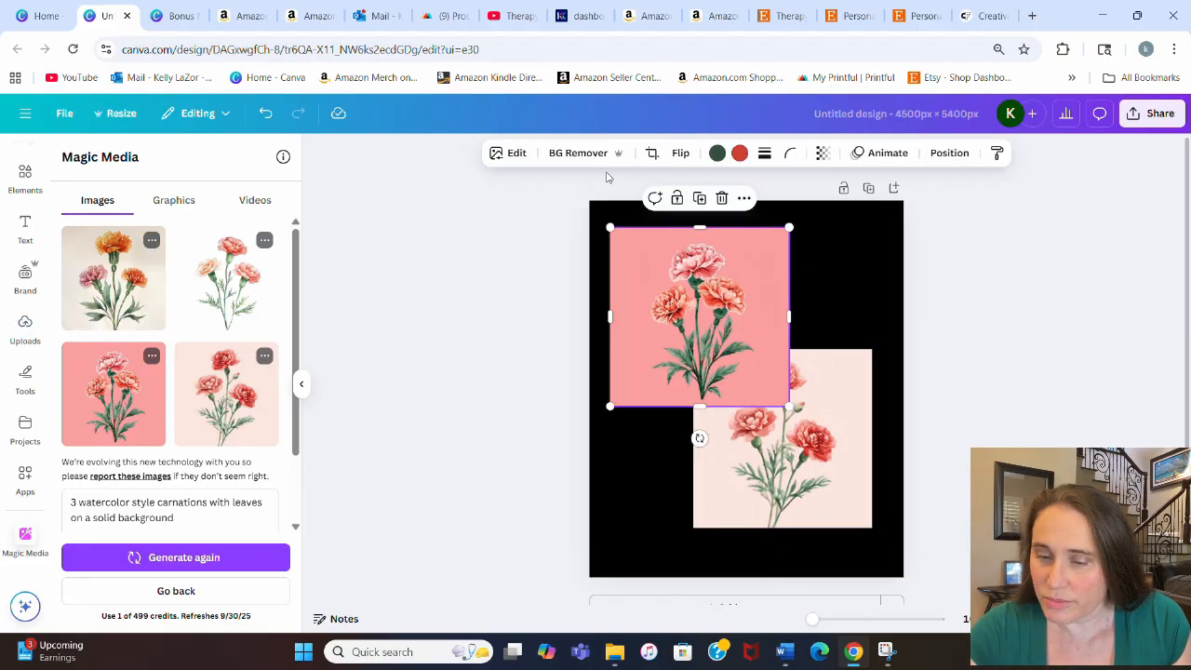
left_click(577, 152)
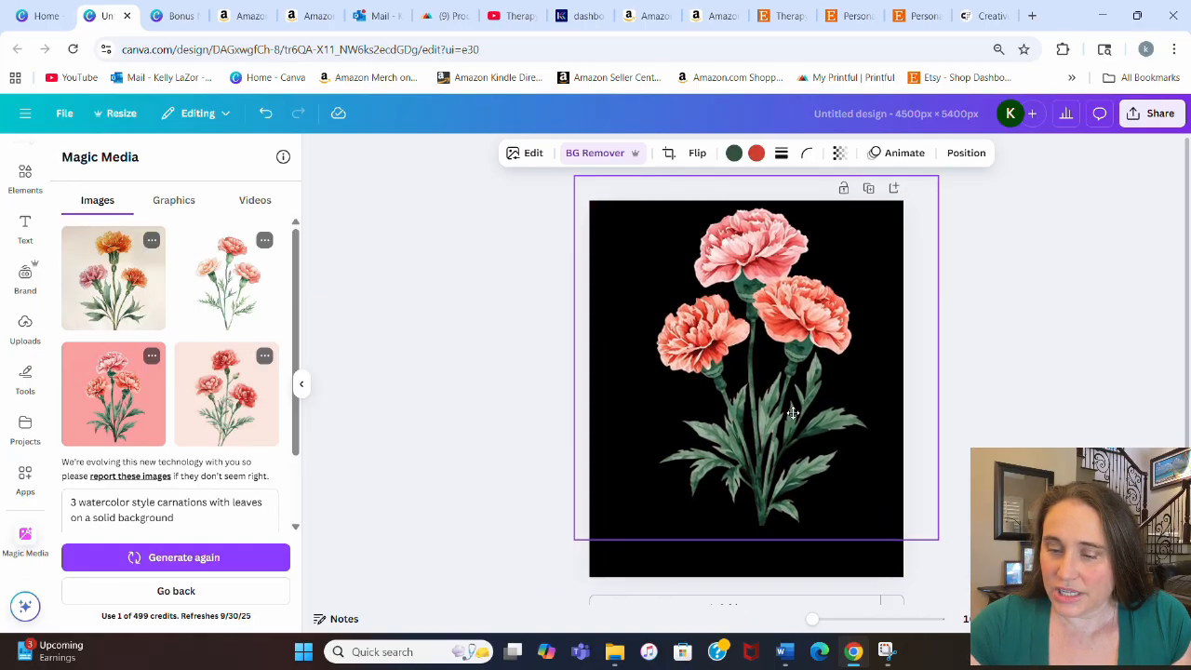
left_click(1020, 320)
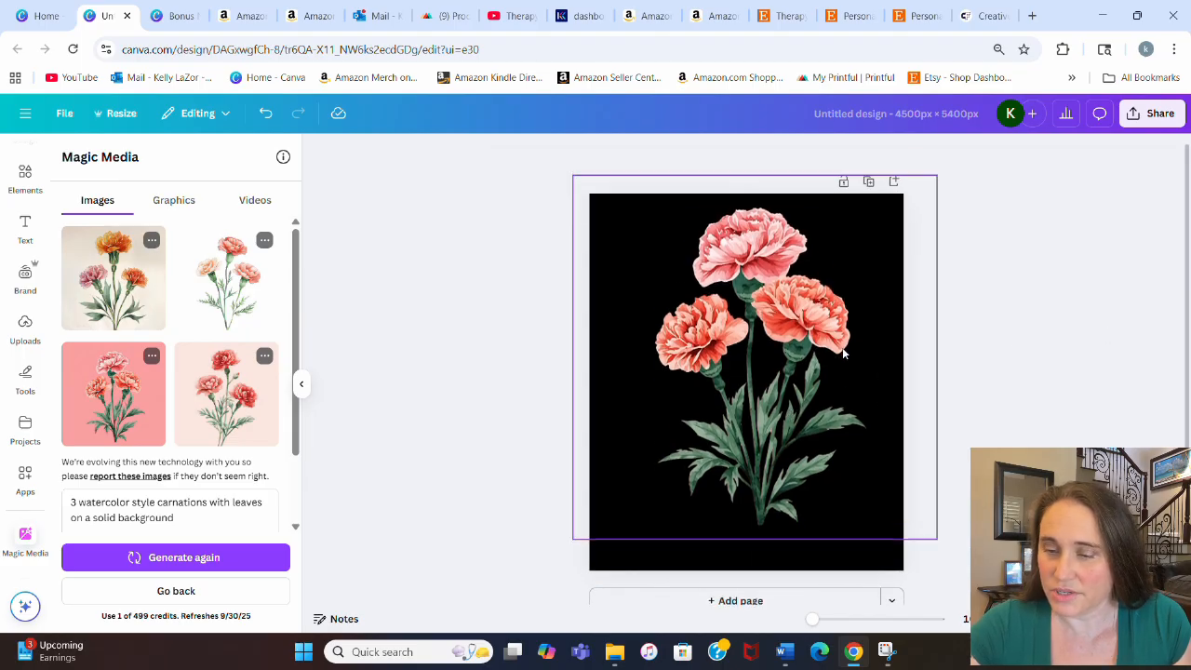
left_click(748, 363)
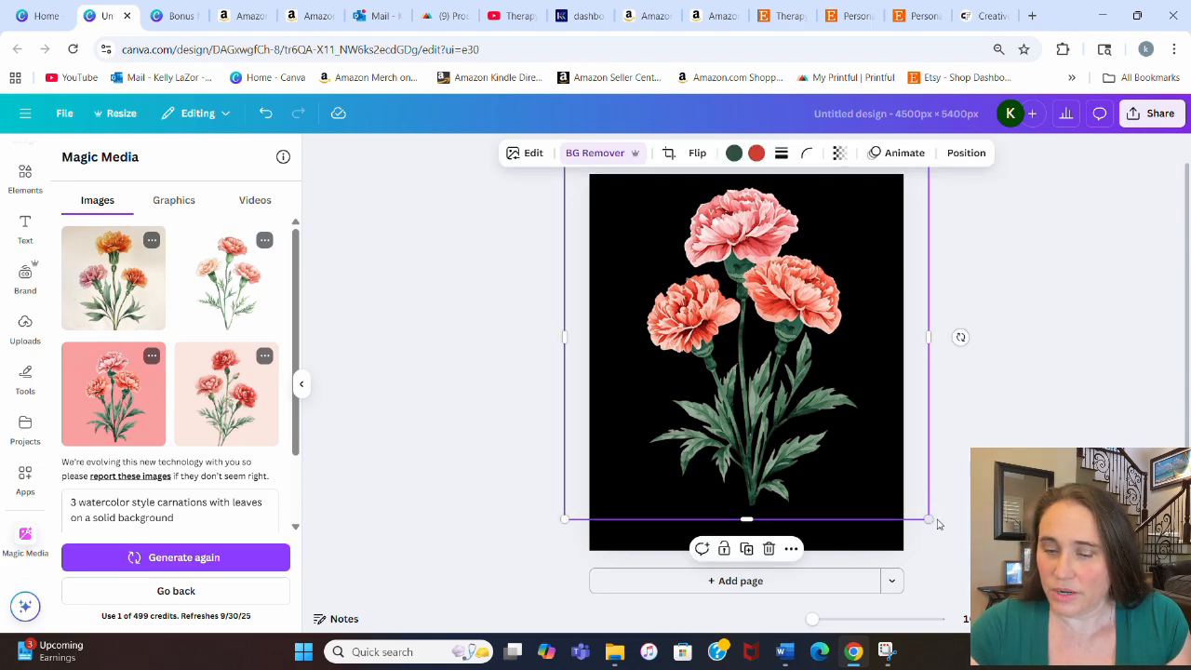
left_click_drag(929, 519, 890, 480)
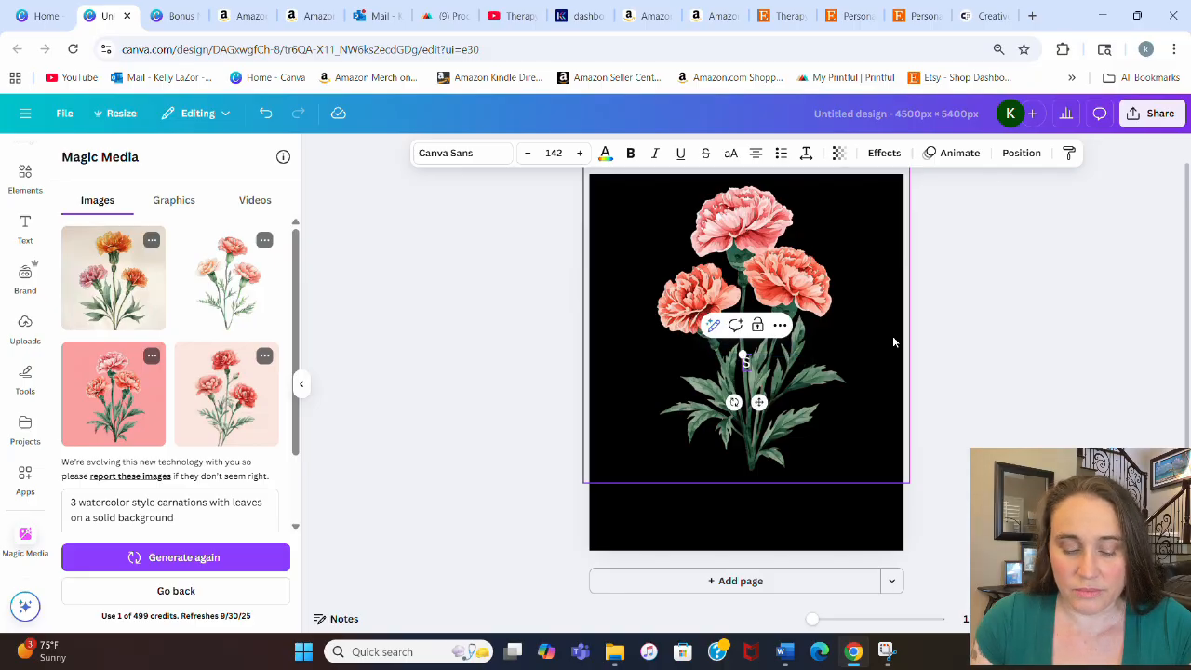
Add the name Sophia as text and set it in the Apricotsy script font.
type("Sophia")
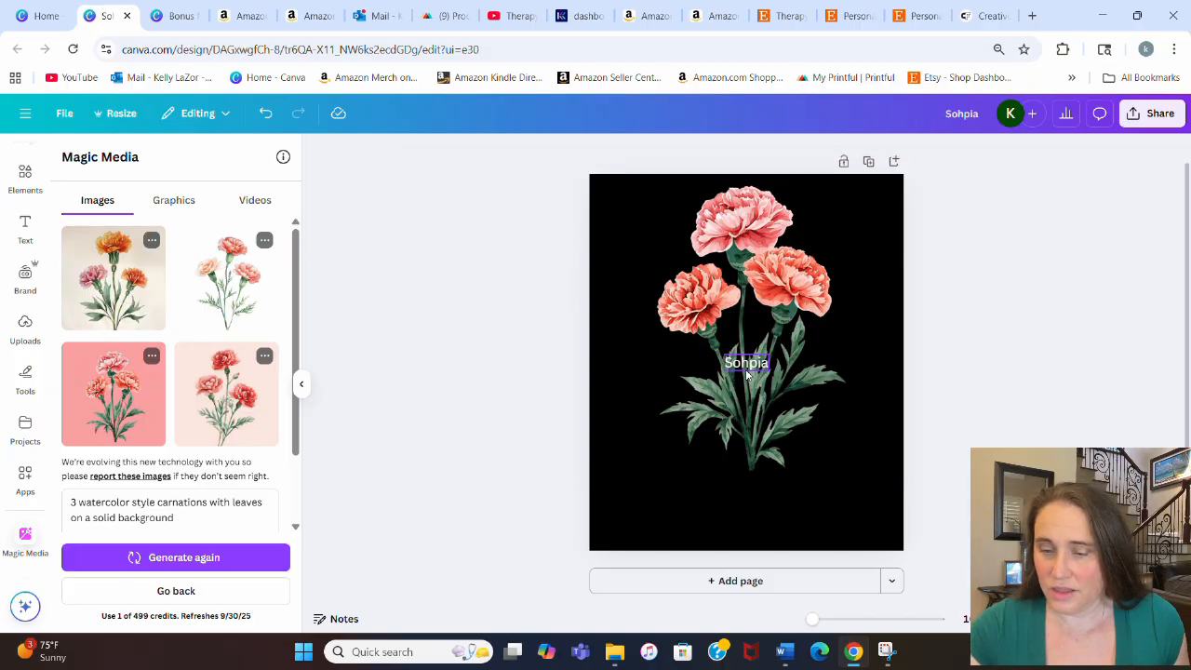
left_click(746, 361)
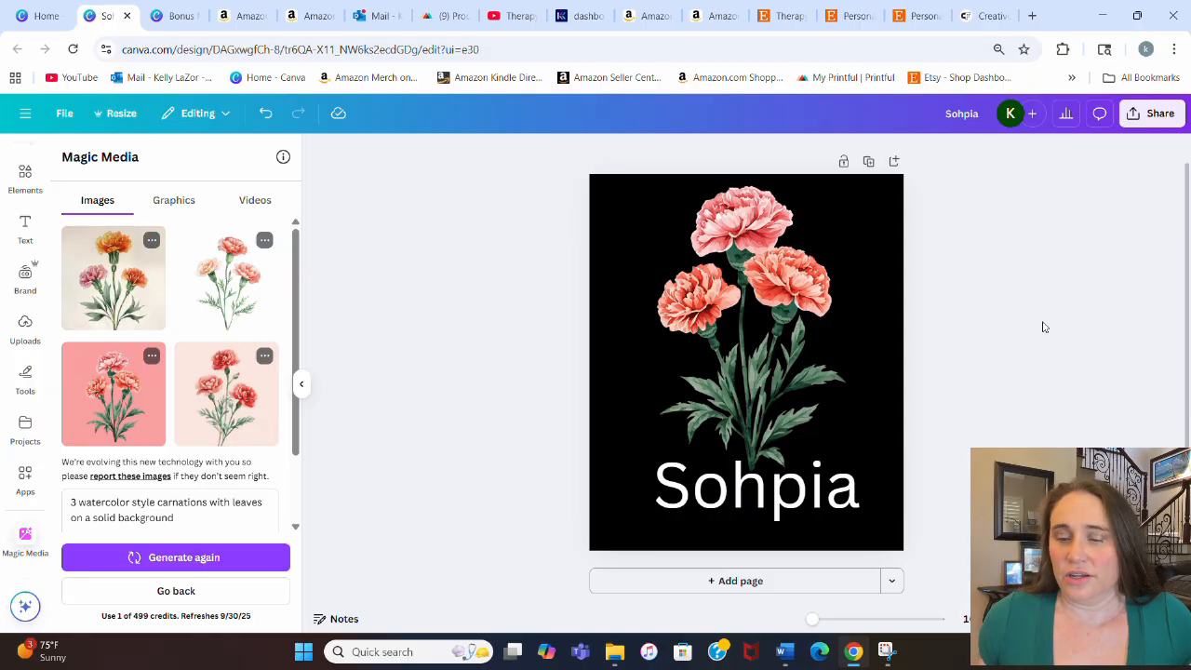
mouse_move(1158, 320)
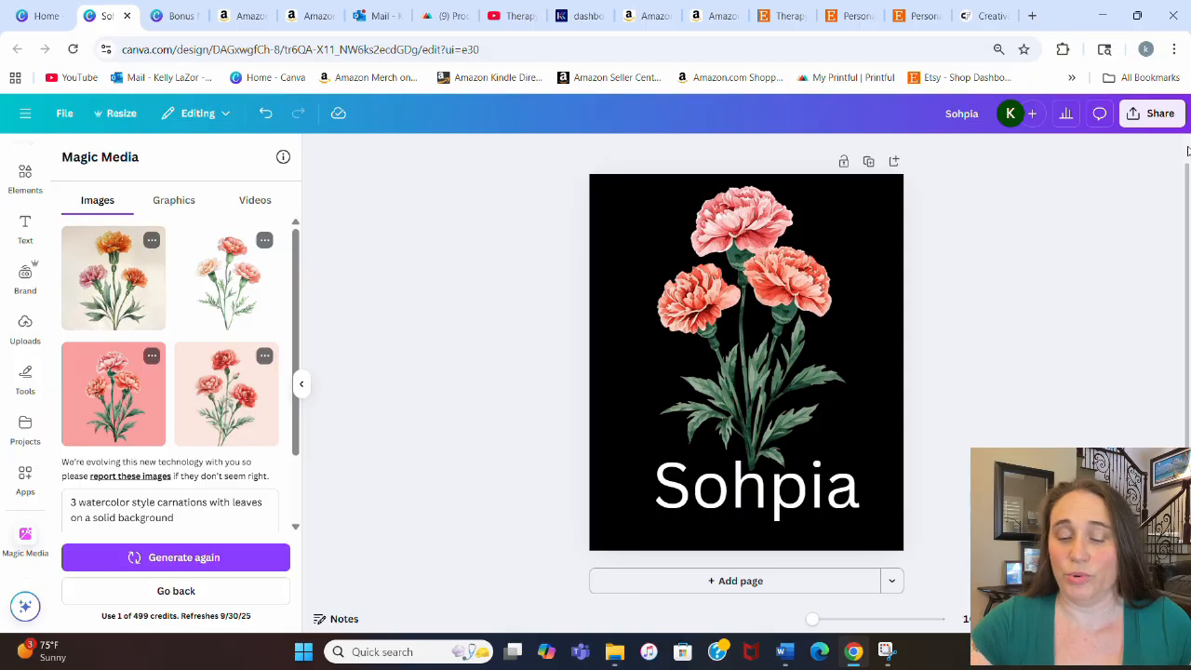
left_click(755, 484)
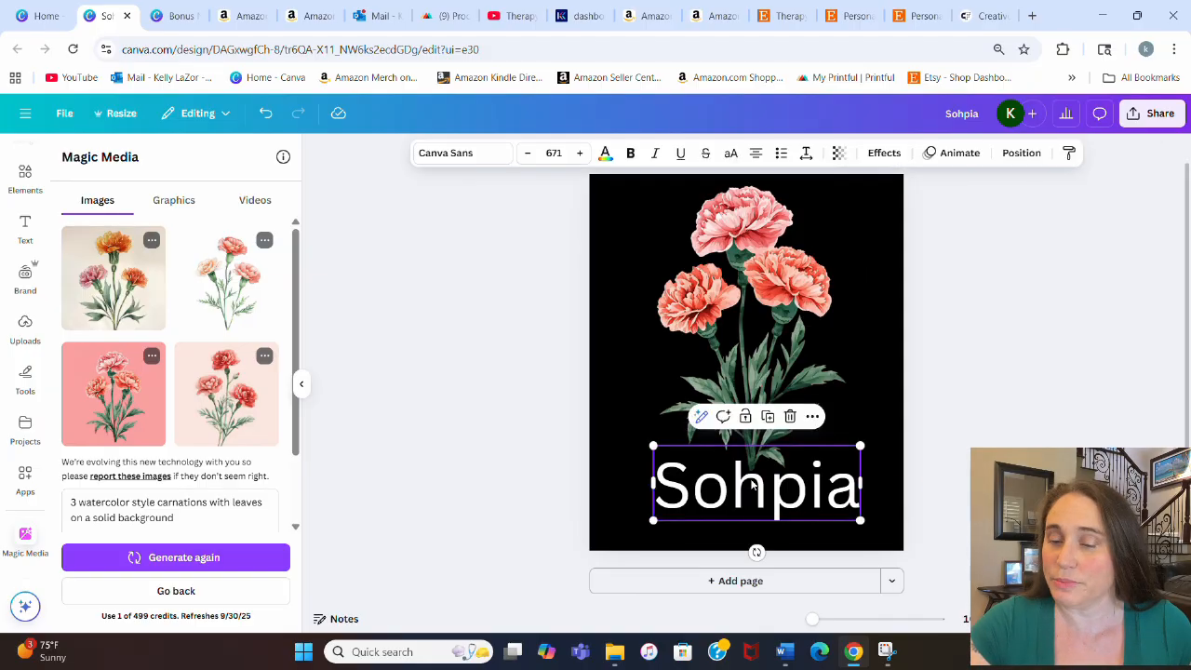
left_click(462, 152)
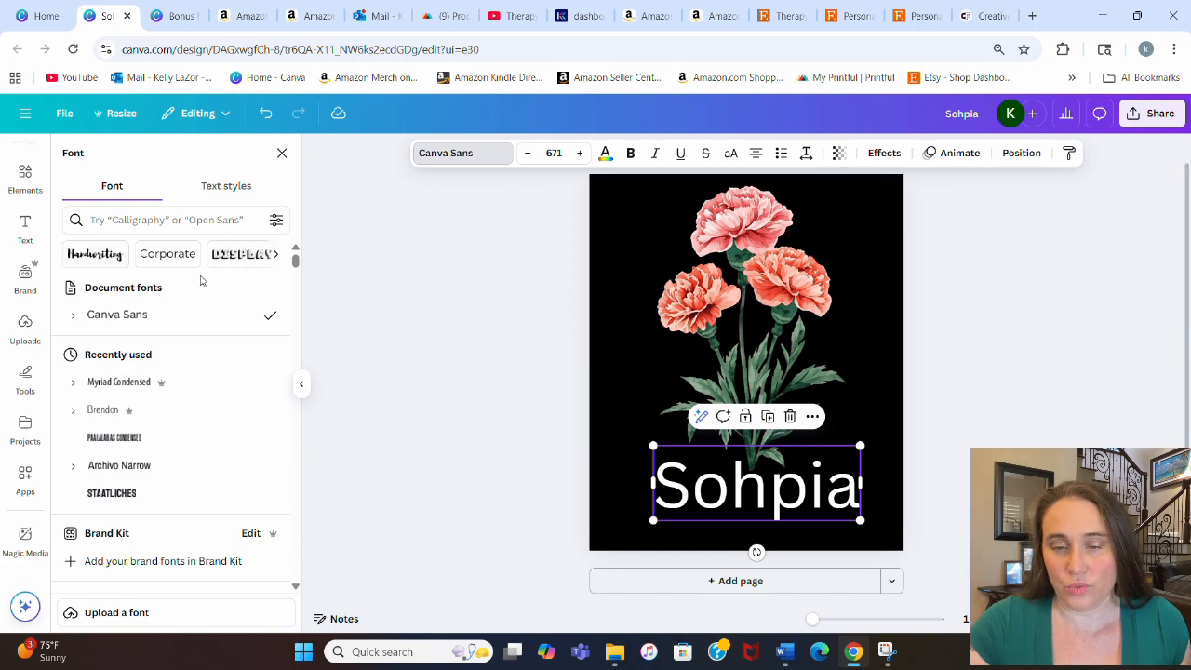
scroll("down", 3)
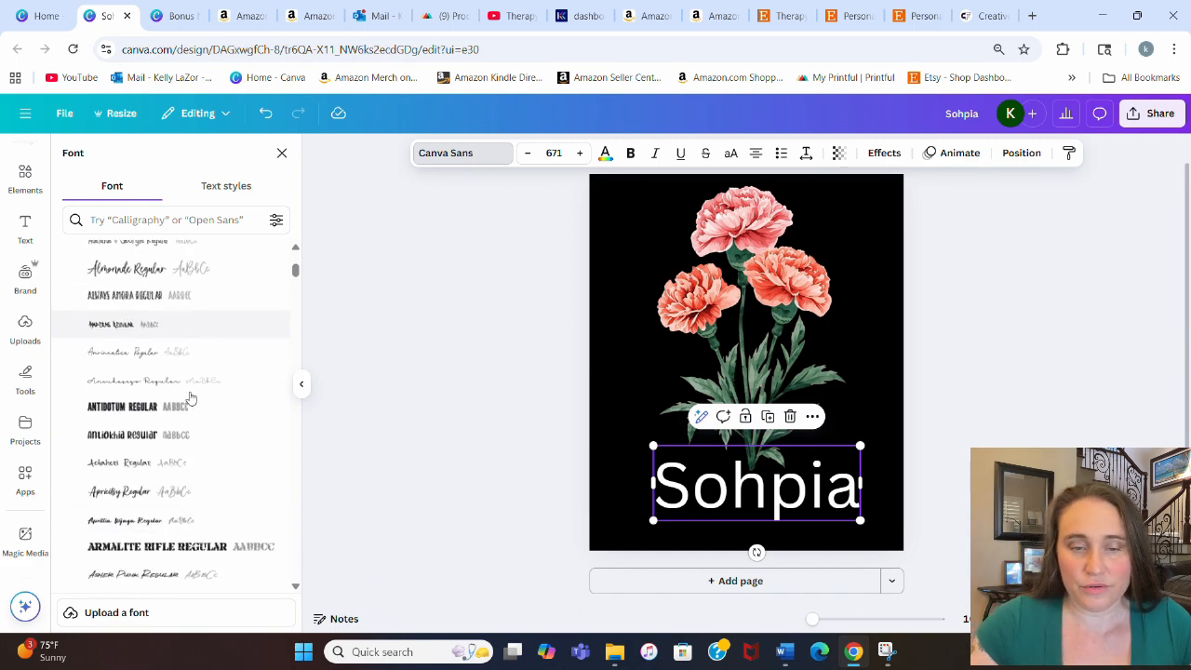
left_click(119, 492)
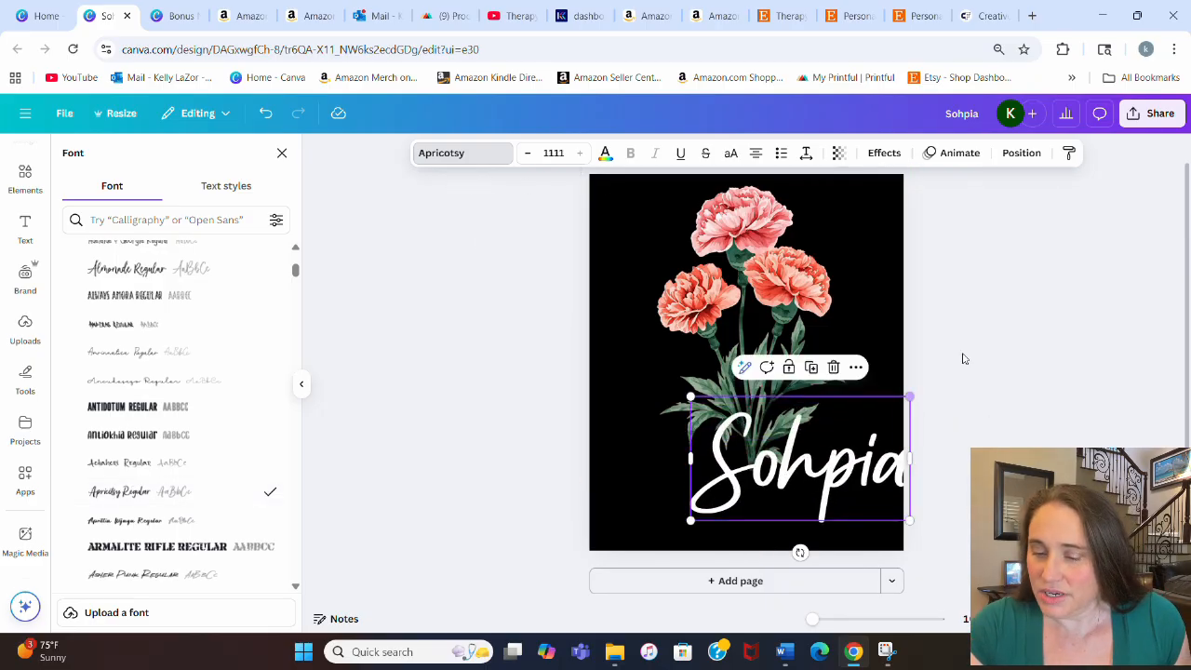
Close the font list and reselect the name text beneath the carnations.
left_click(26, 540)
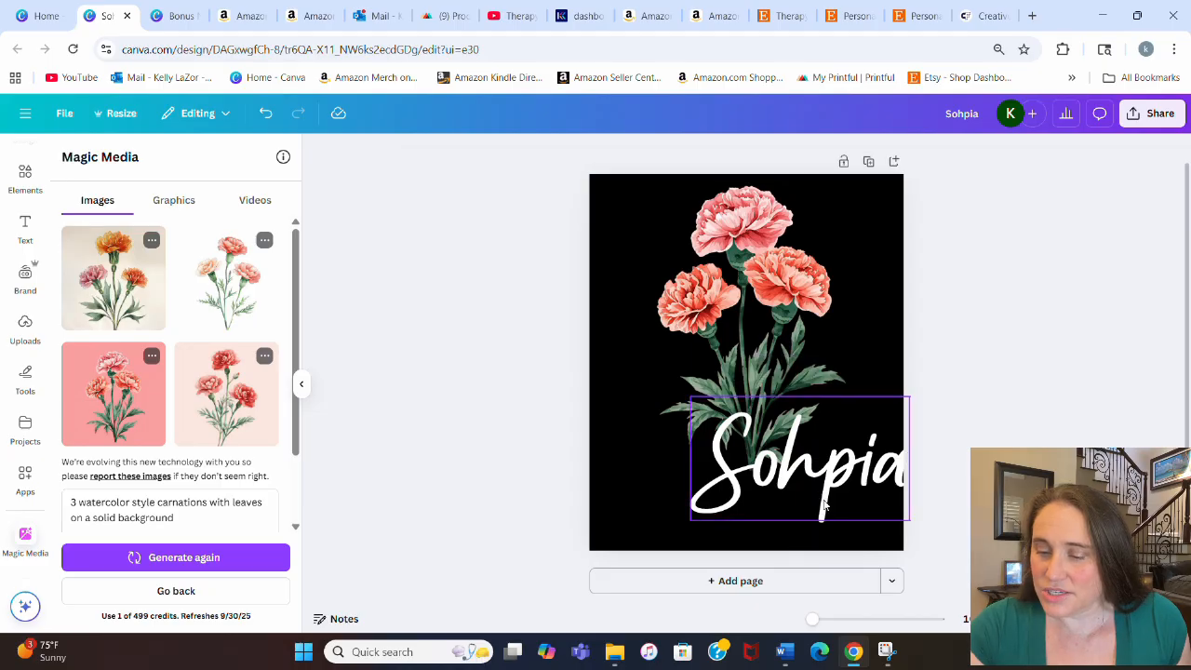
left_click(797, 462)
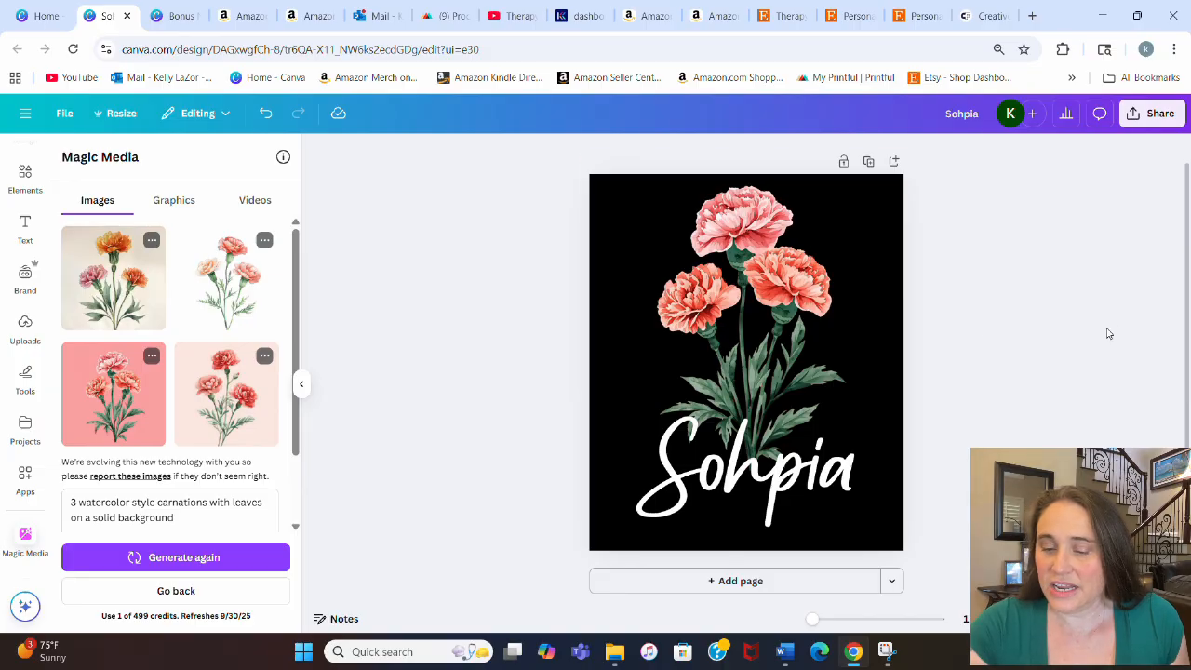
mouse_move(973, 363)
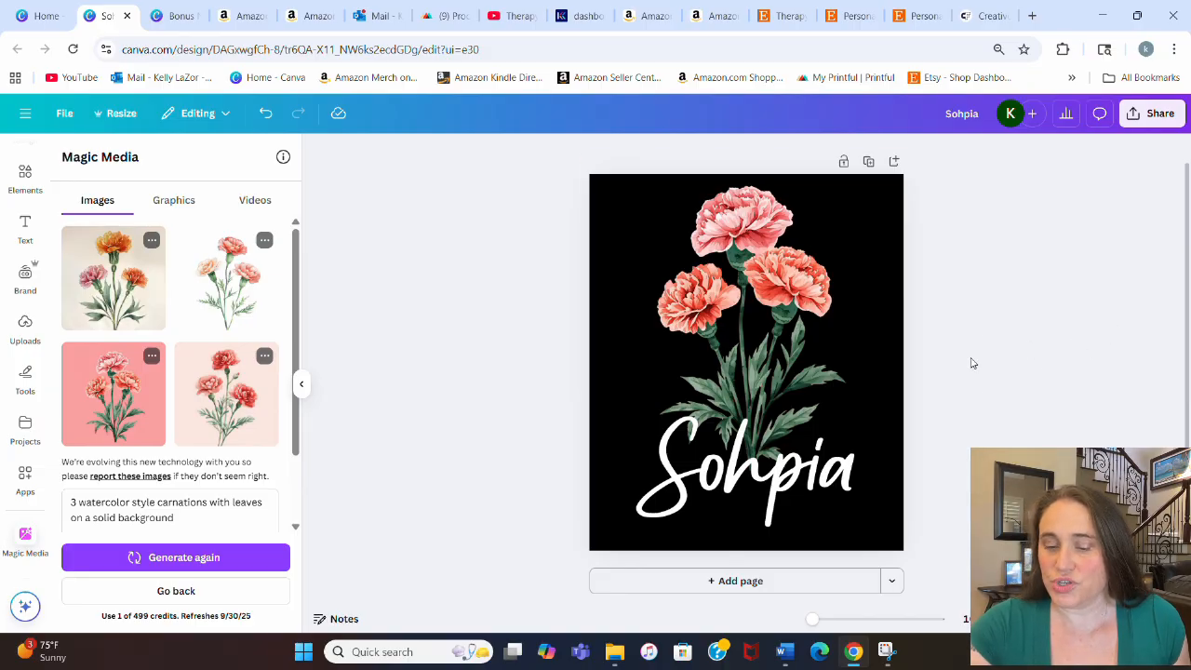
left_click(804, 279)
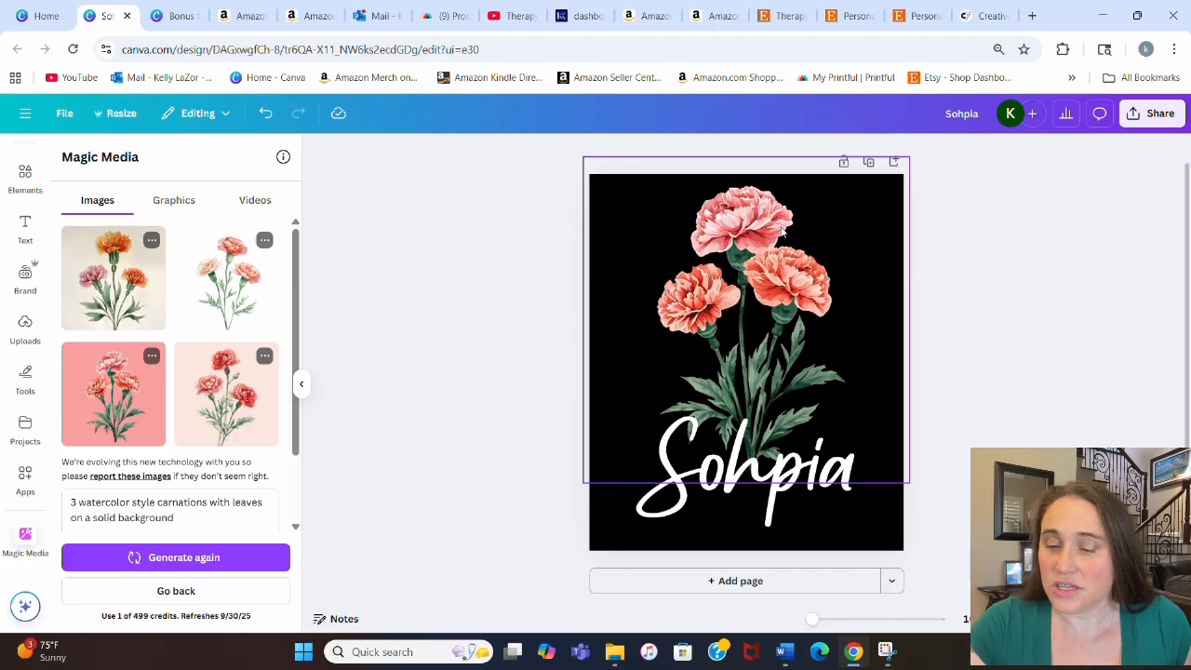
left_click(745, 465)
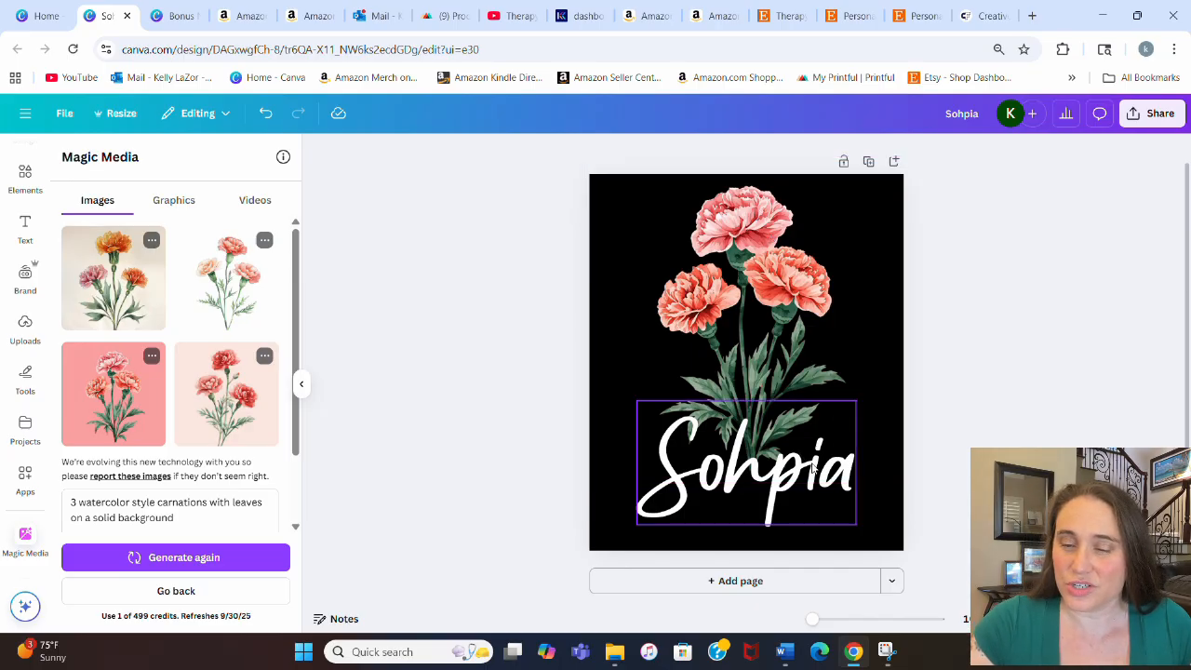
left_click(744, 465)
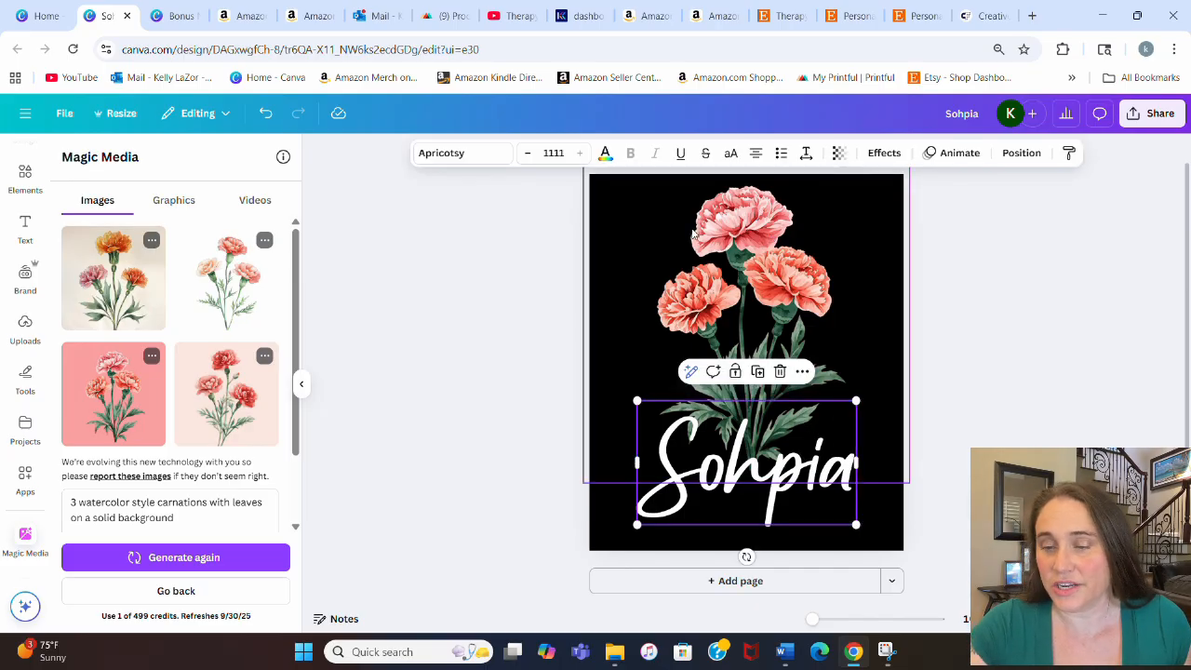
Colour the name pink and add a shadow effect to it.
left_click(605, 153)
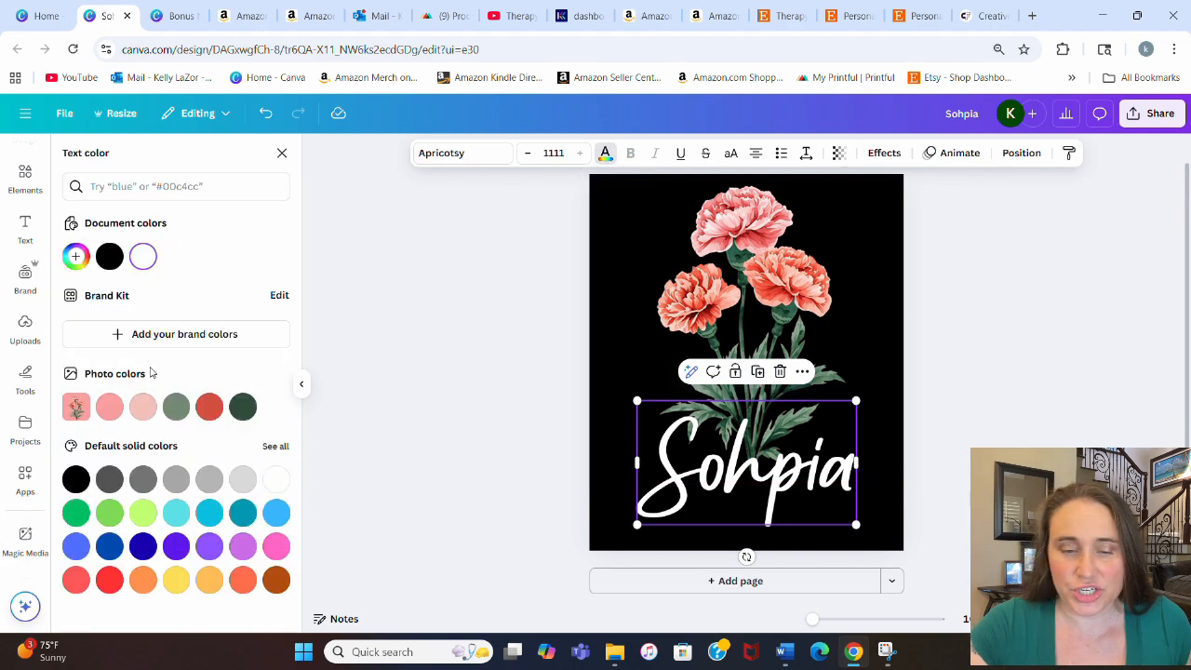
left_click(108, 405)
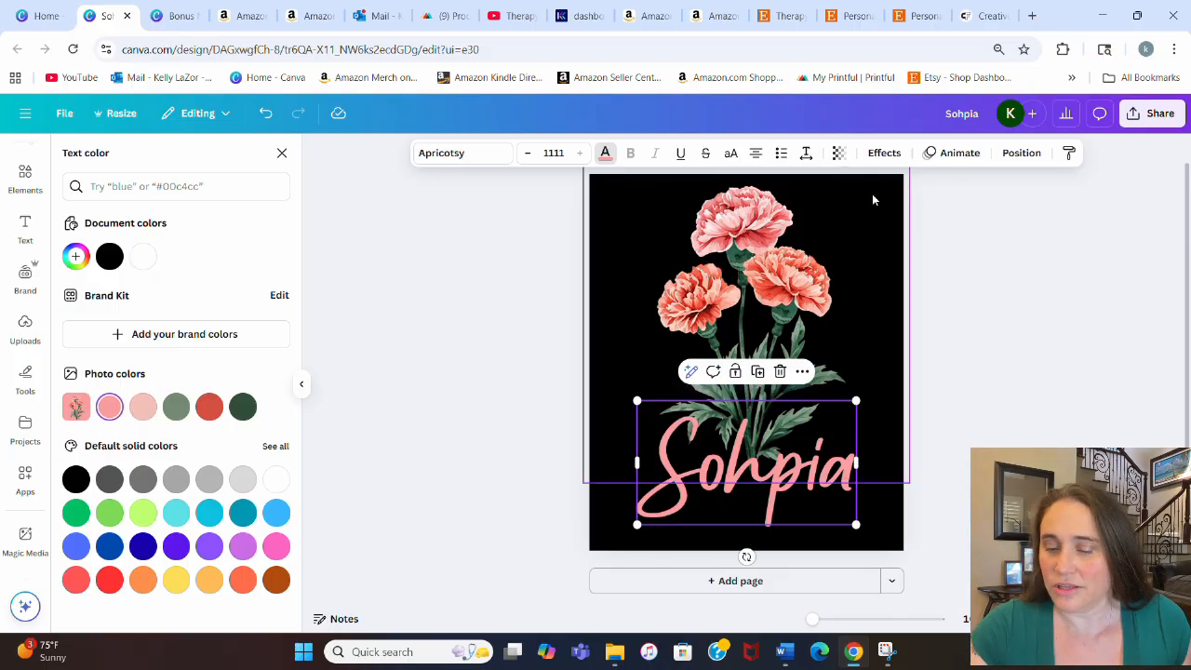
left_click(882, 153)
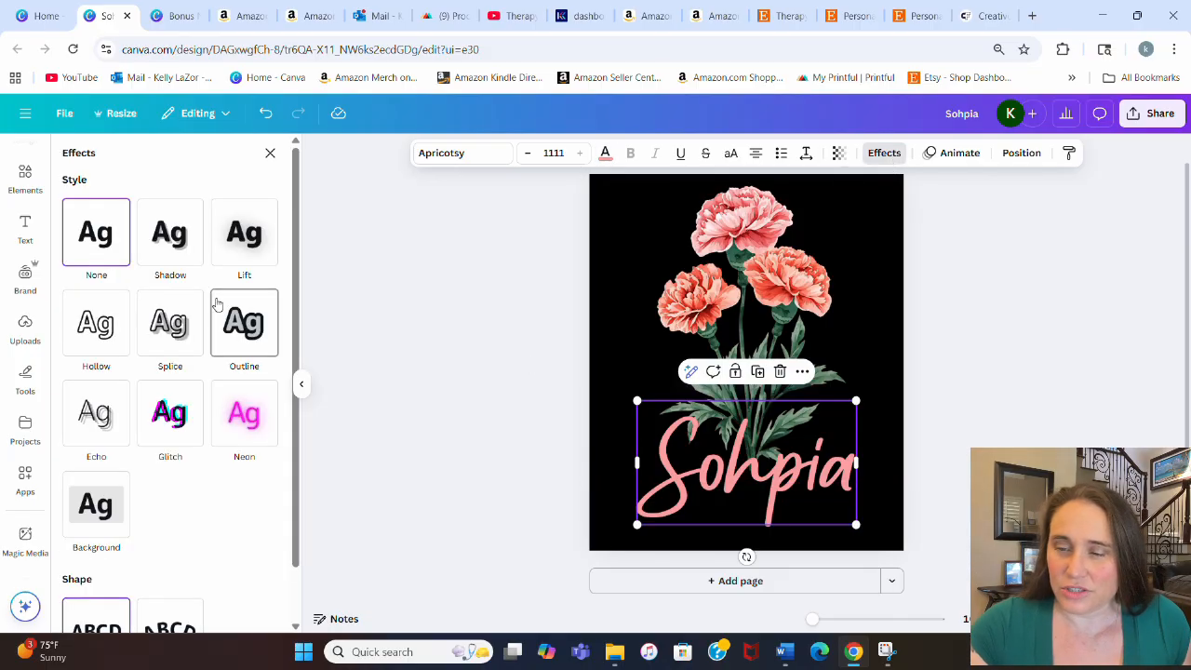
left_click(170, 231)
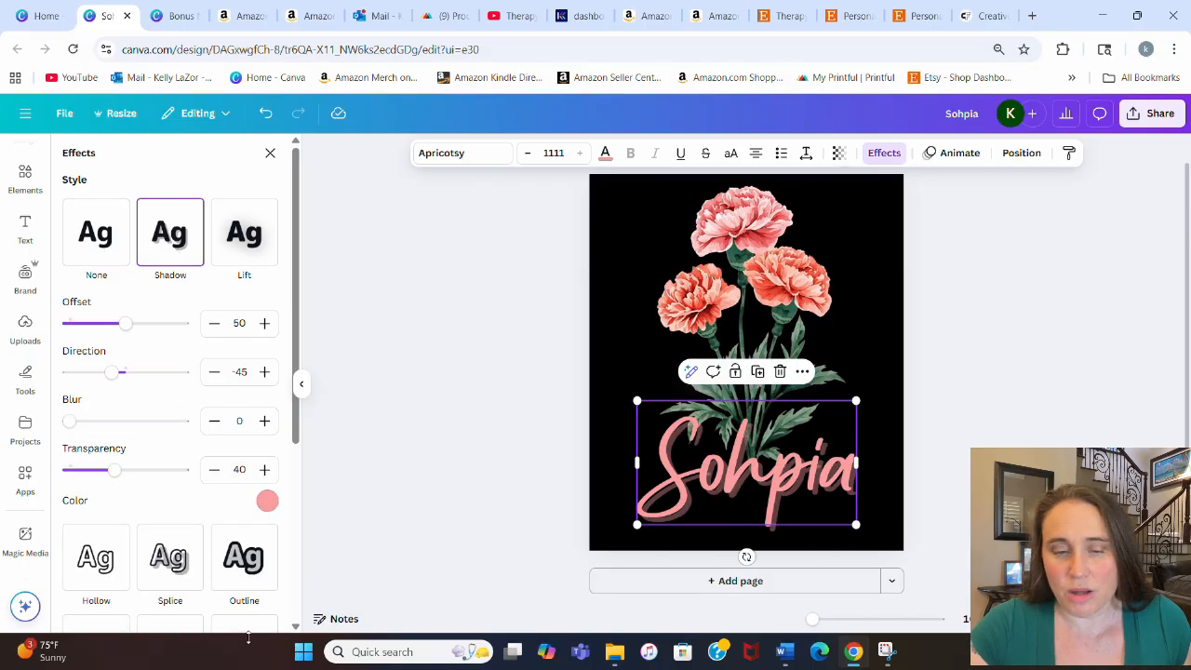
Make the shadow dark red at transparency 100 with an offset of about 11.
left_click(267, 500)
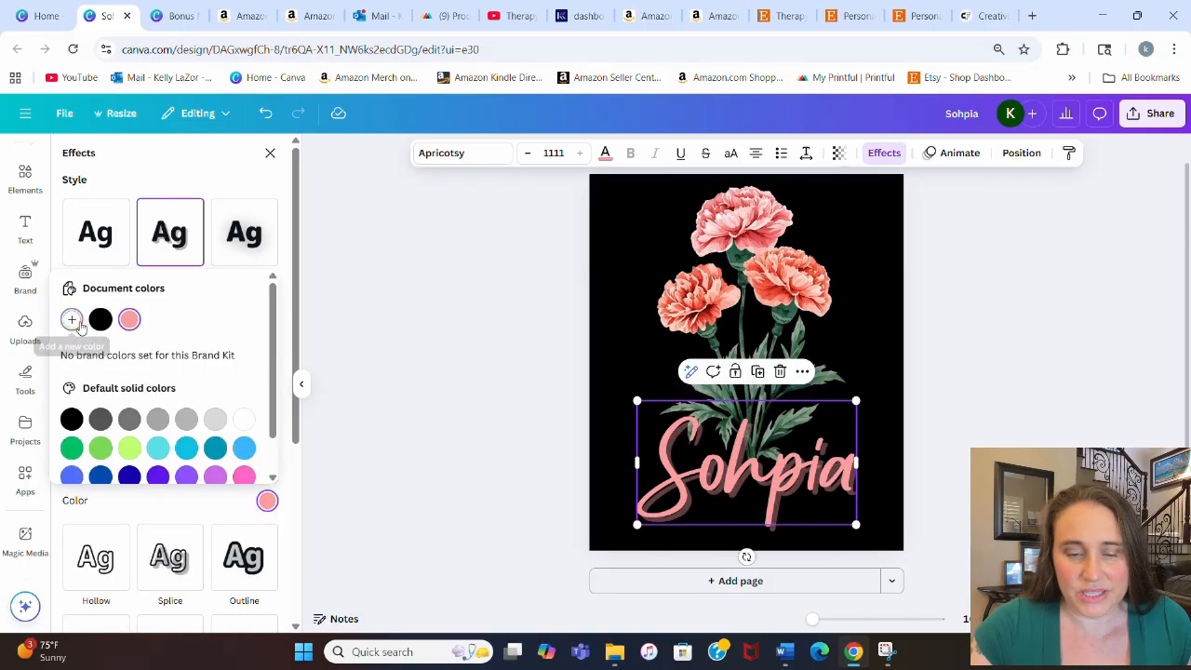
left_click(71, 320)
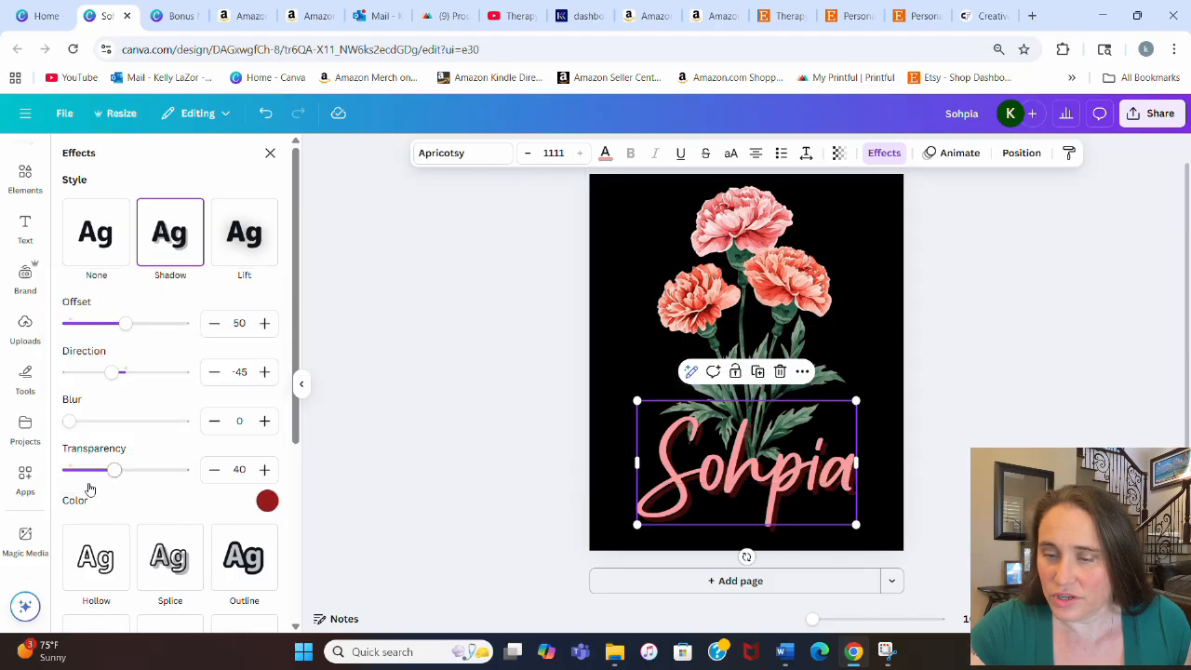
left_click_drag(114, 469, 183, 469)
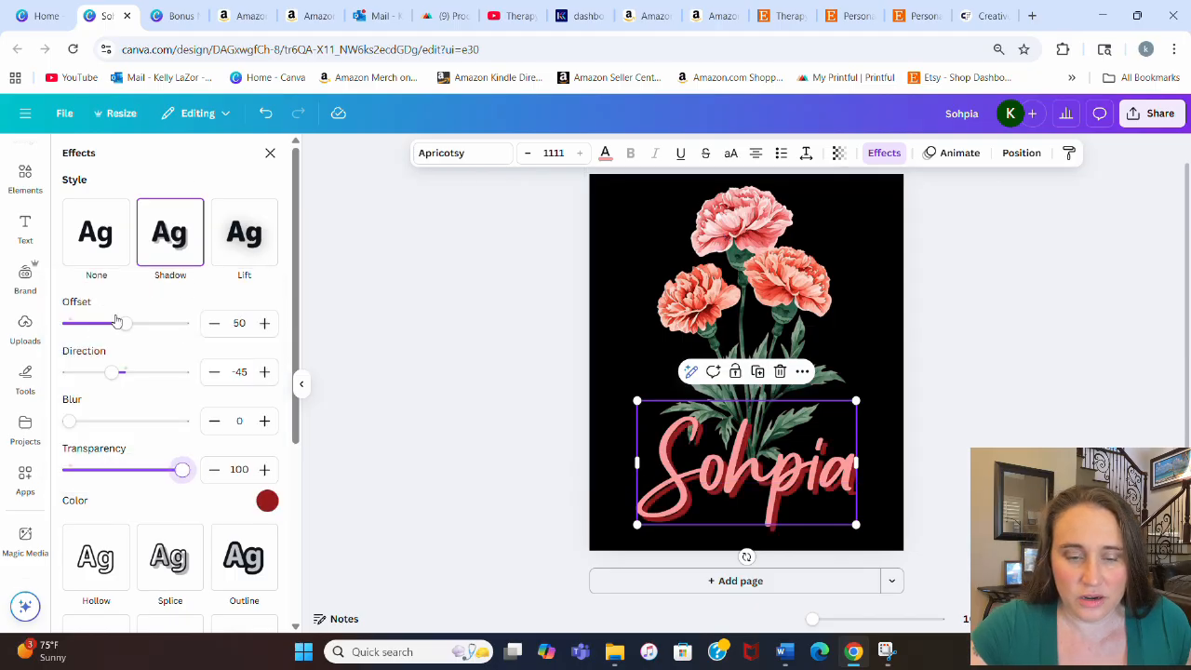
left_click_drag(120, 324, 82, 324)
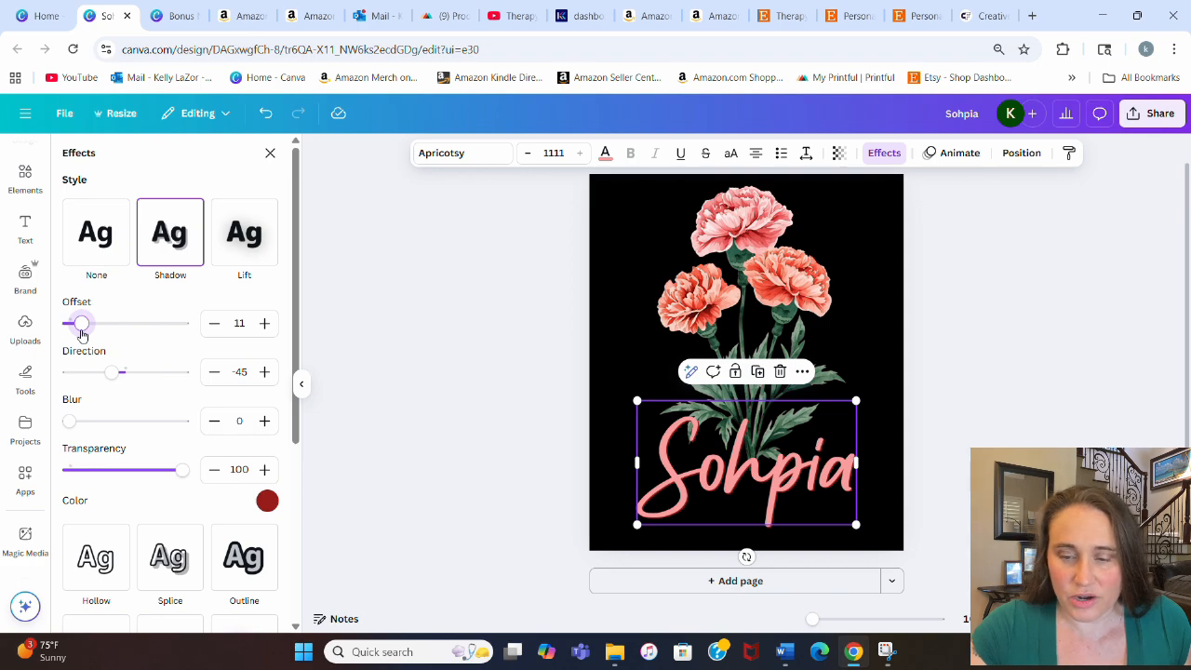
left_click_drag(82, 324, 93, 324)
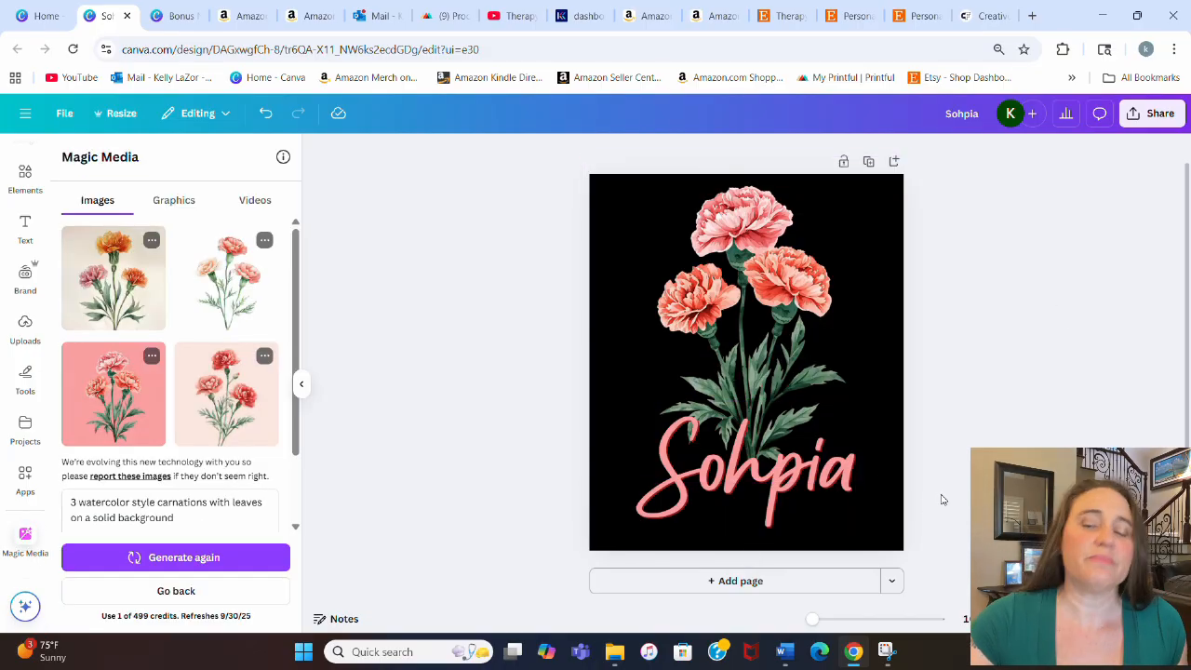
left_click(745, 361)
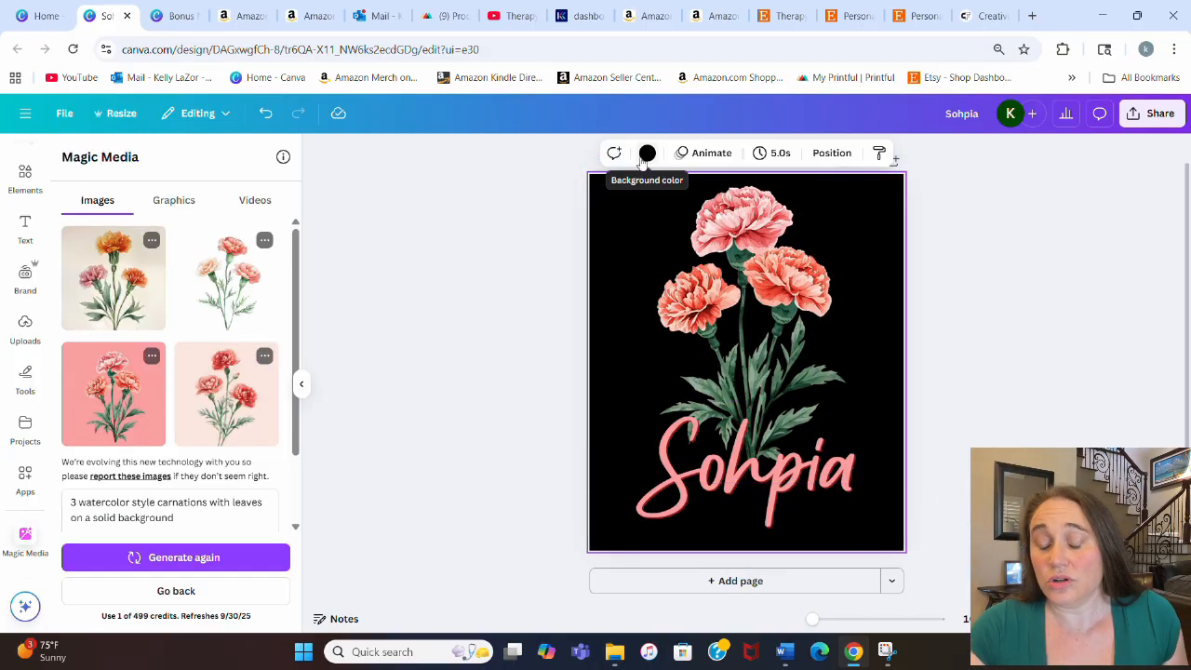
left_click(648, 153)
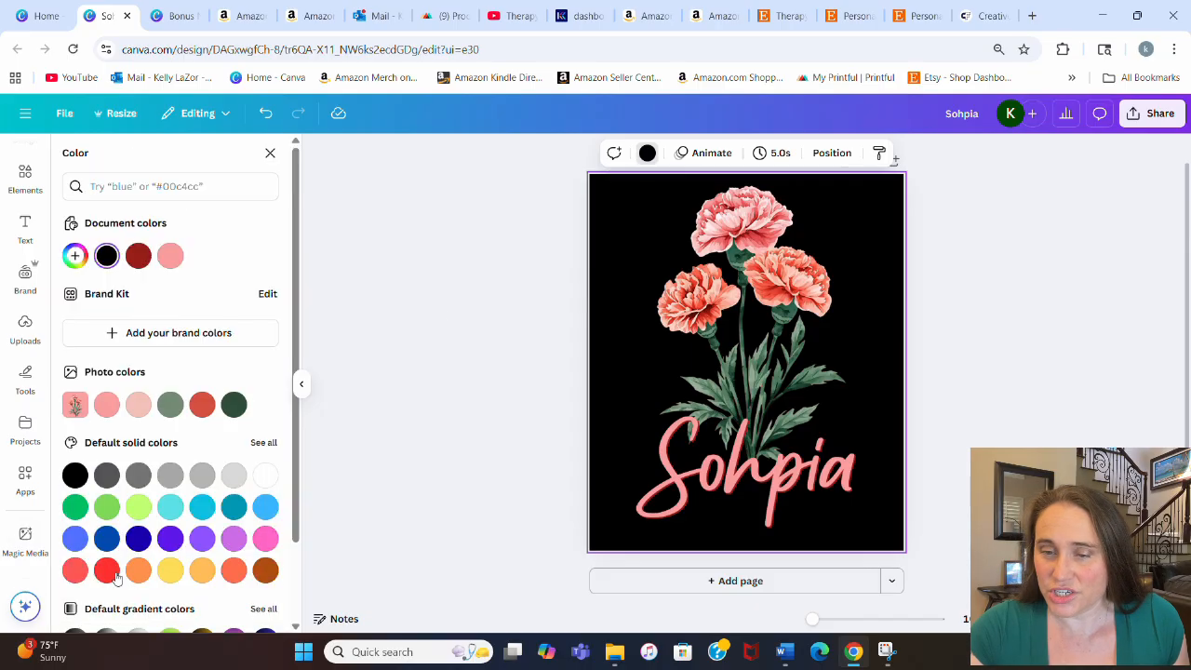
left_click(265, 570)
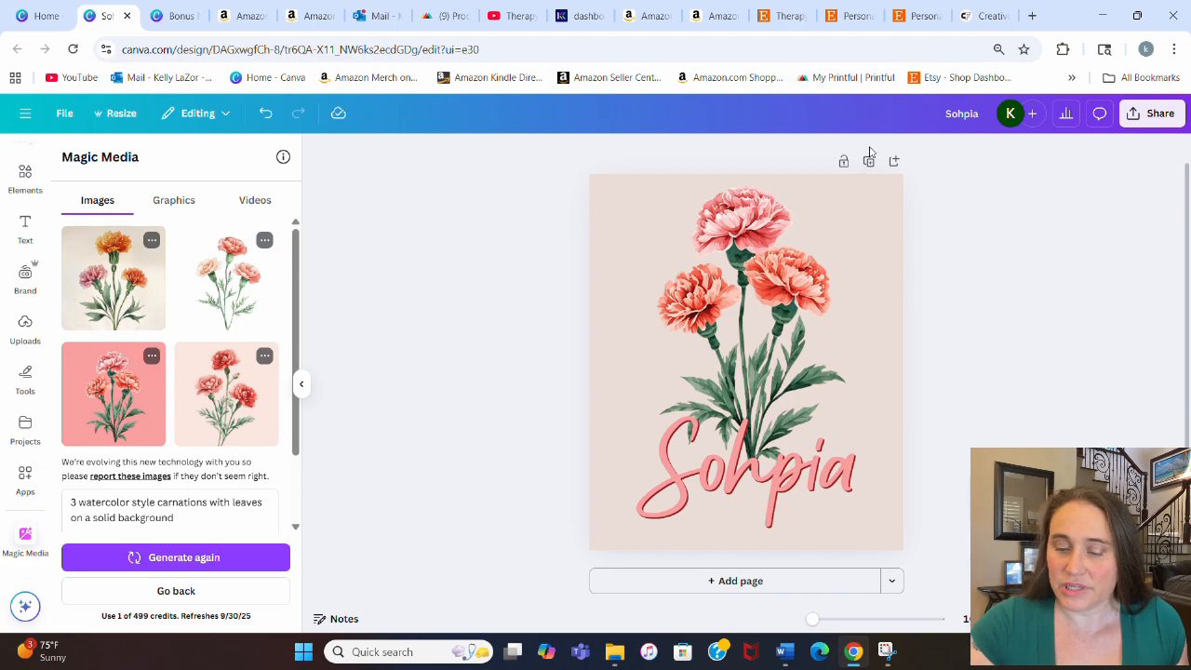
Duplicate the carnation page as Linda and enlarge its name lettering slightly.
left_click(745, 363)
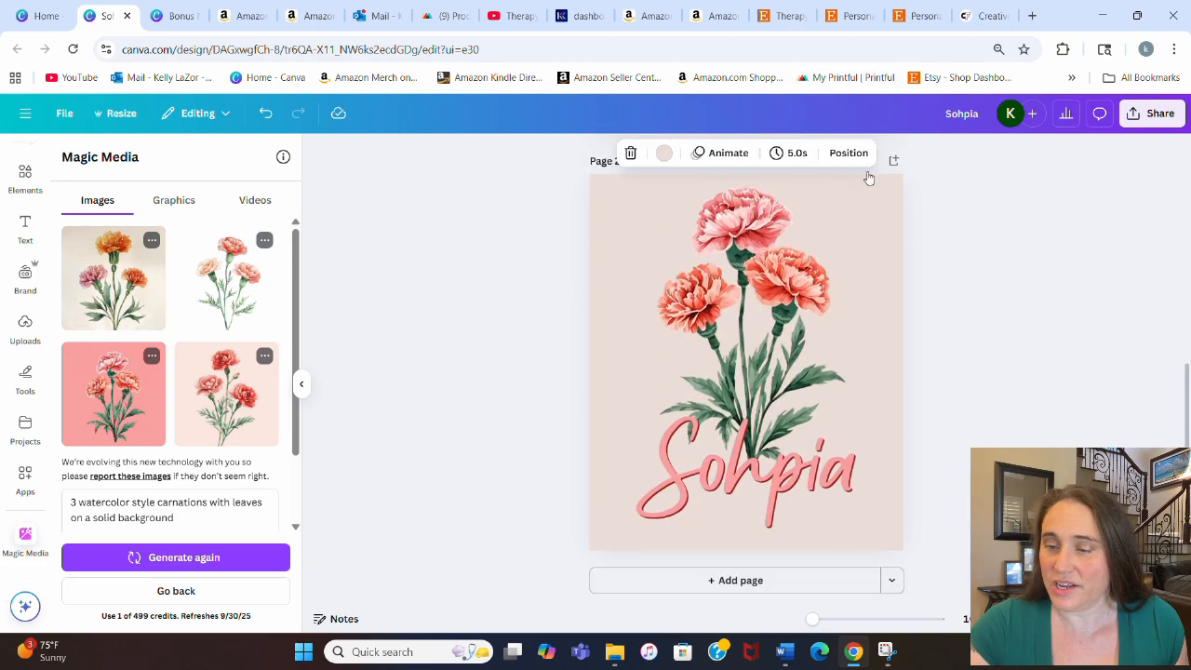
left_click(744, 462)
type("Linda")
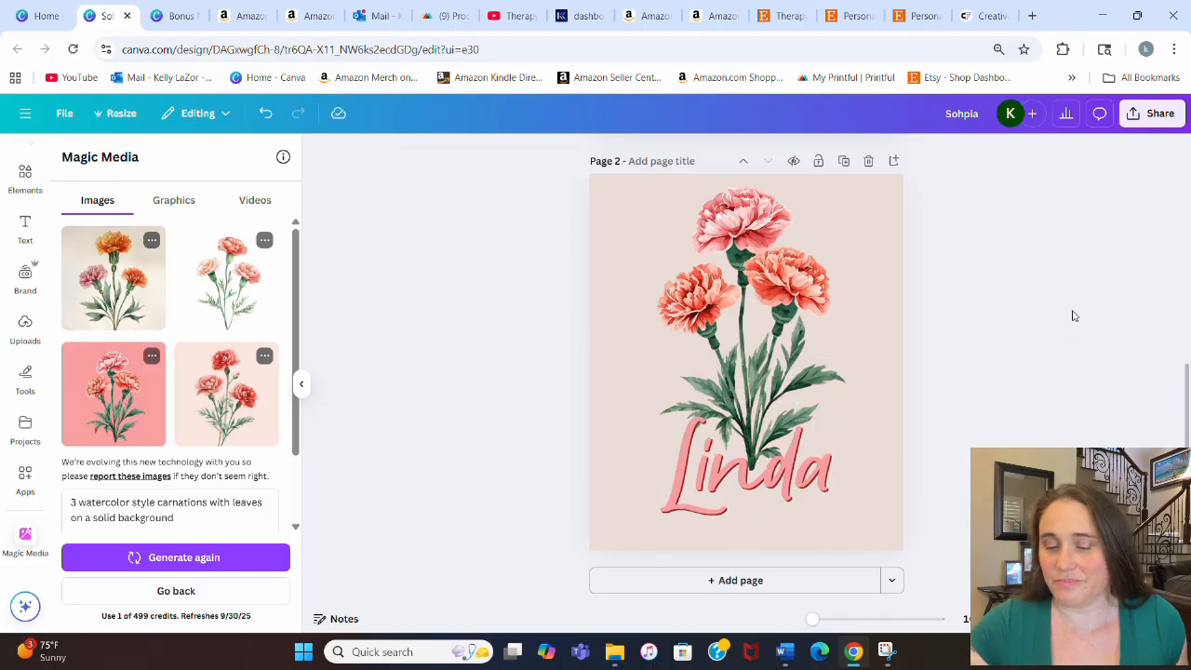
left_click(745, 466)
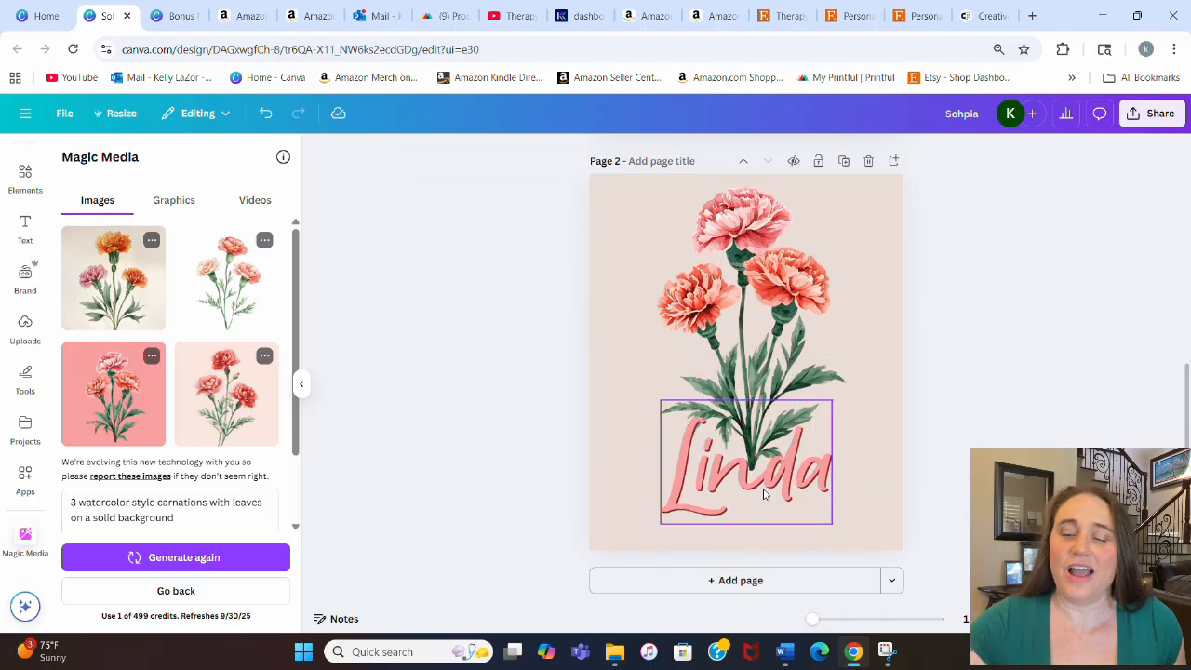
left_click(746, 461)
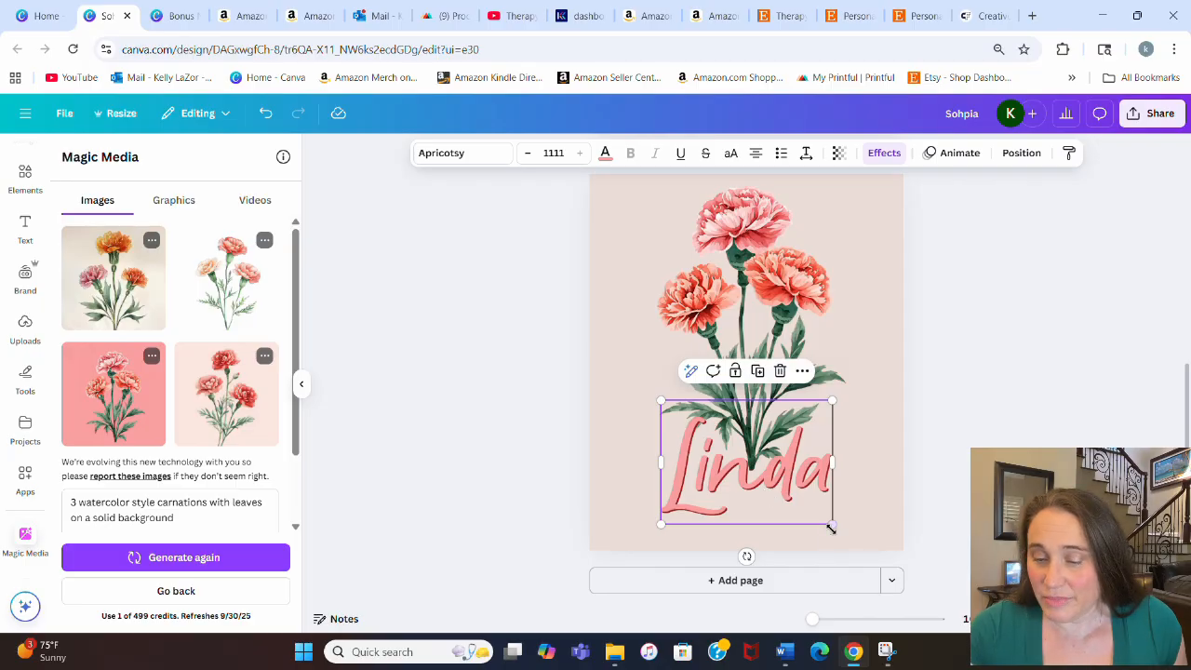
left_click_drag(830, 461, 844, 461)
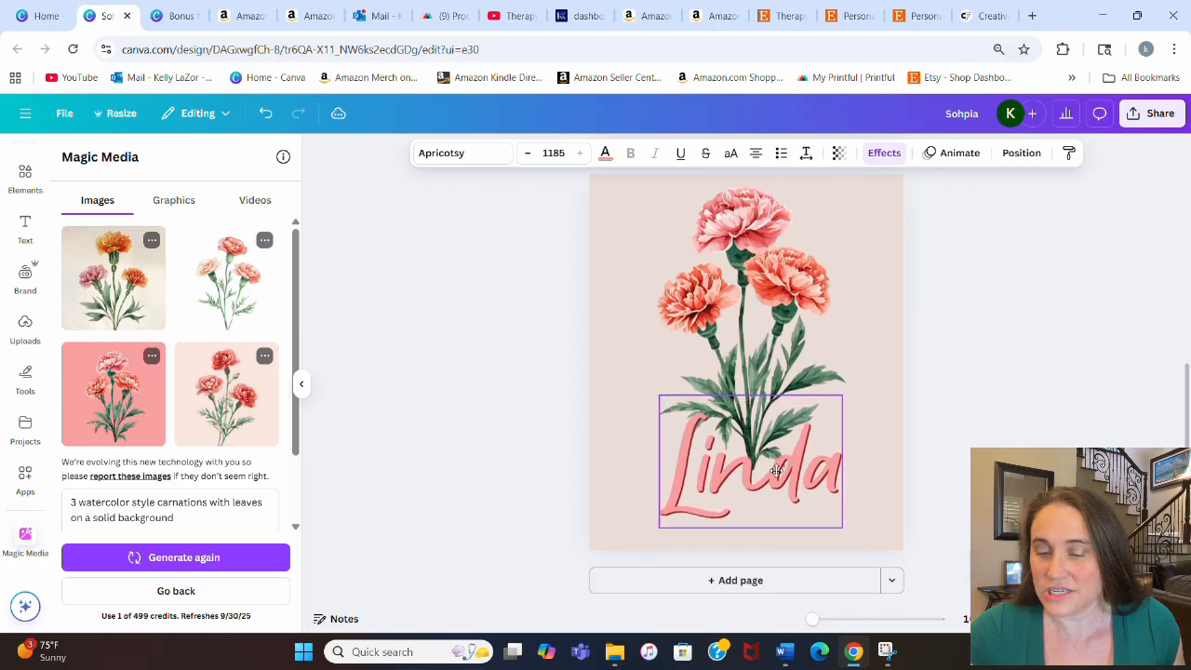
left_click(750, 461)
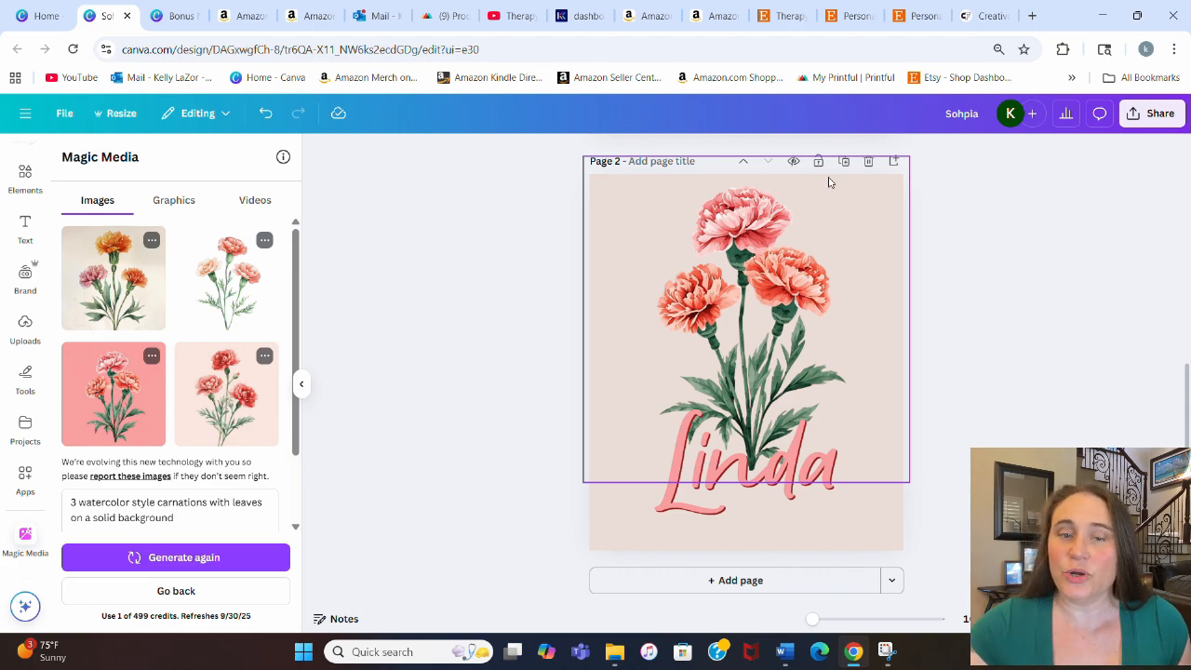
mouse_move(722, 305)
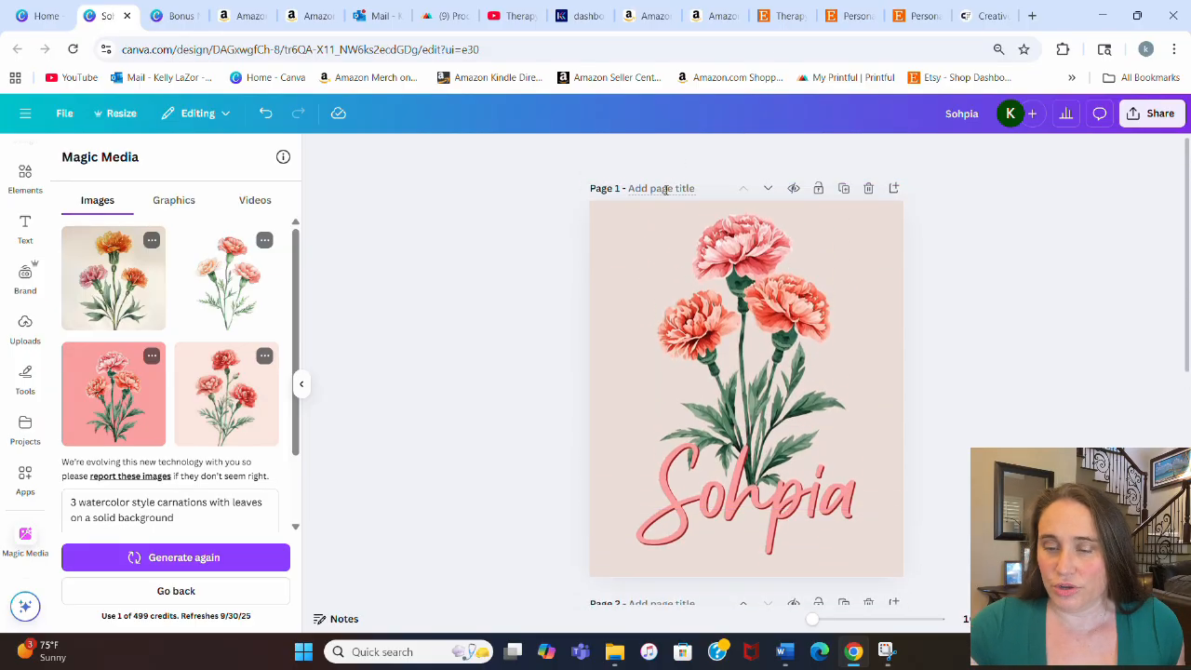
Title the page 'sophia carnation' and download only the current page as a transparent PNG.
type("sophia carnation")
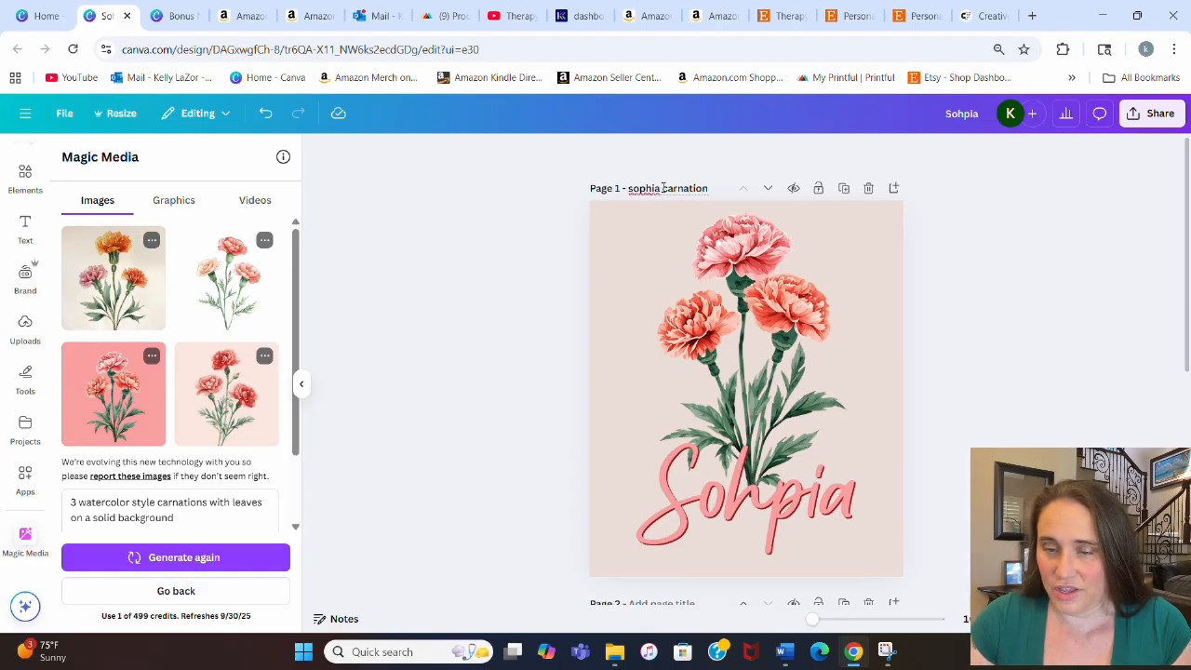
mouse_move(1161, 113)
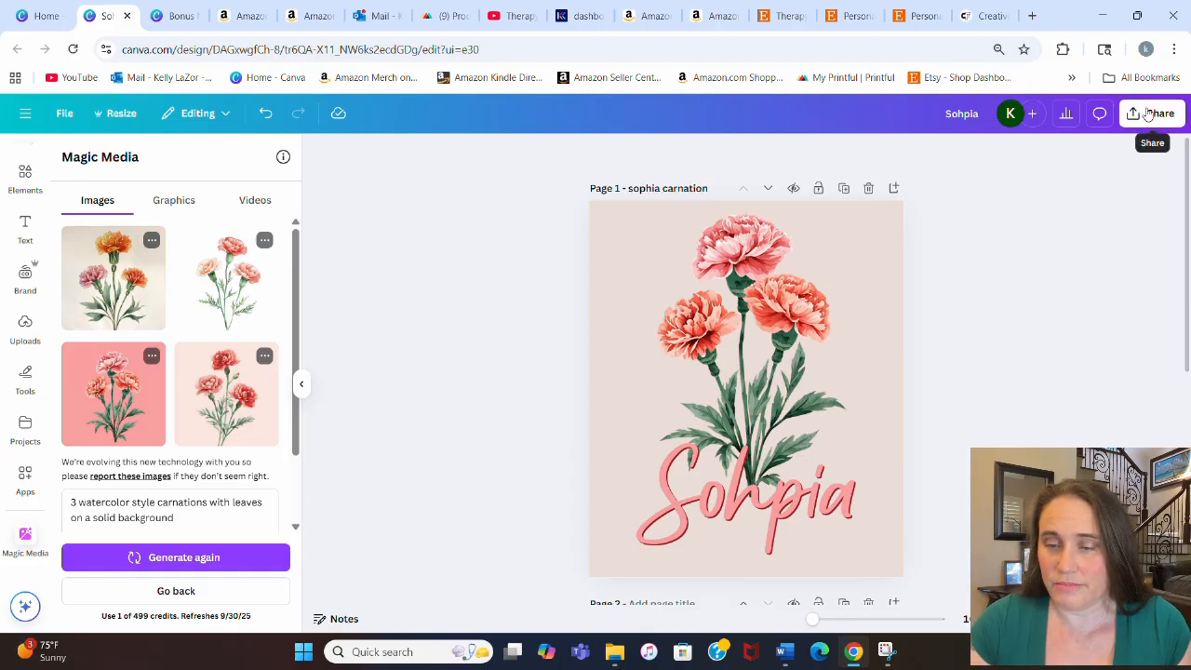
left_click(1152, 113)
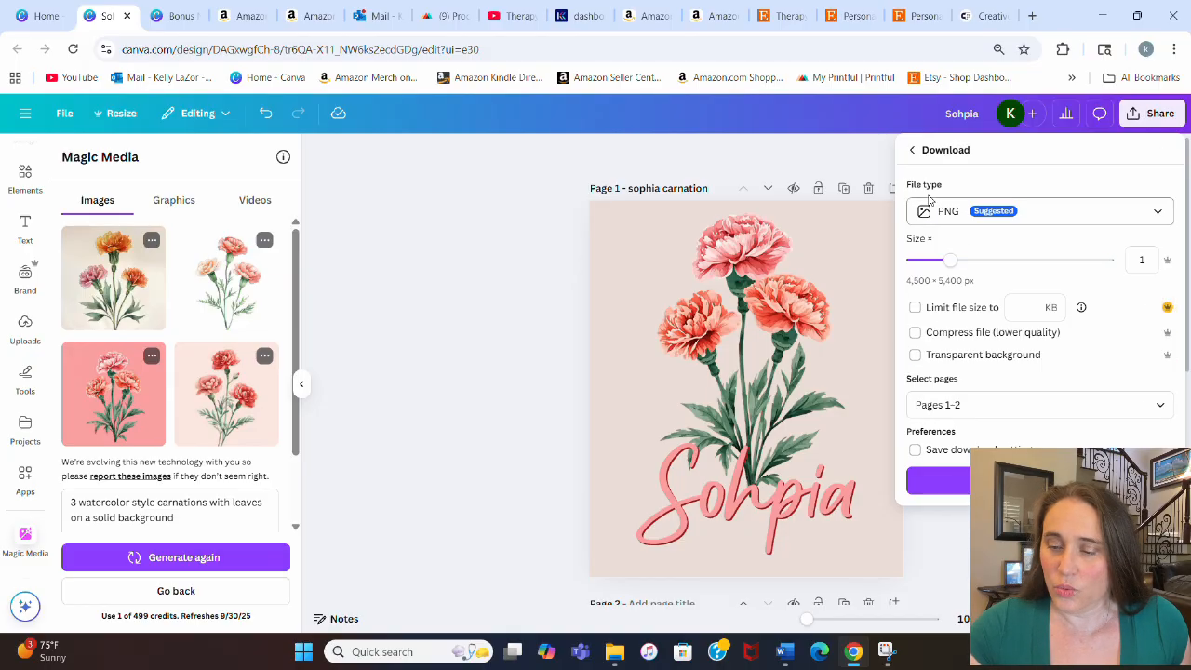
left_click(915, 353)
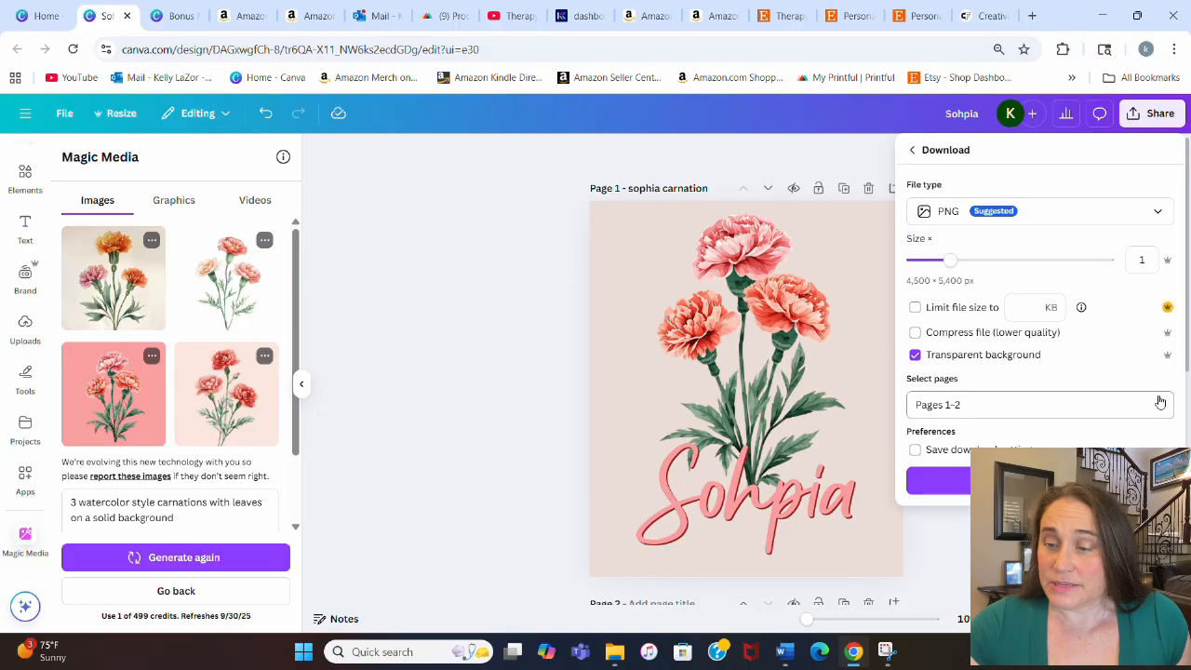
left_click(1041, 404)
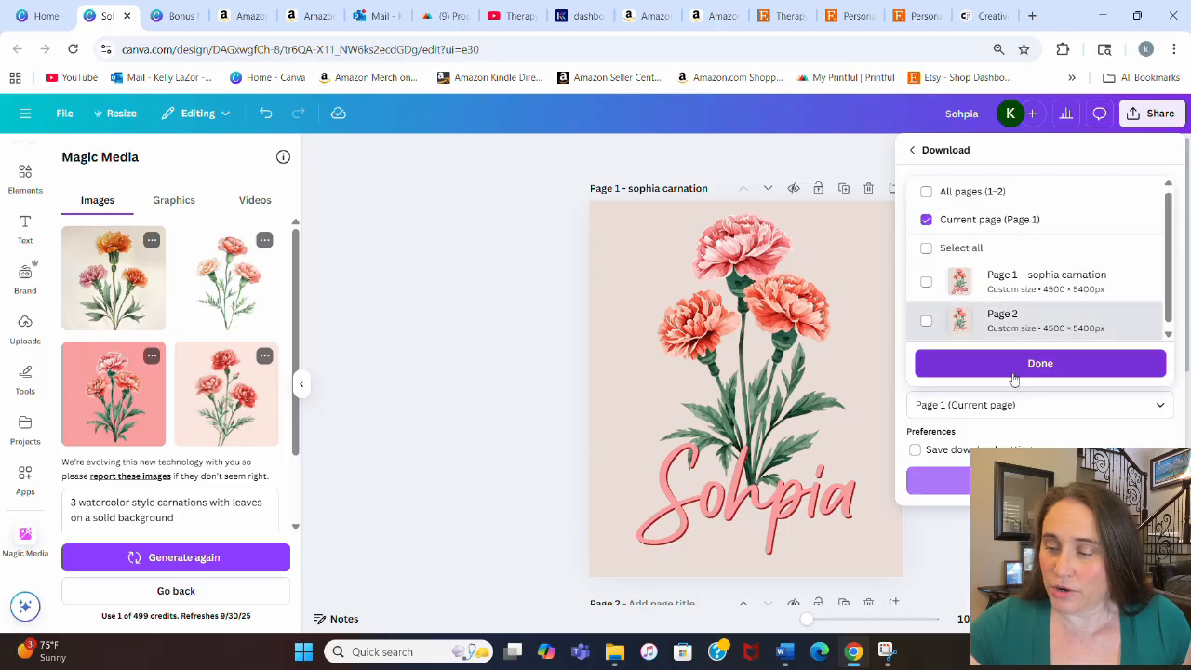
left_click(1038, 363)
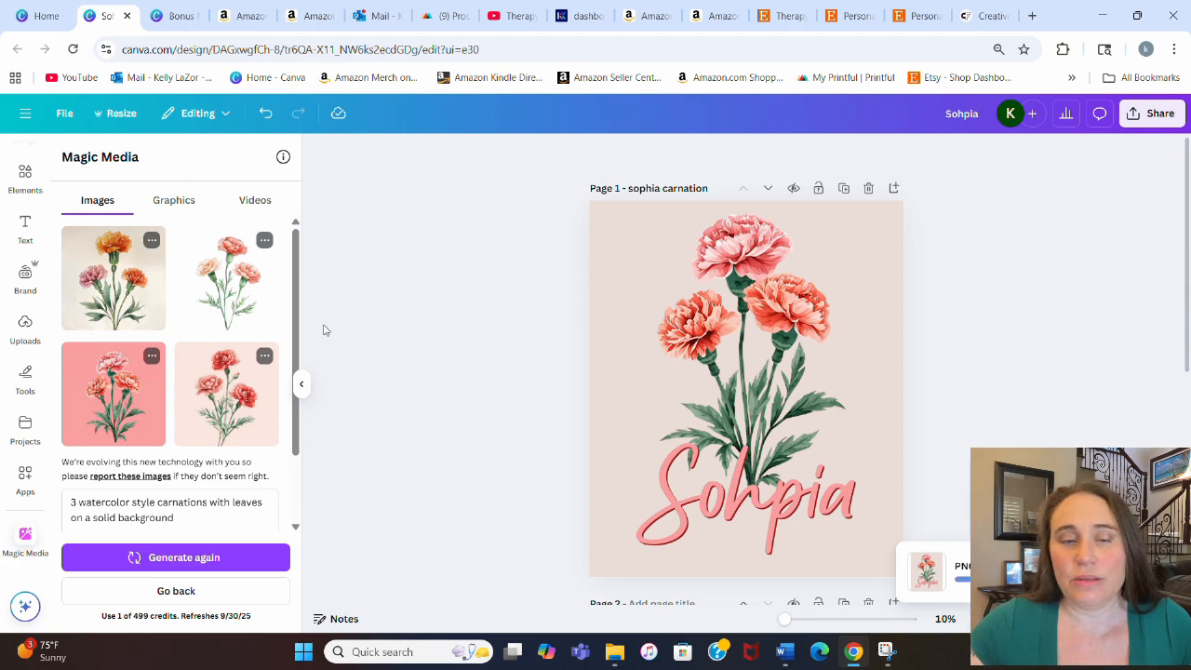
mouse_move(938, 345)
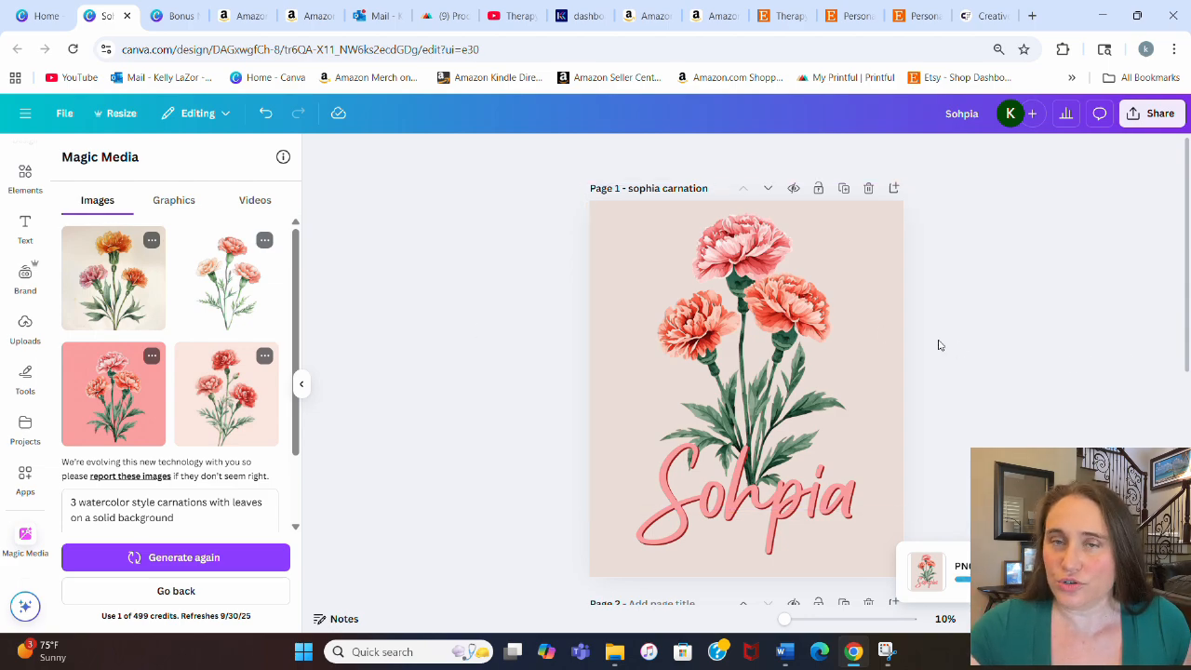
mouse_move(922, 309)
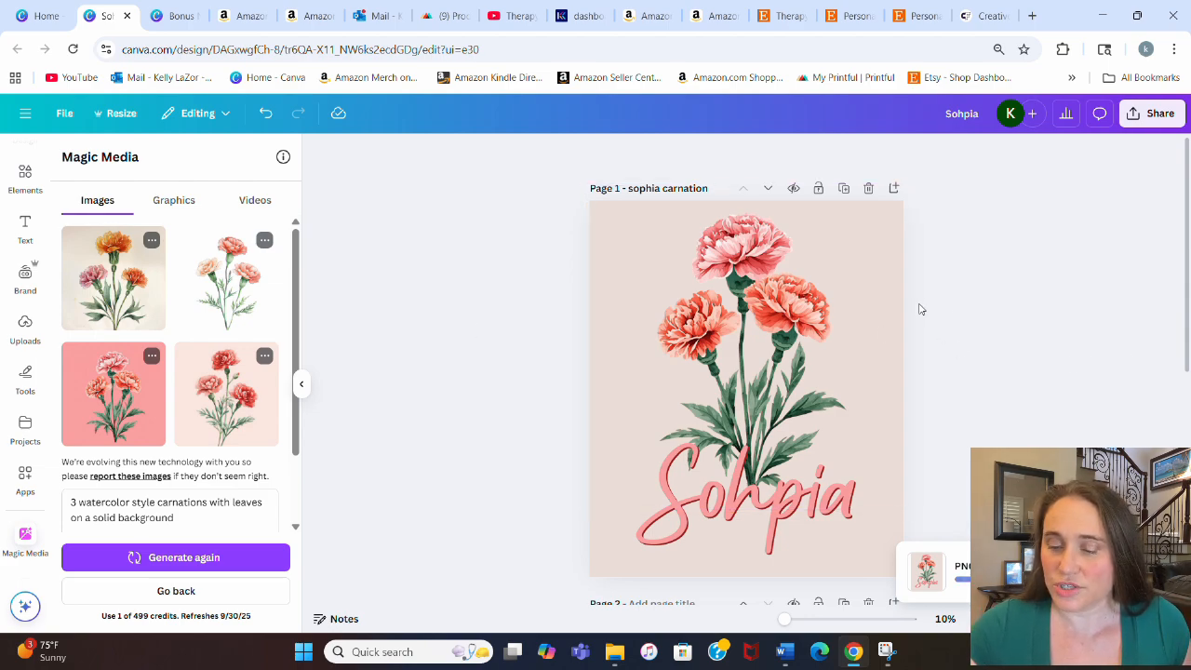
mouse_move(949, 290)
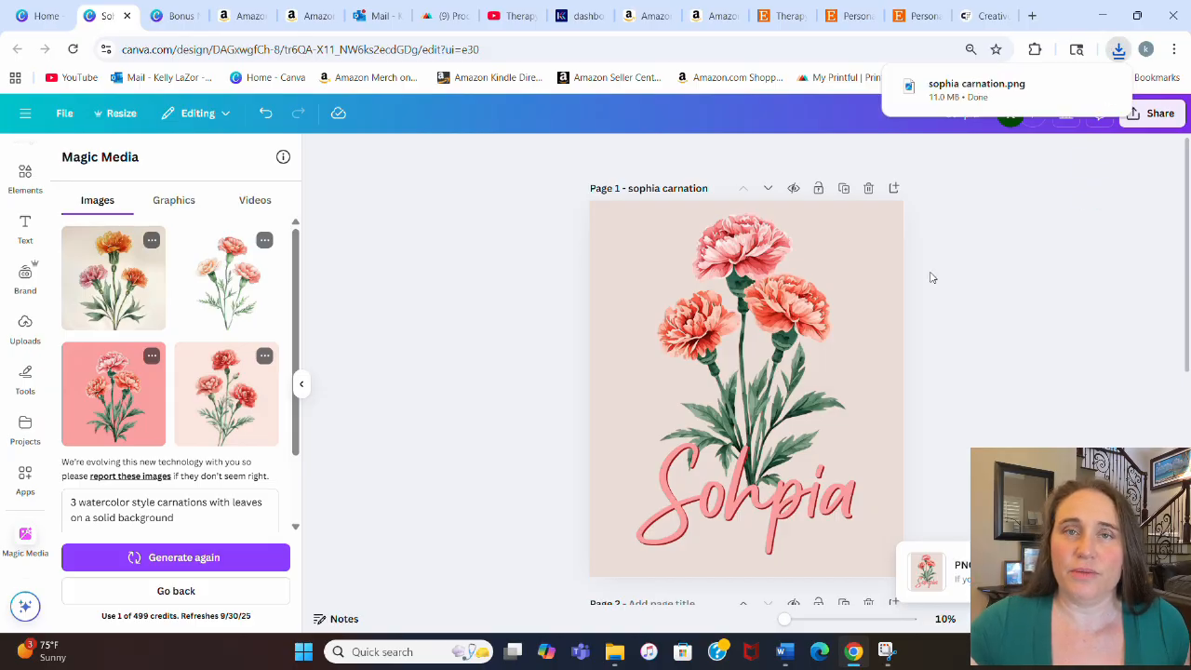
mouse_move(947, 141)
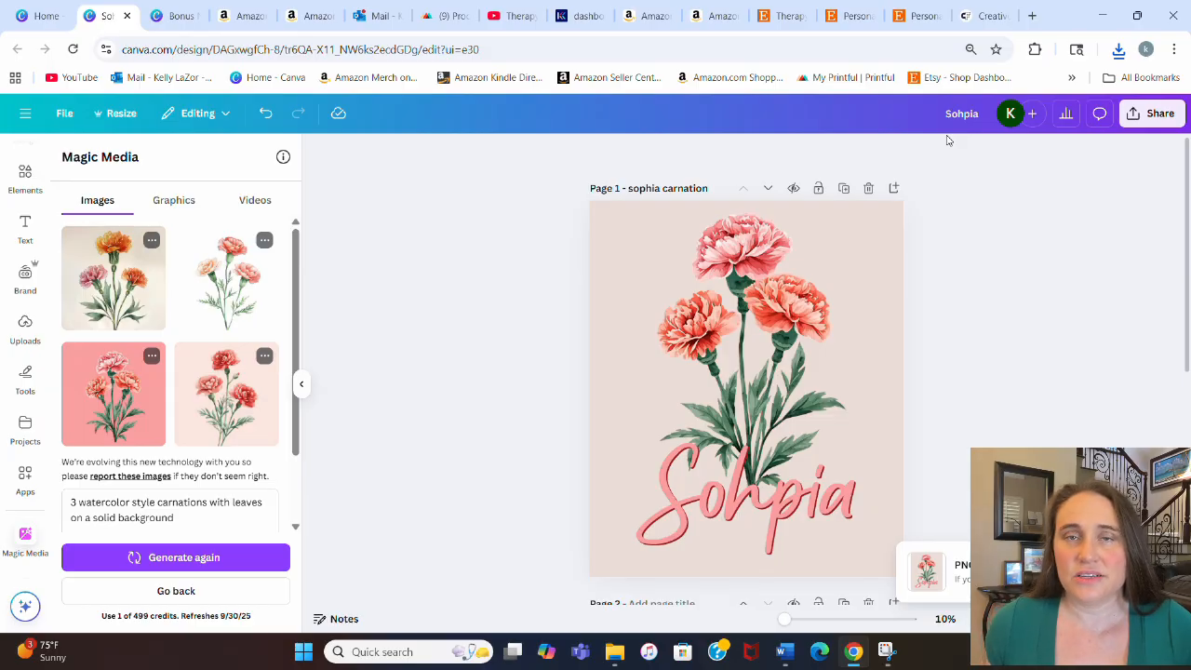
mouse_move(938, 268)
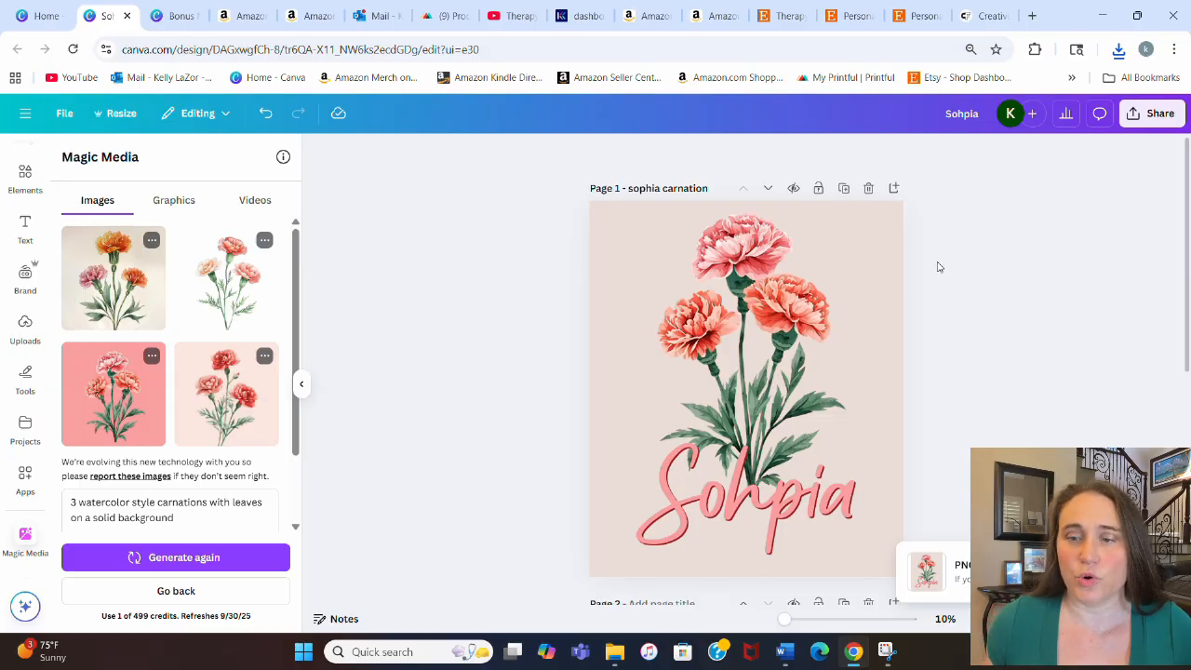
mouse_move(815, 333)
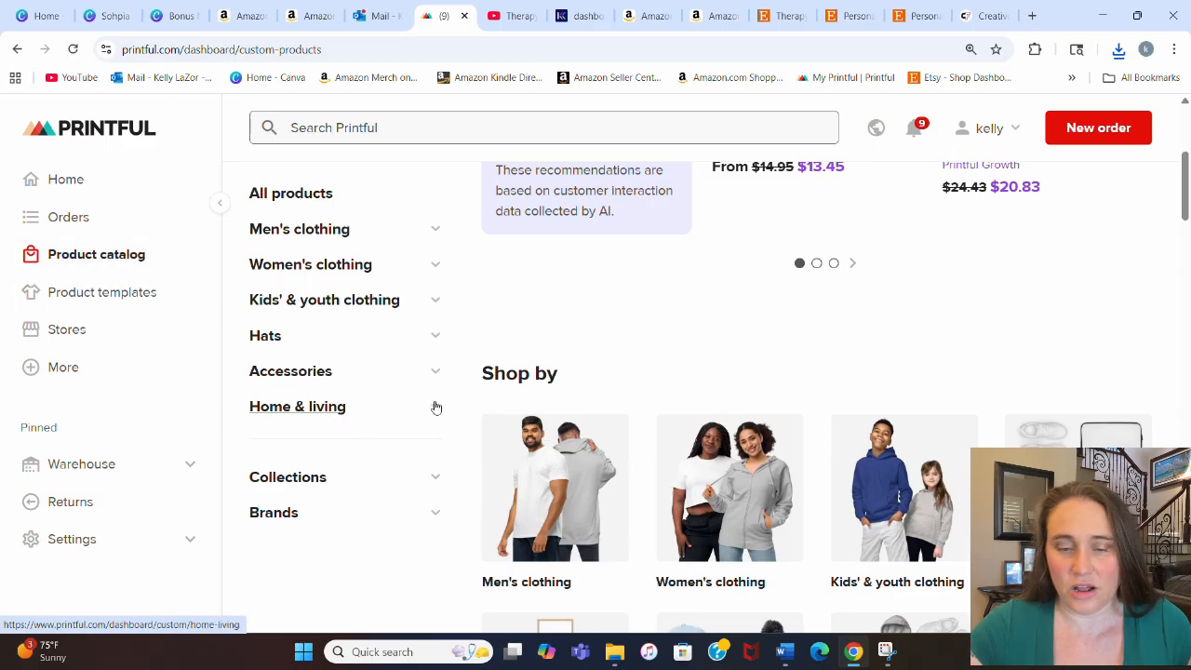
From Accessories › Tote bags, locate and open the Eco Tote Bag | Econscious EC8000 product.
left_click(290, 370)
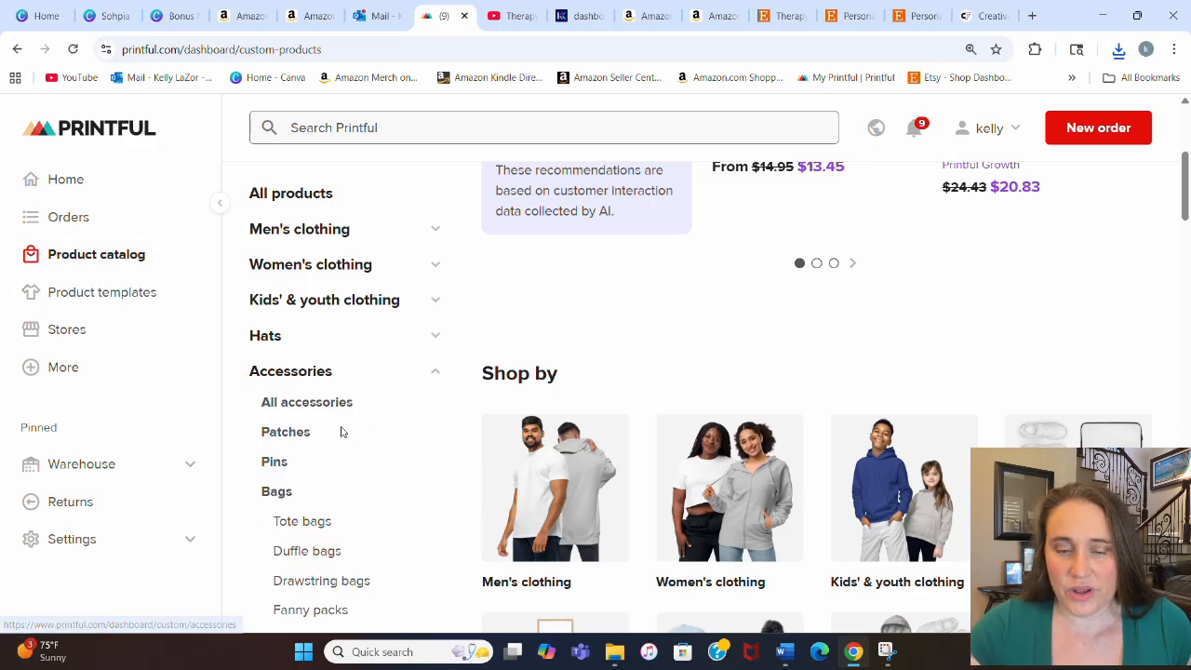
left_click(301, 521)
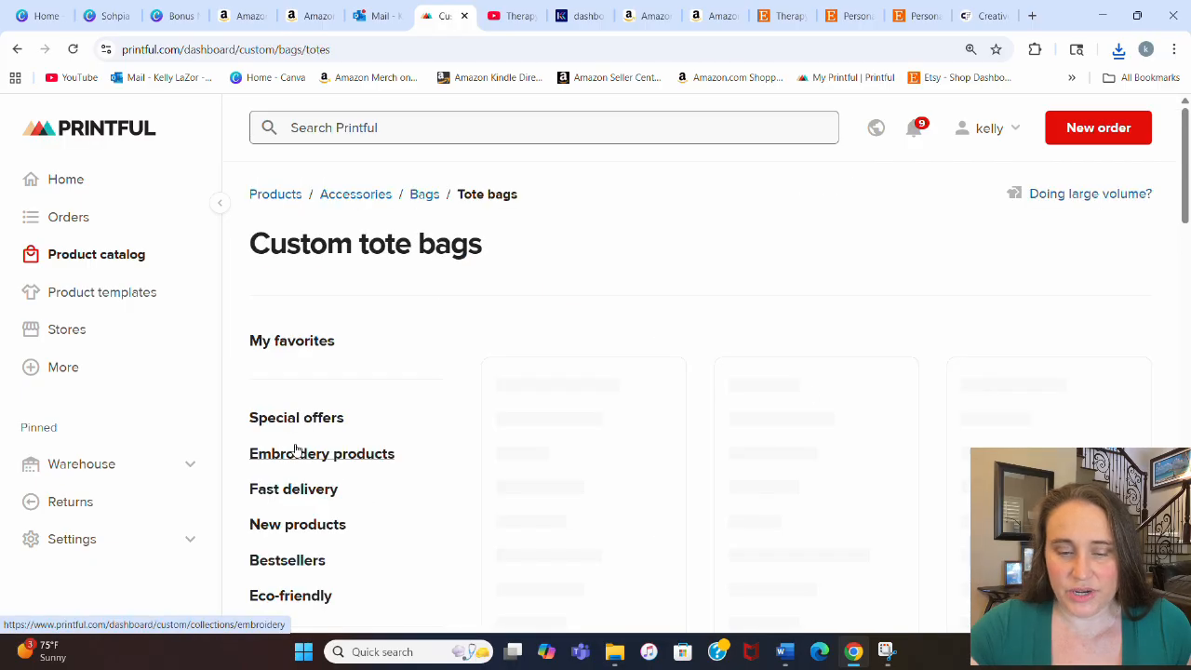
scroll("down", 3)
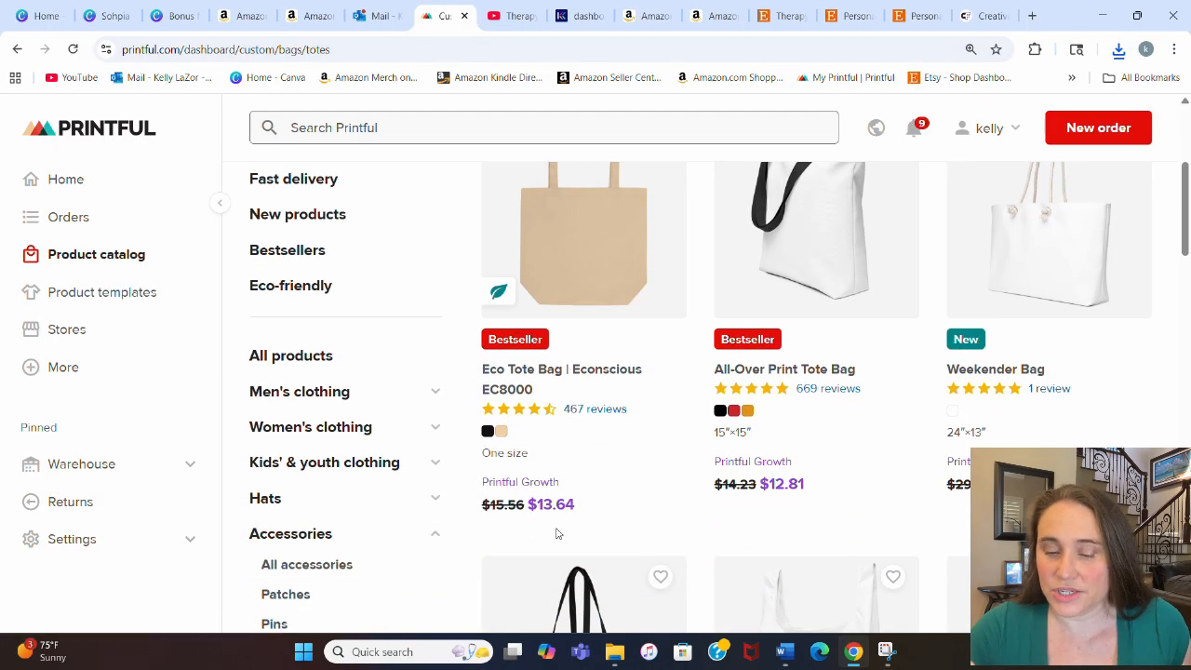
mouse_move(556, 495)
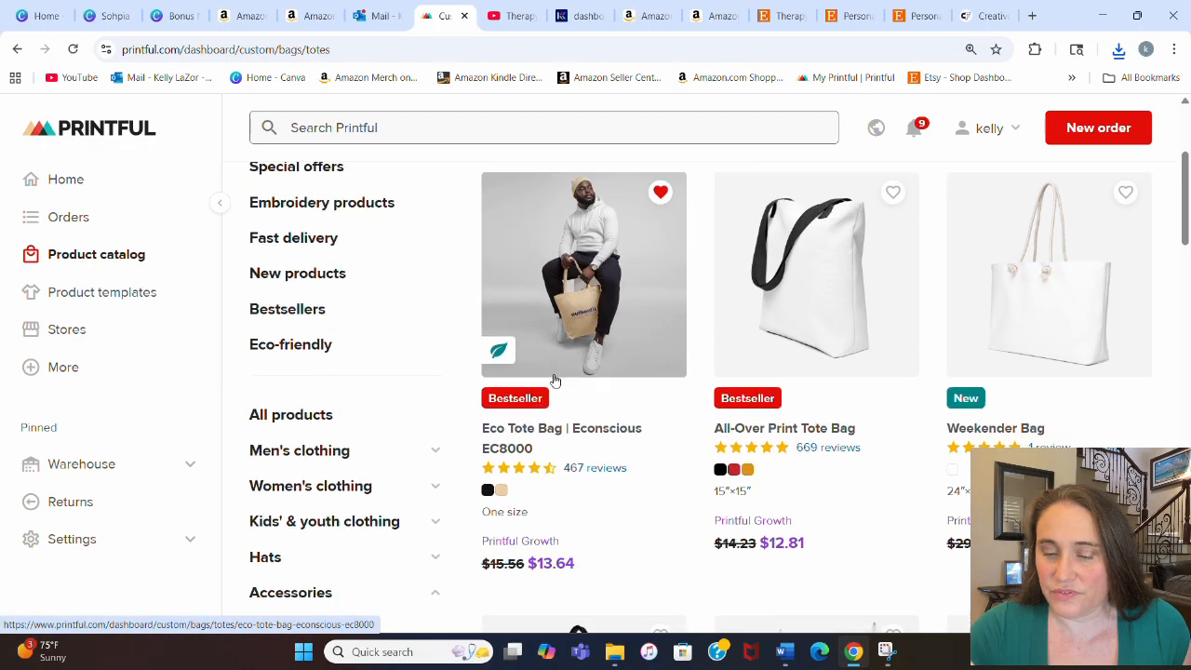
scroll("down", 3)
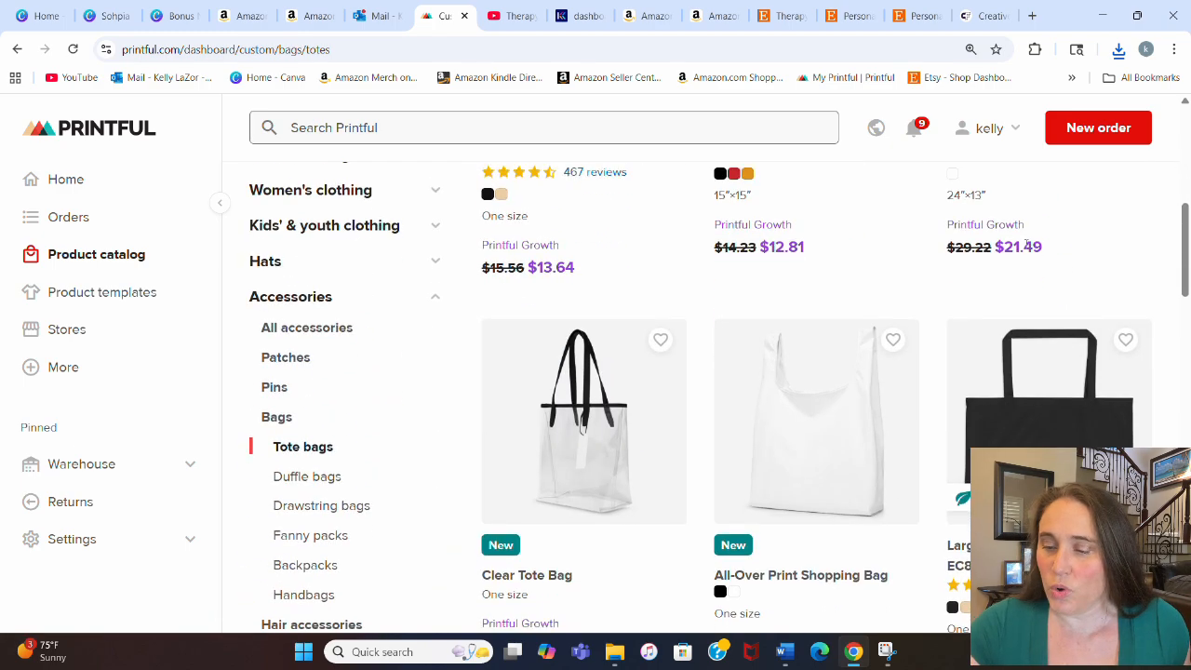
scroll("down", 3)
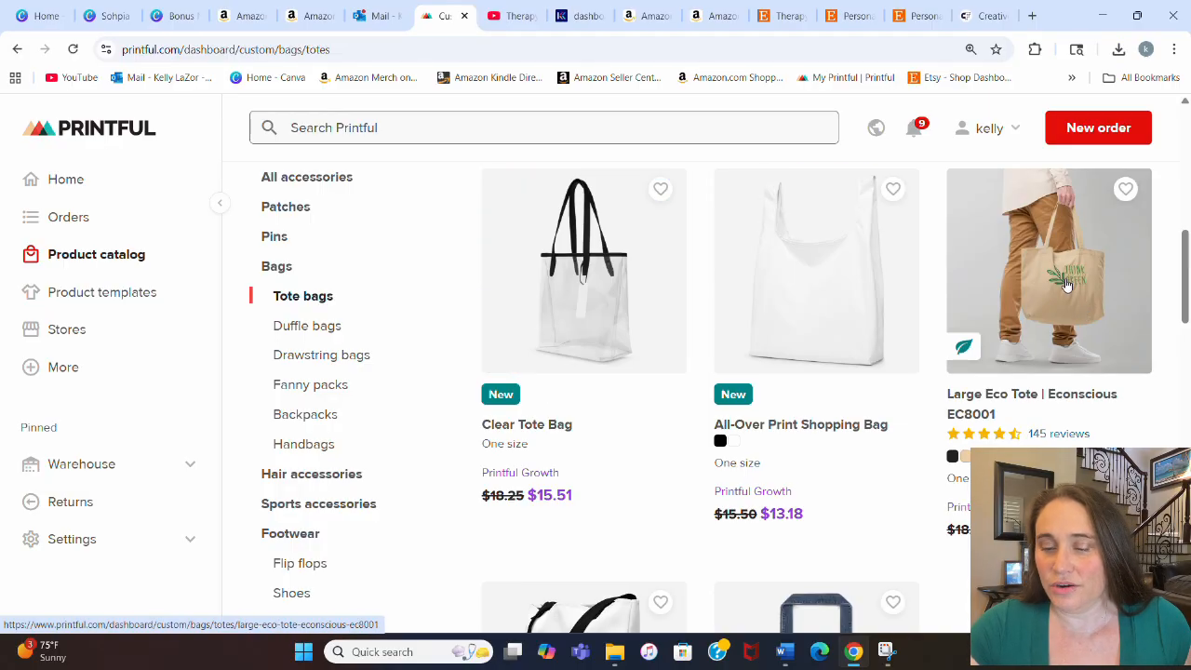
scroll("down", 3)
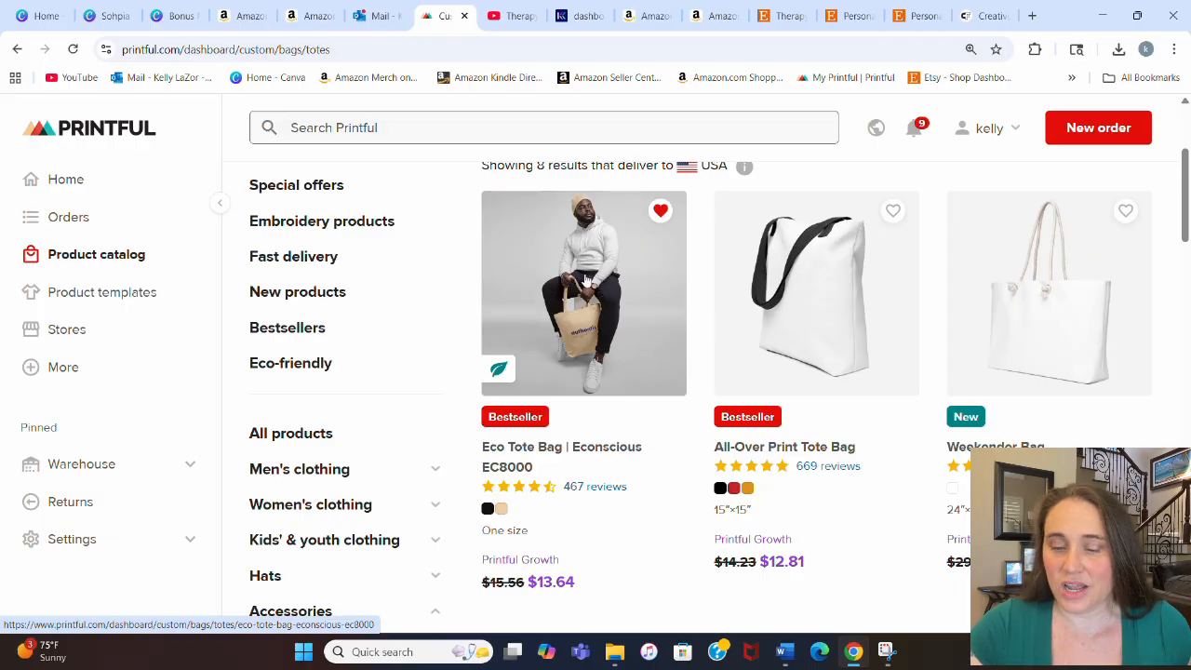
left_click(584, 292)
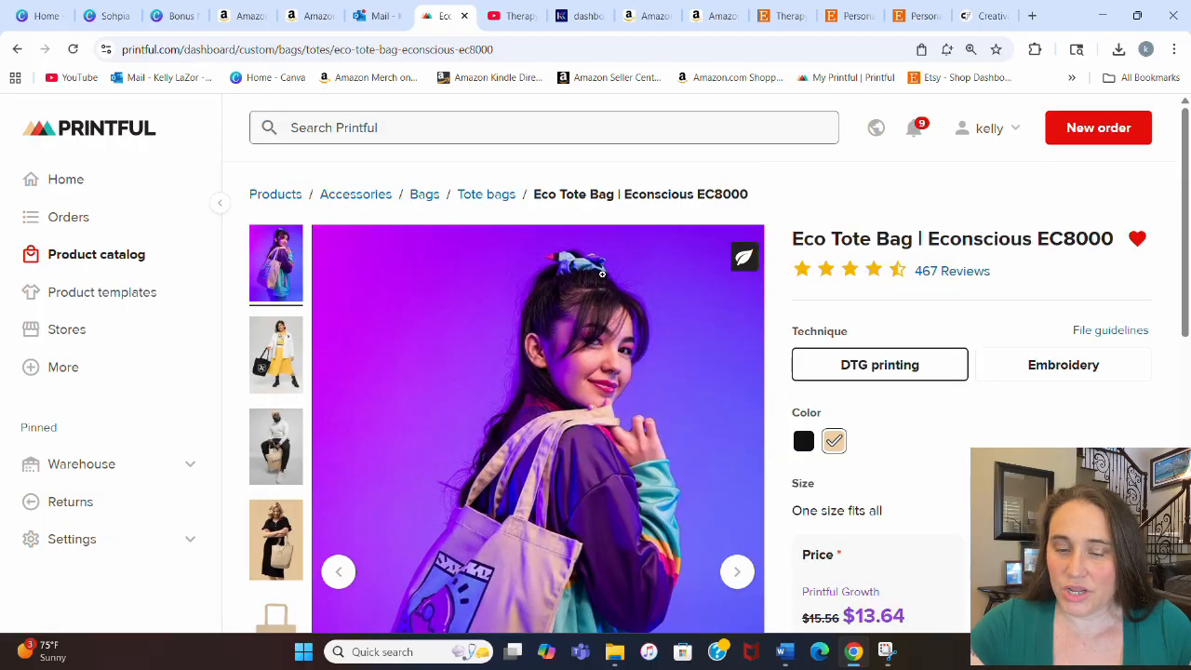
Scroll down the EC8000 product page toward the Start designing option.
scroll("down", 3)
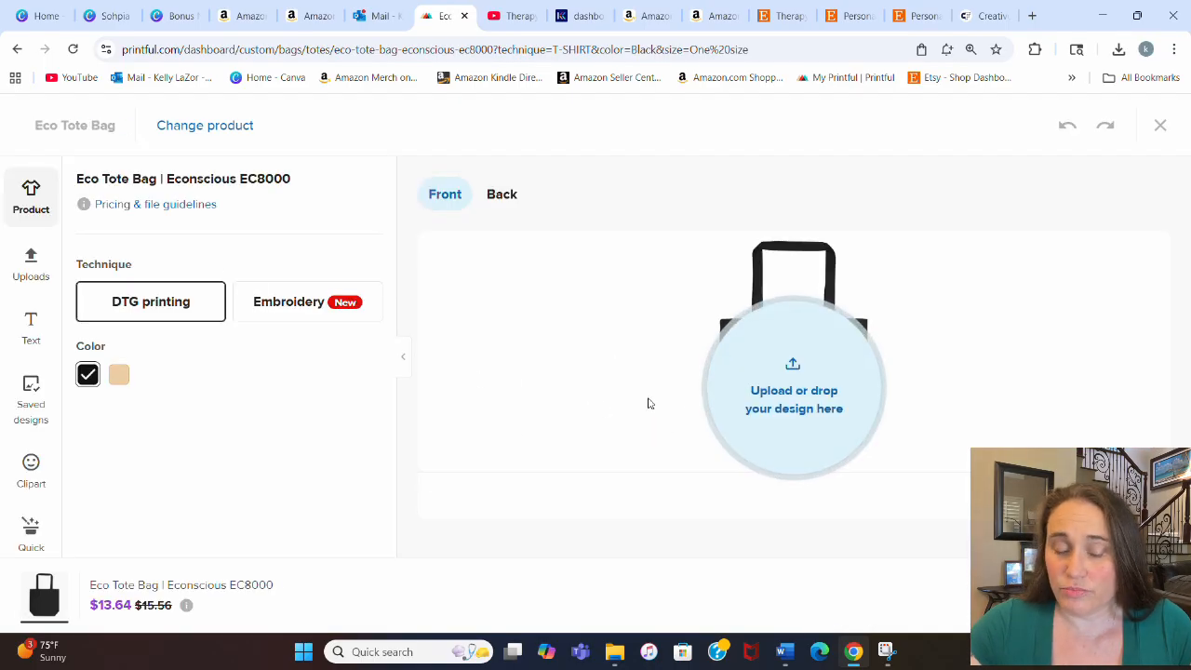
Upload sophia-carnation.png to the File library and apply it to the black tote's front.
left_click(793, 391)
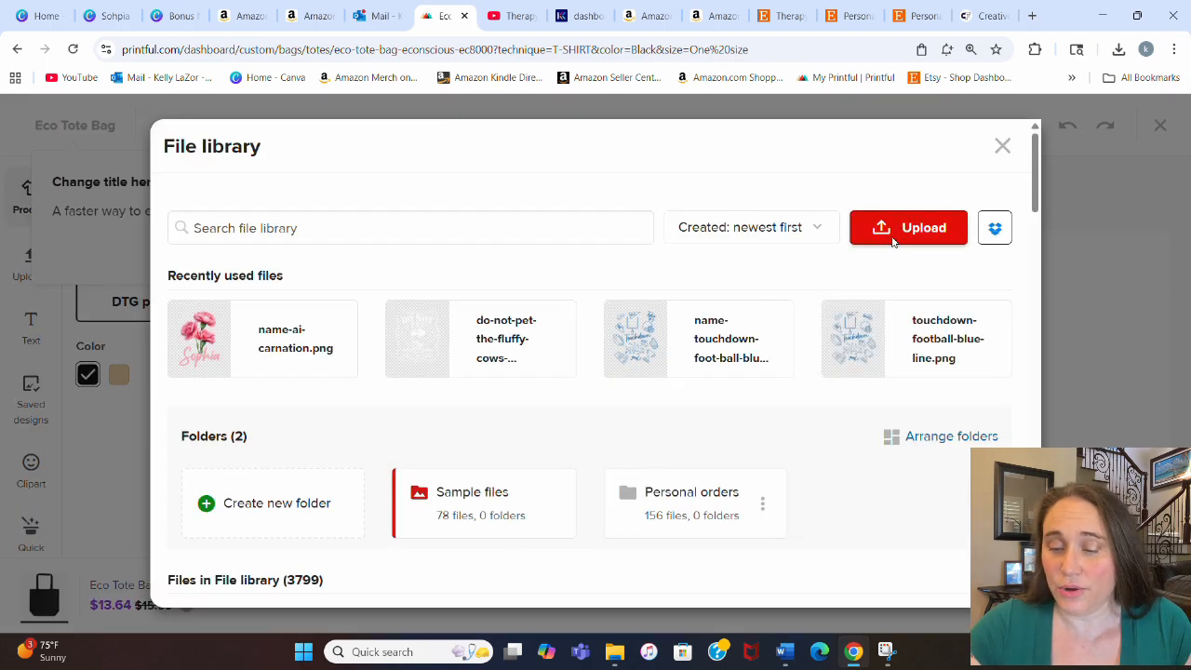
left_click(908, 227)
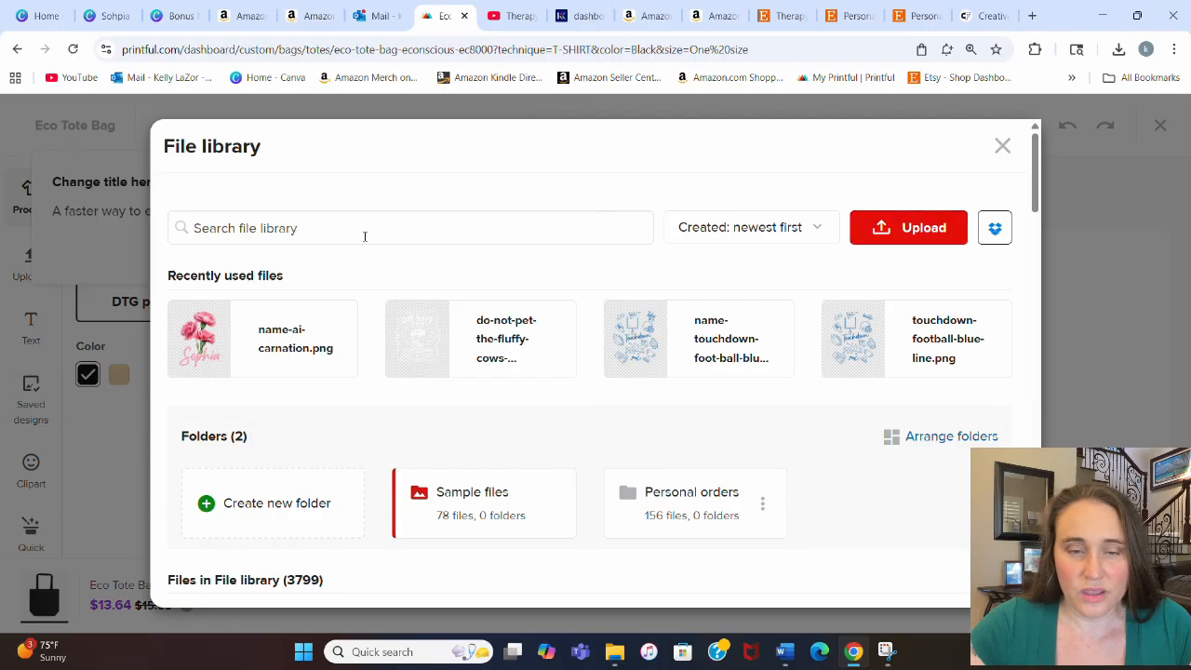
left_click(908, 227)
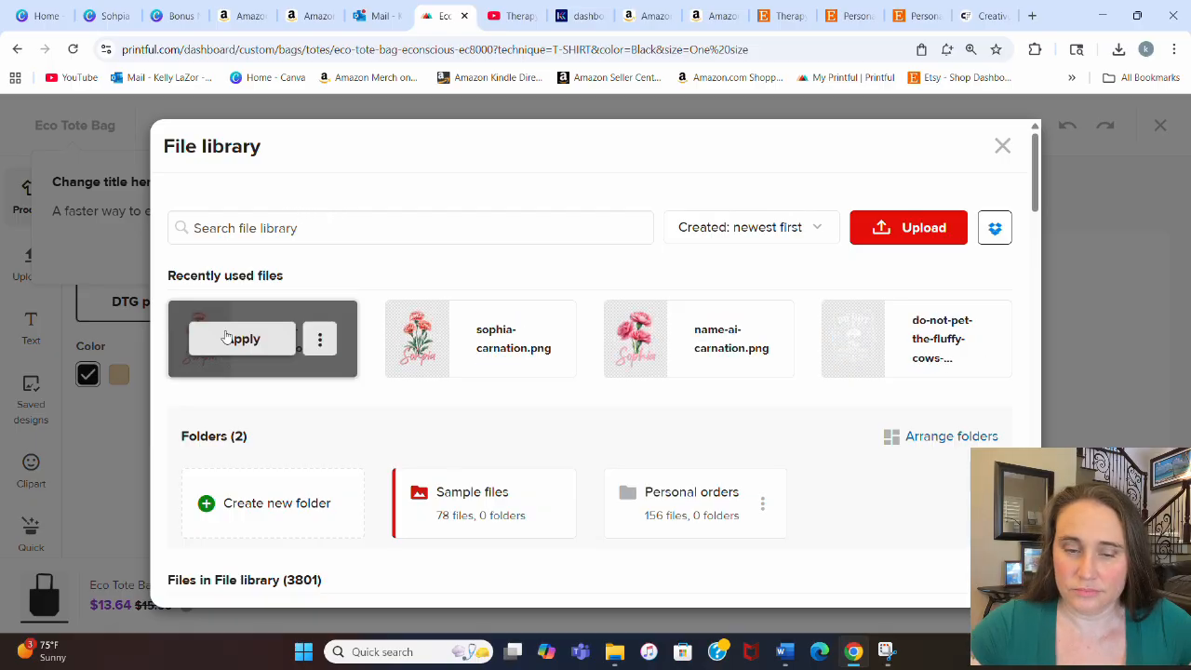
left_click(242, 339)
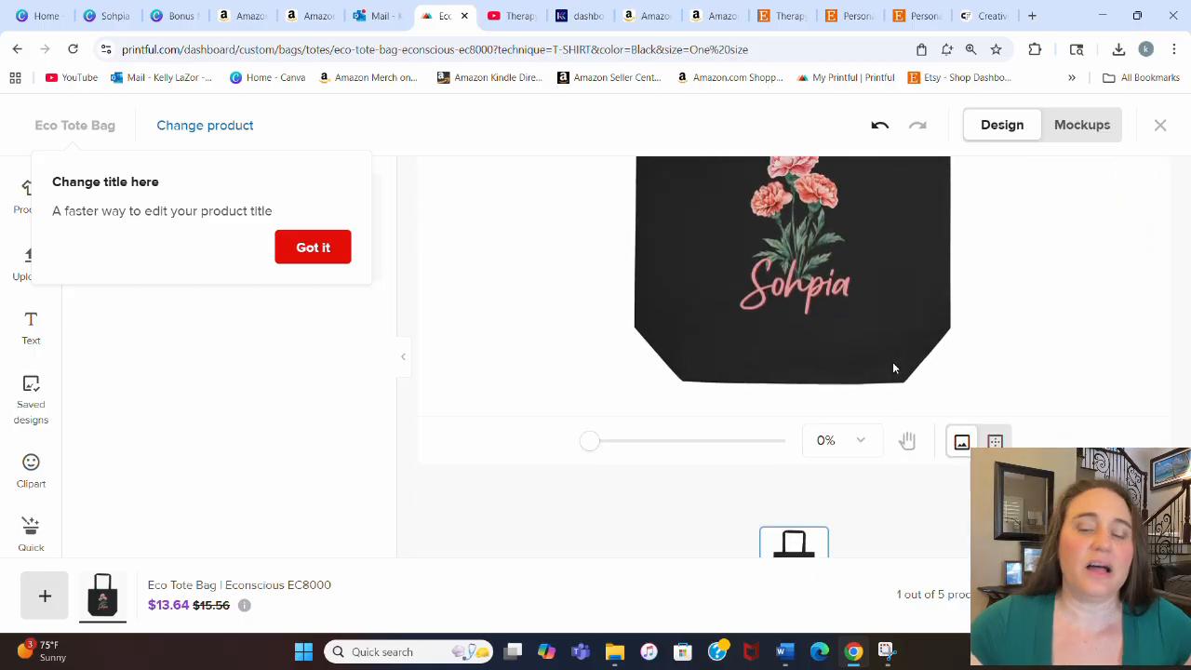
Shrink the carnation design on the bag, then restore it to its larger size.
left_click(797, 279)
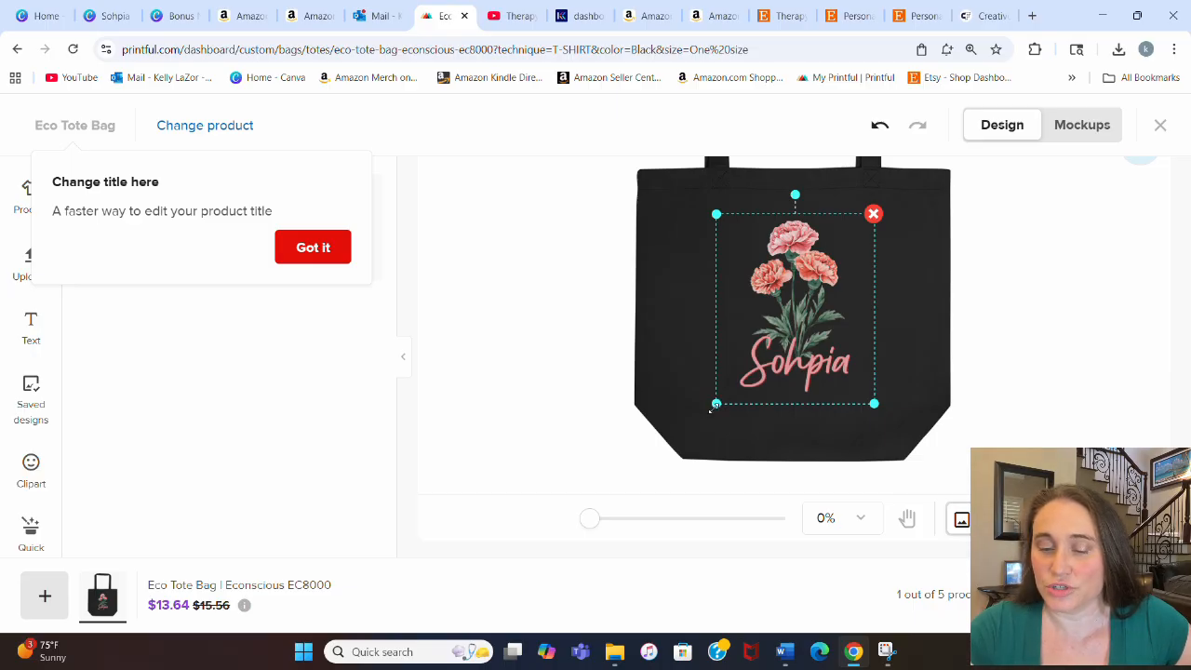
left_click_drag(874, 402, 837, 358)
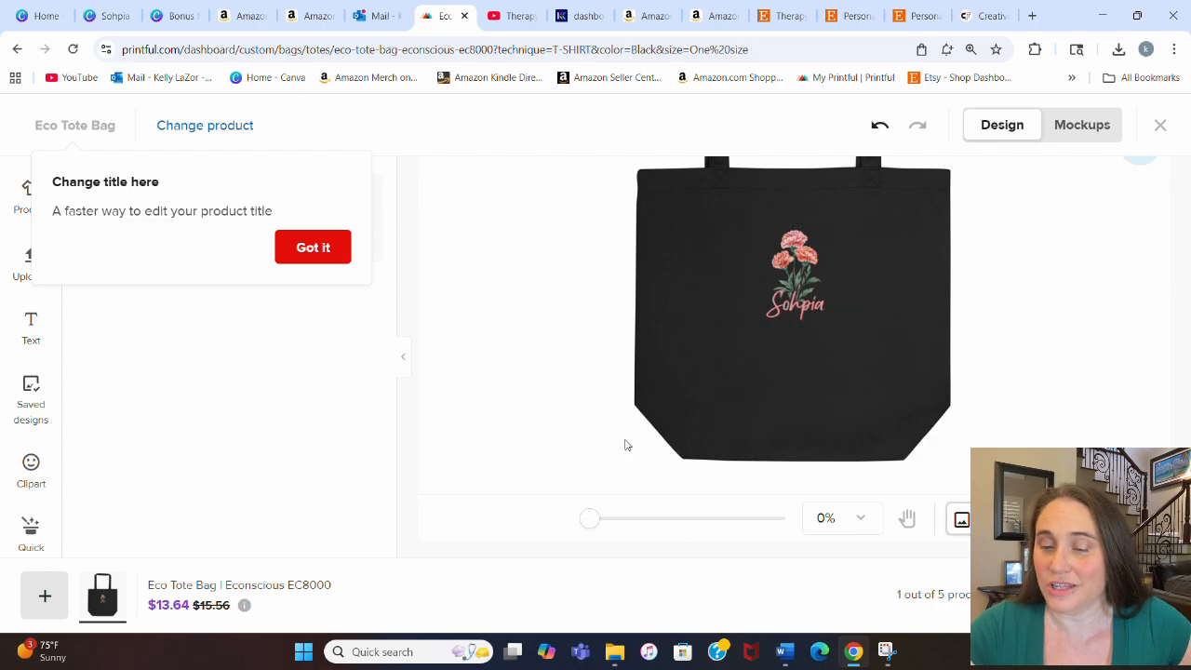
left_click(797, 275)
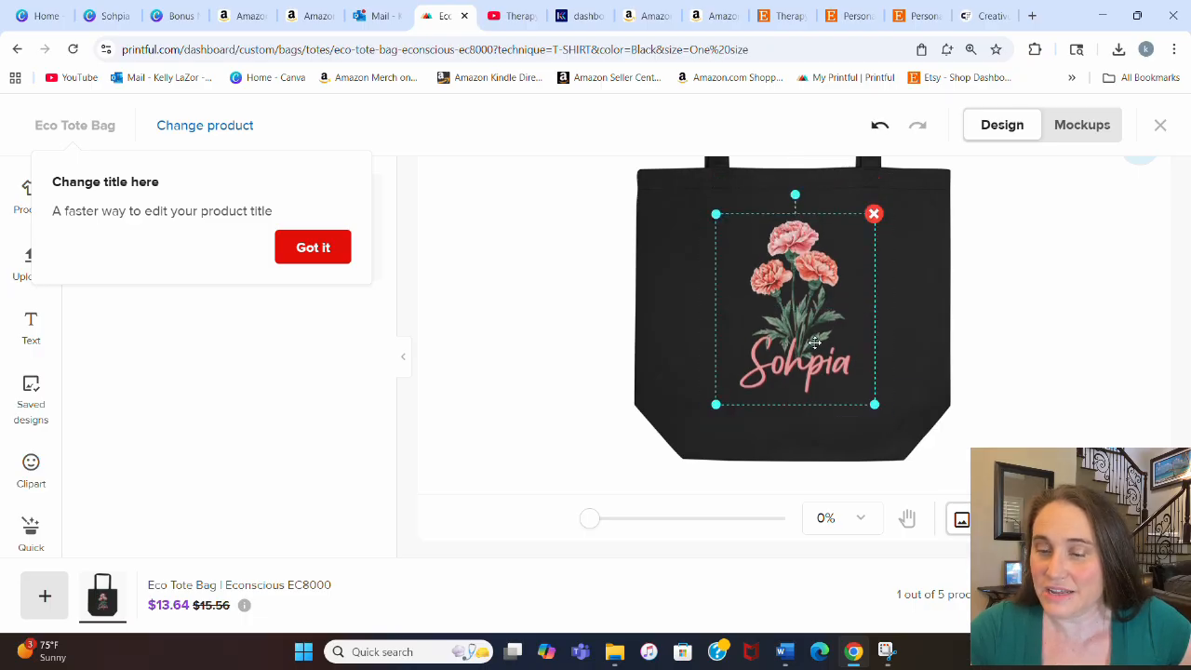
mouse_move(856, 298)
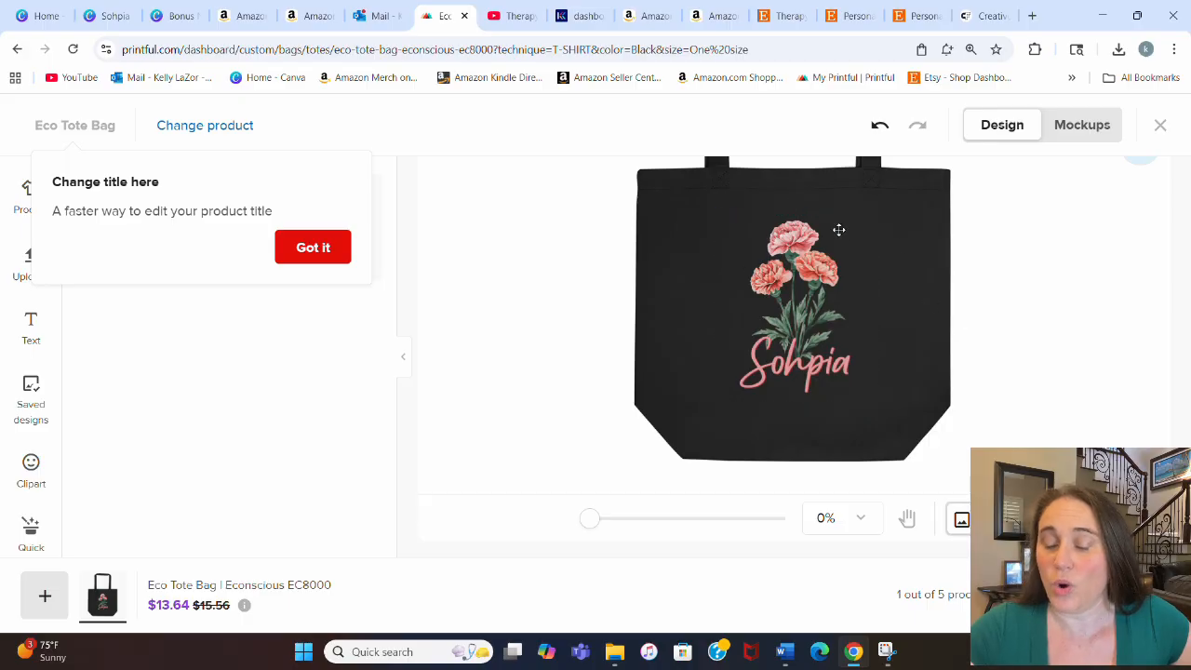
mouse_move(1095, 346)
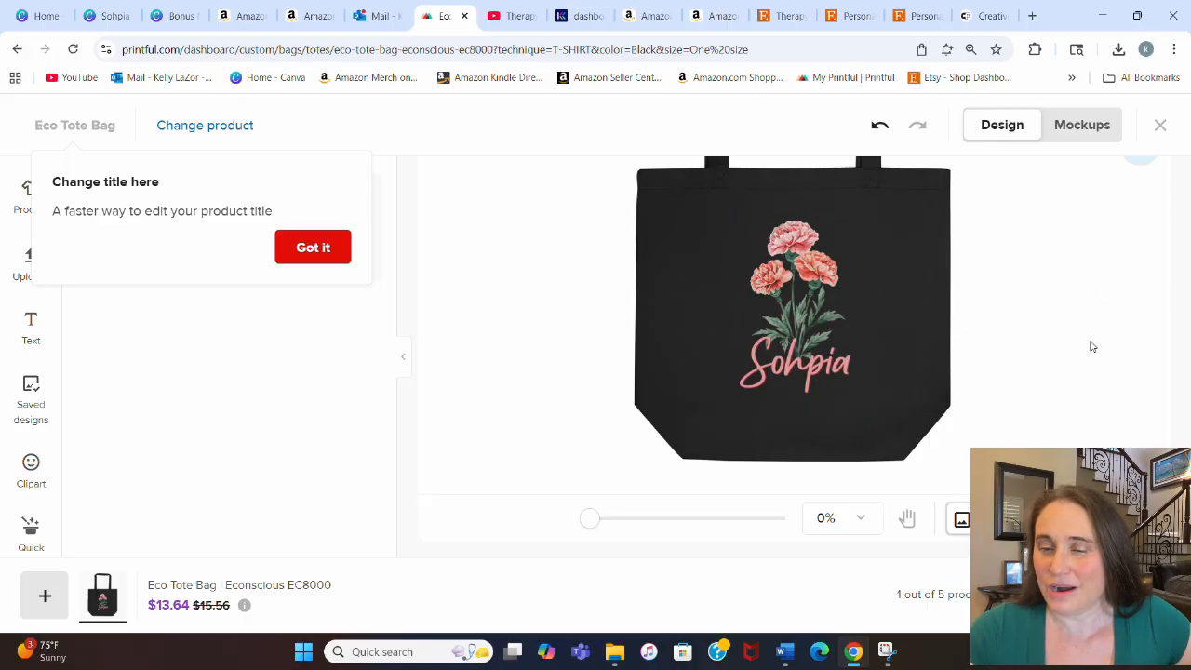
mouse_move(312, 247)
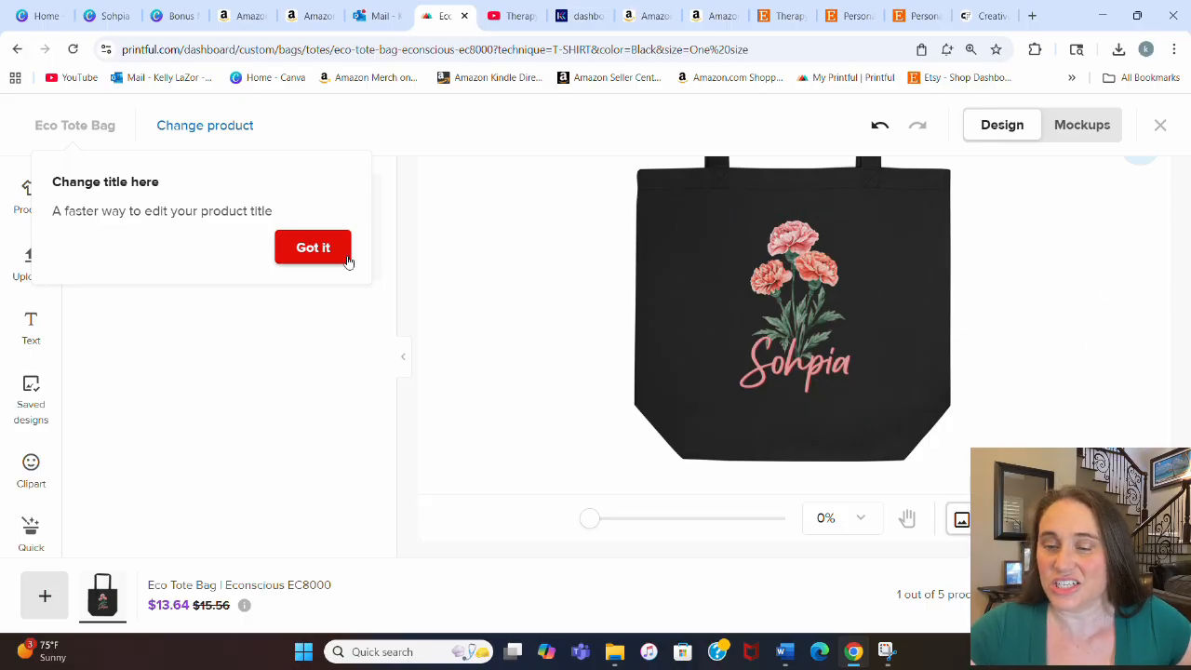
Dismiss the title tip, add tan as a second bag colour and save the product template.
left_click(312, 245)
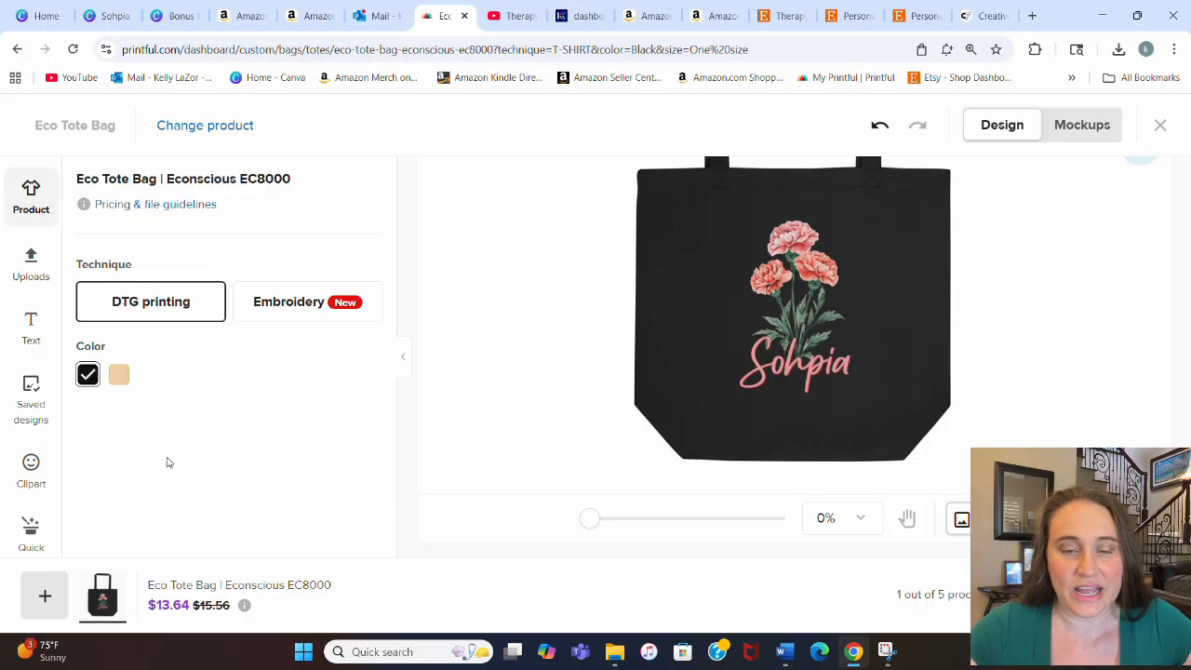
left_click(119, 372)
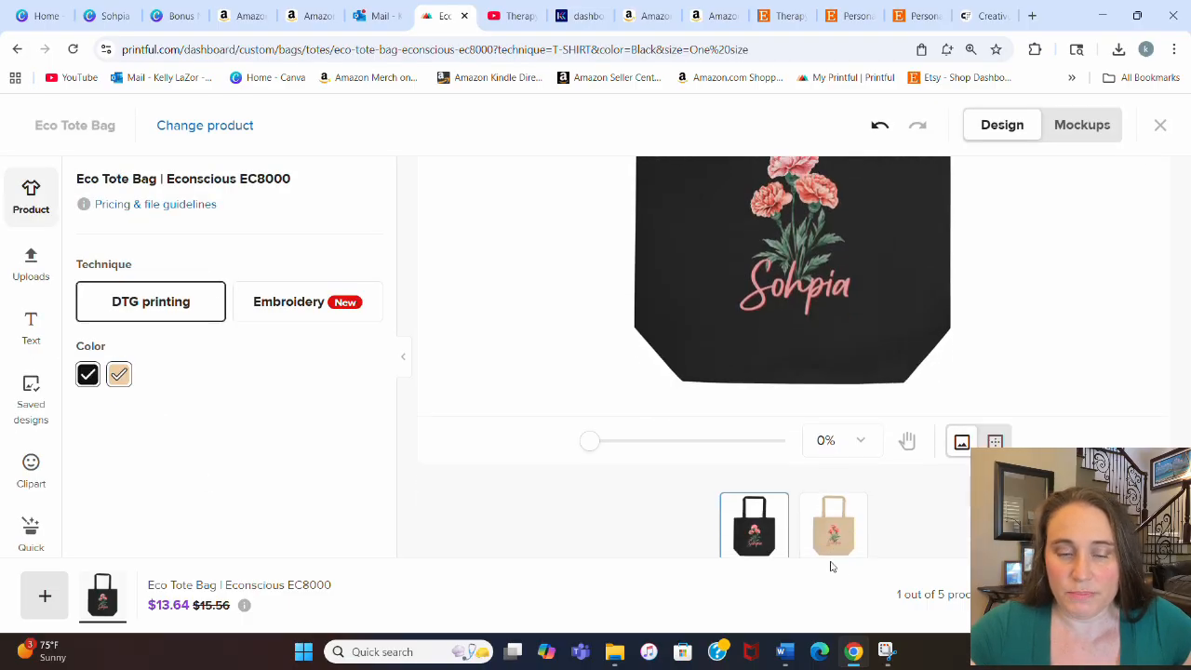
left_click(833, 525)
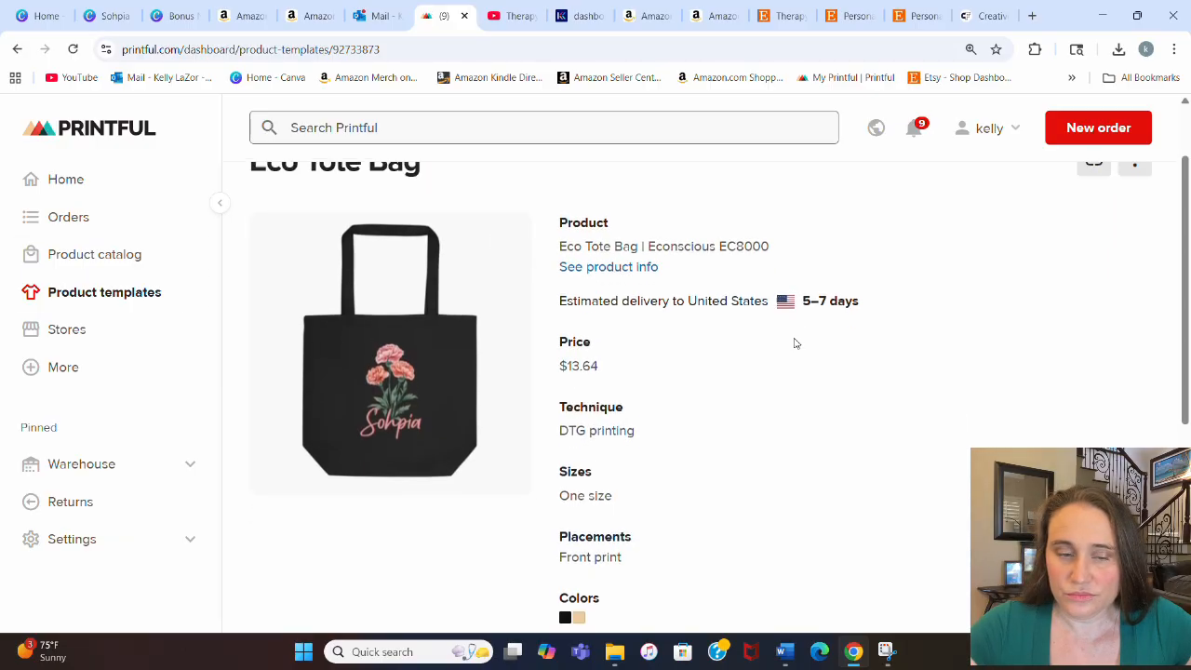
Scroll down the saved template page and choose Download mockups.
scroll("down", 3)
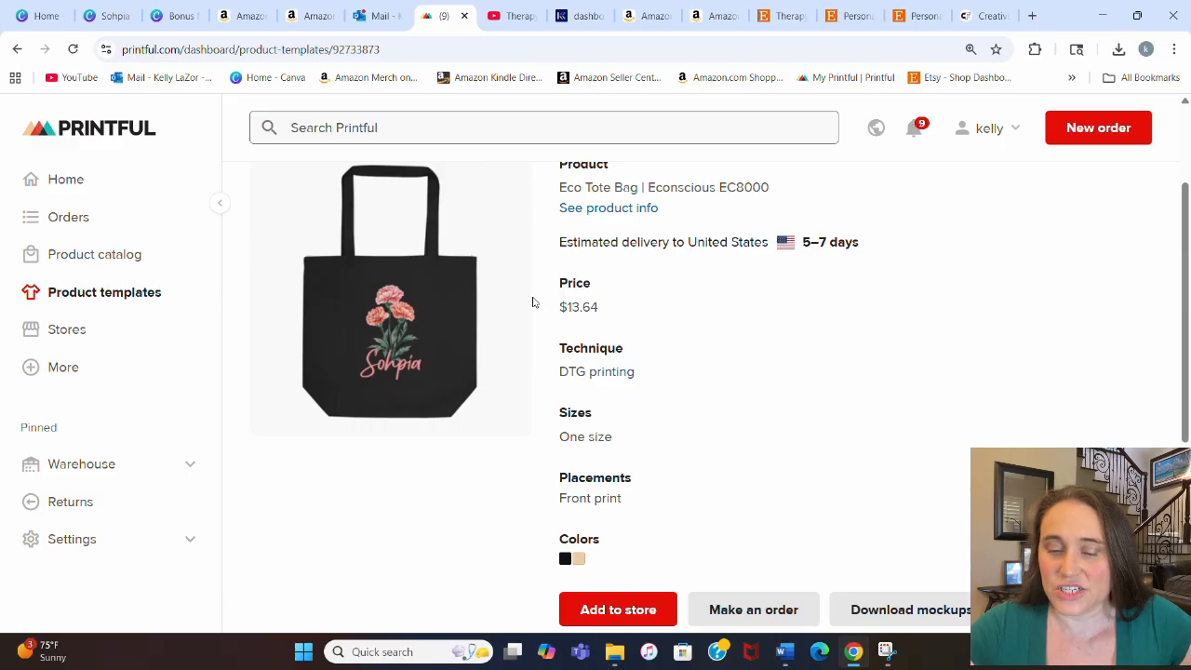
scroll("down", 3)
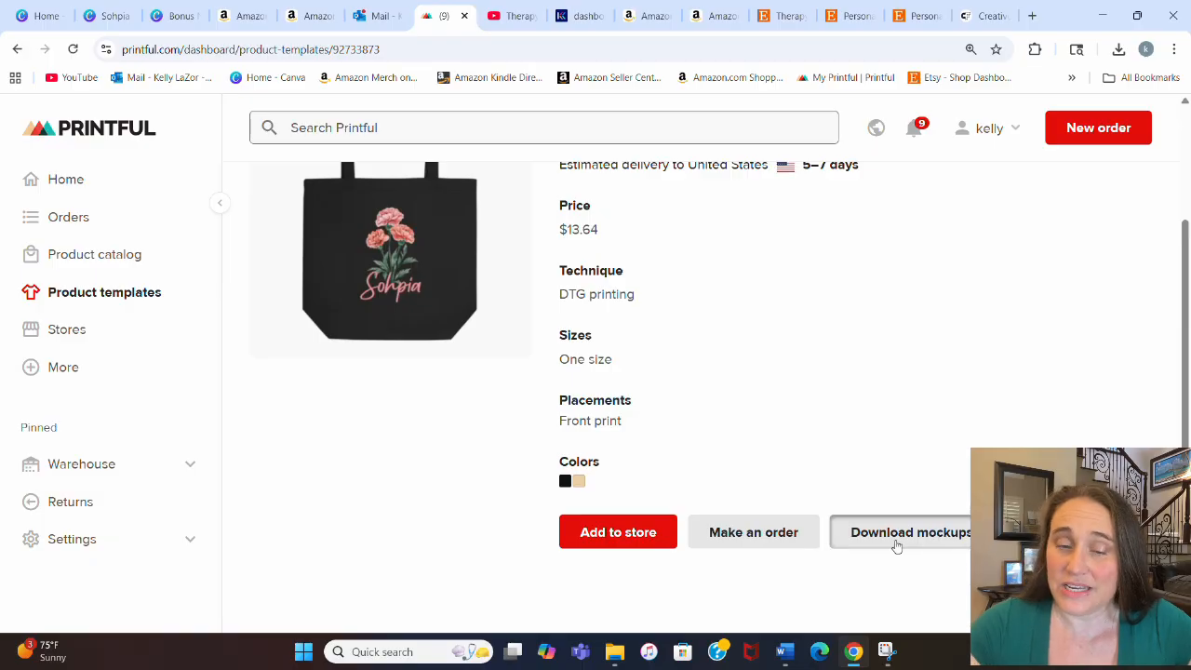
left_click(897, 532)
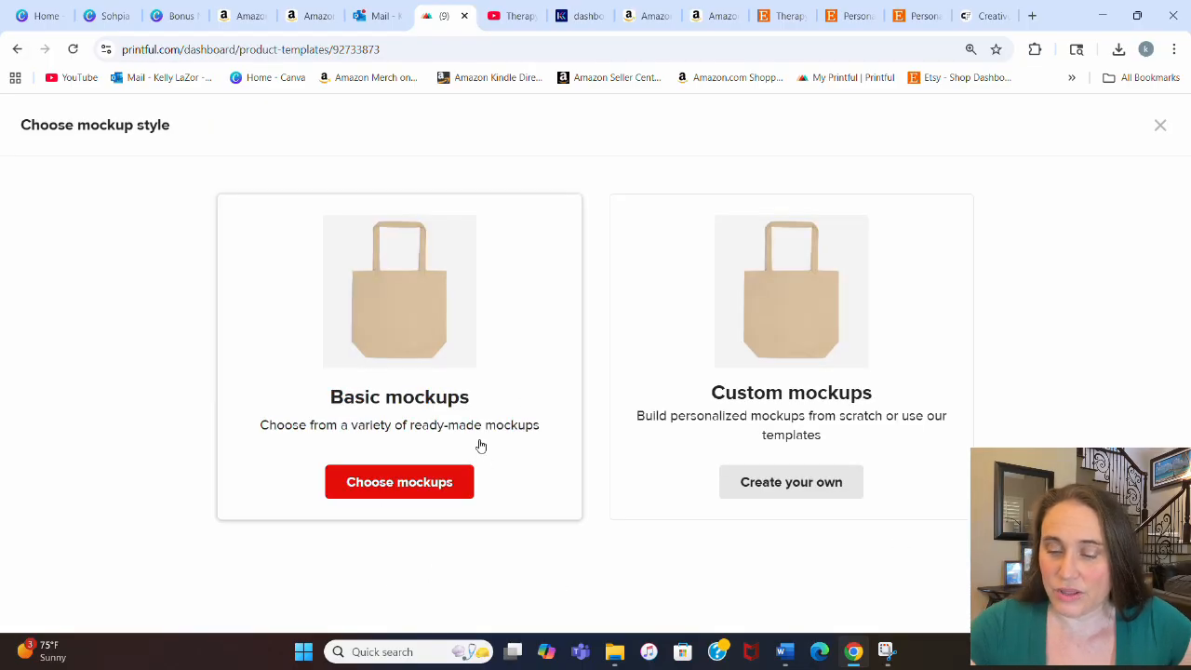
Choose Basic mockups and tick Women's and Hanger mockups alongside the flat ones.
left_click(398, 482)
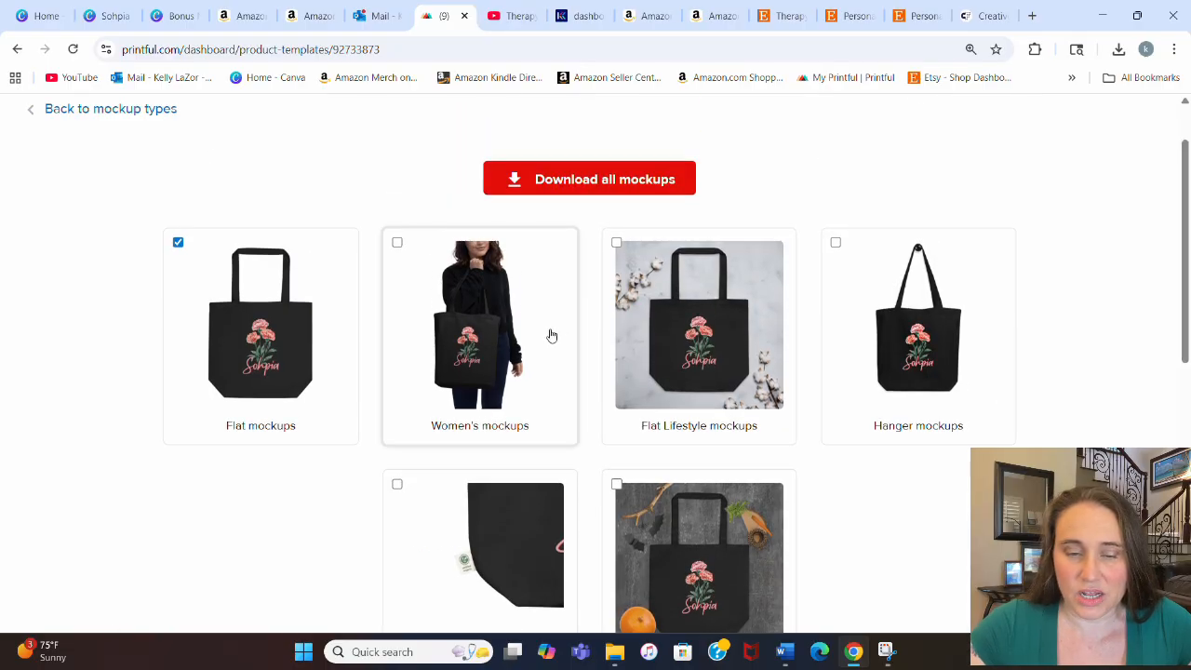
left_click(399, 242)
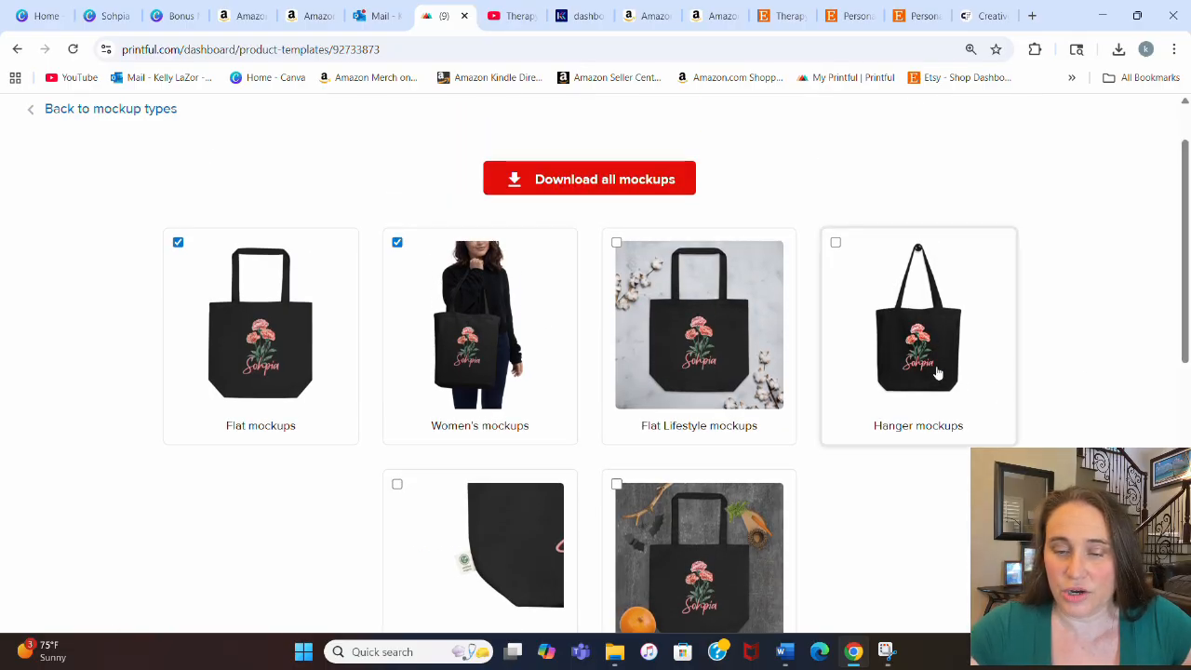
left_click(833, 242)
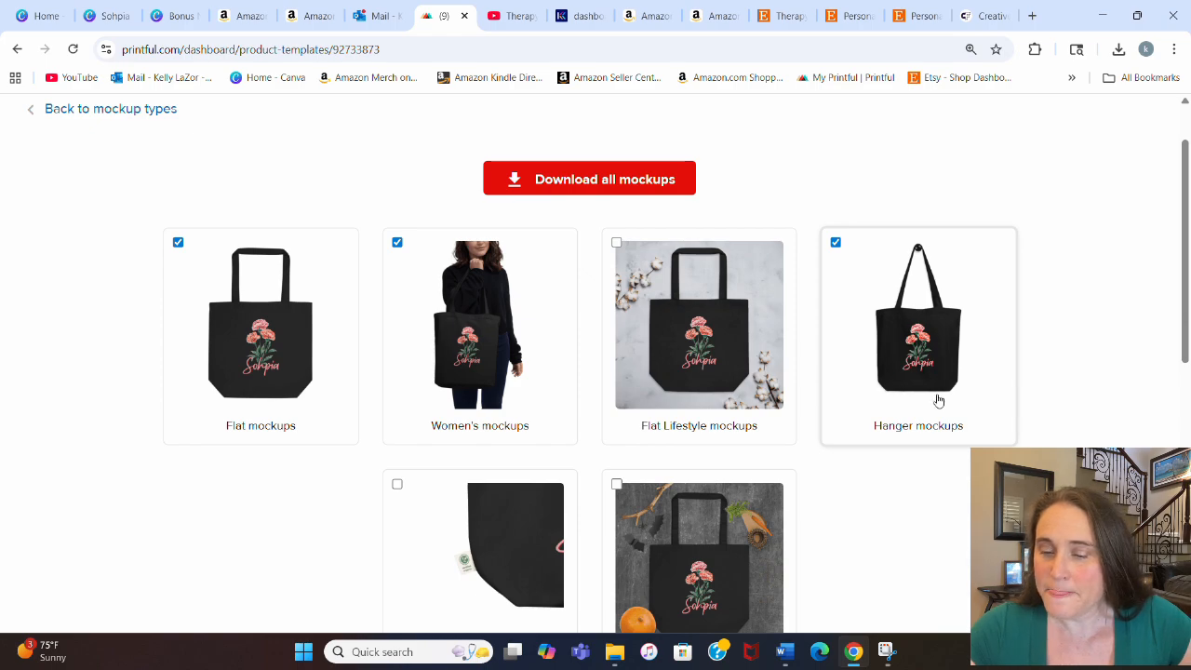
mouse_move(916, 358)
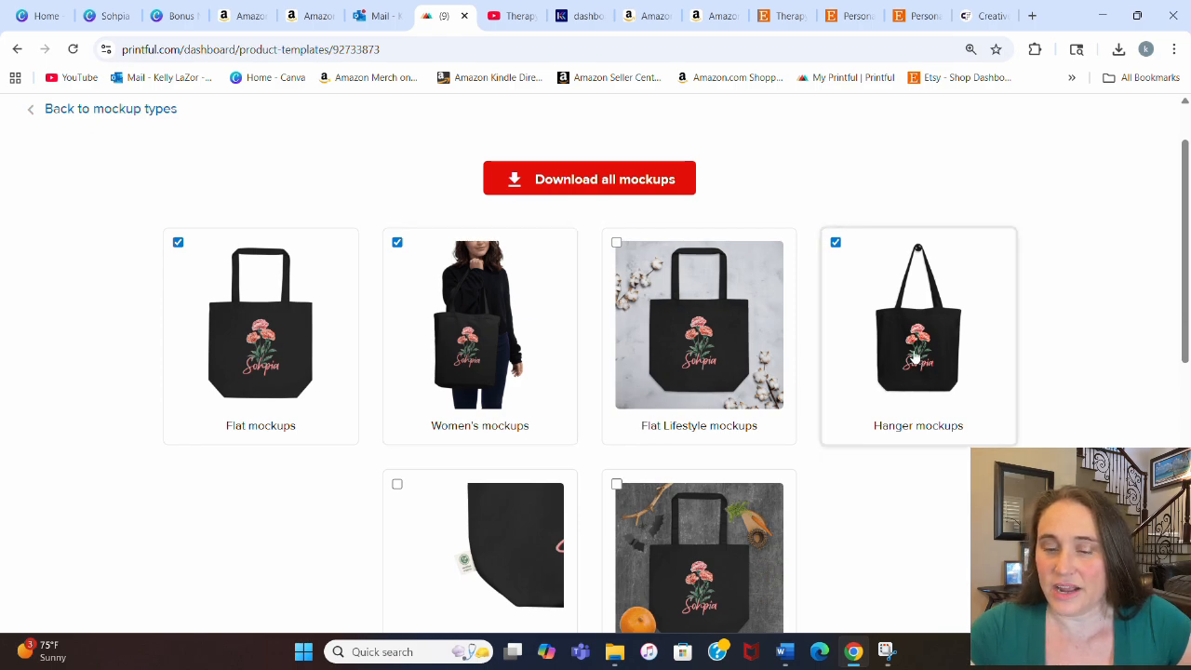
mouse_move(936, 253)
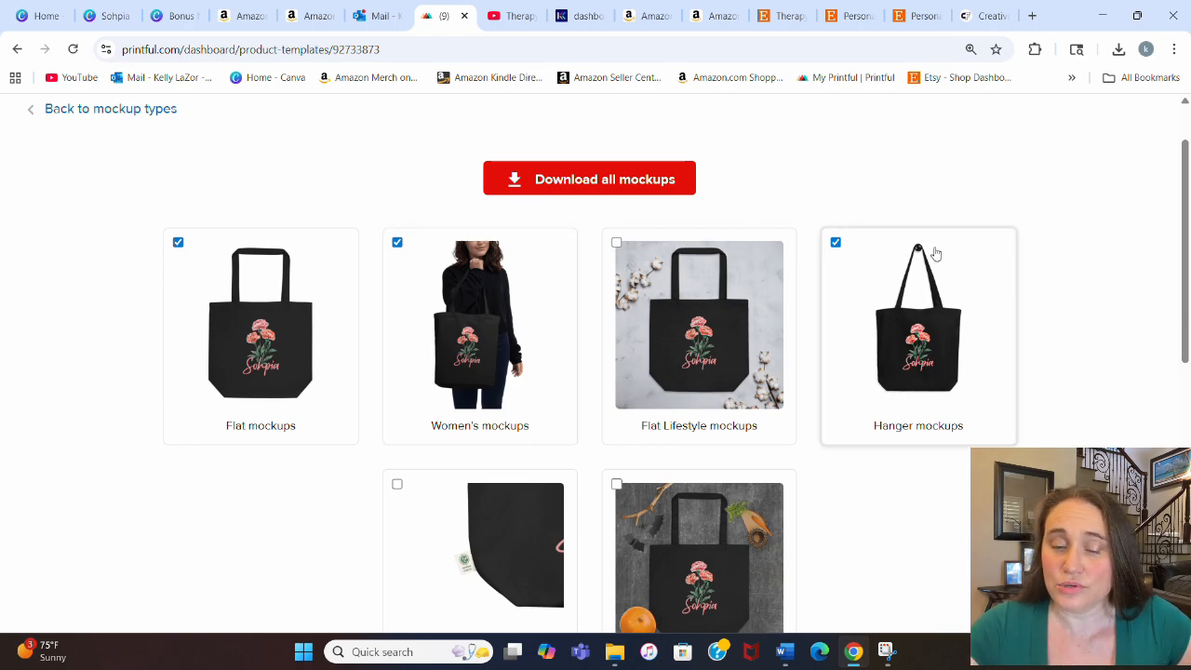
mouse_move(977, 335)
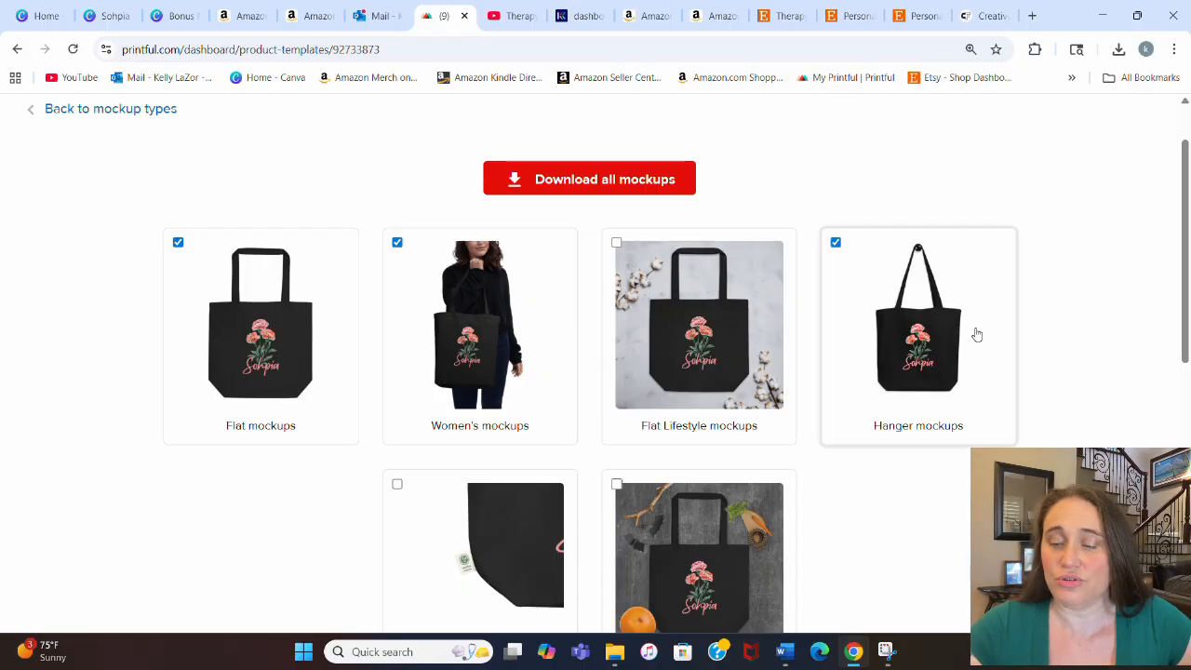
mouse_move(321, 224)
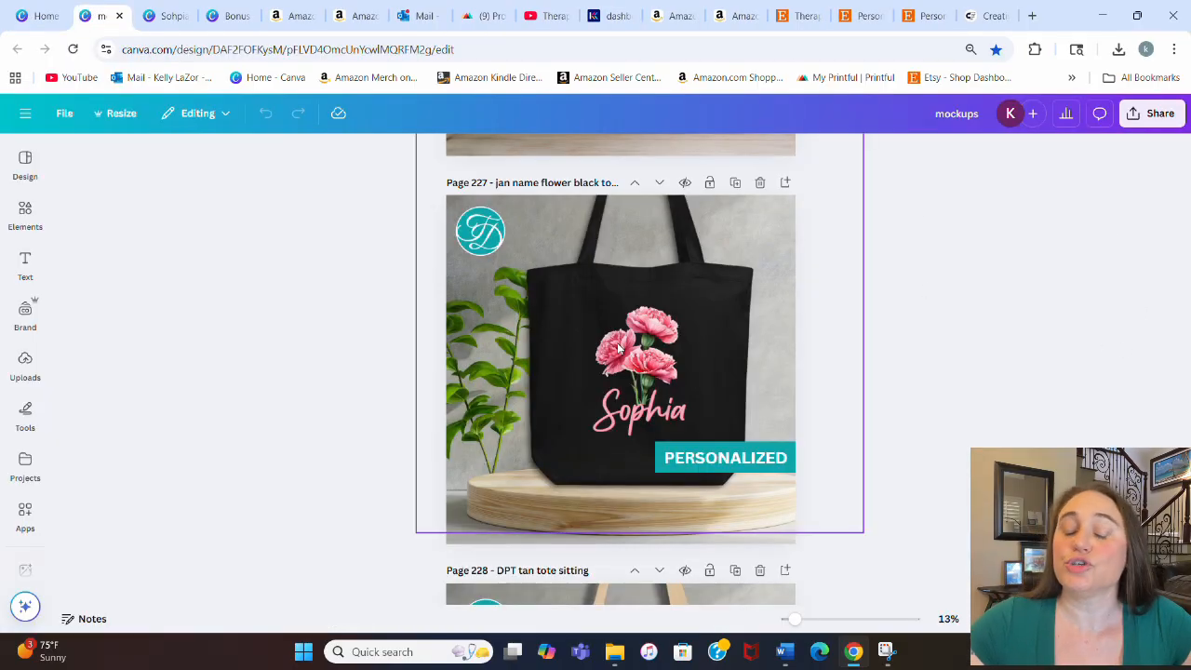
mouse_move(595, 376)
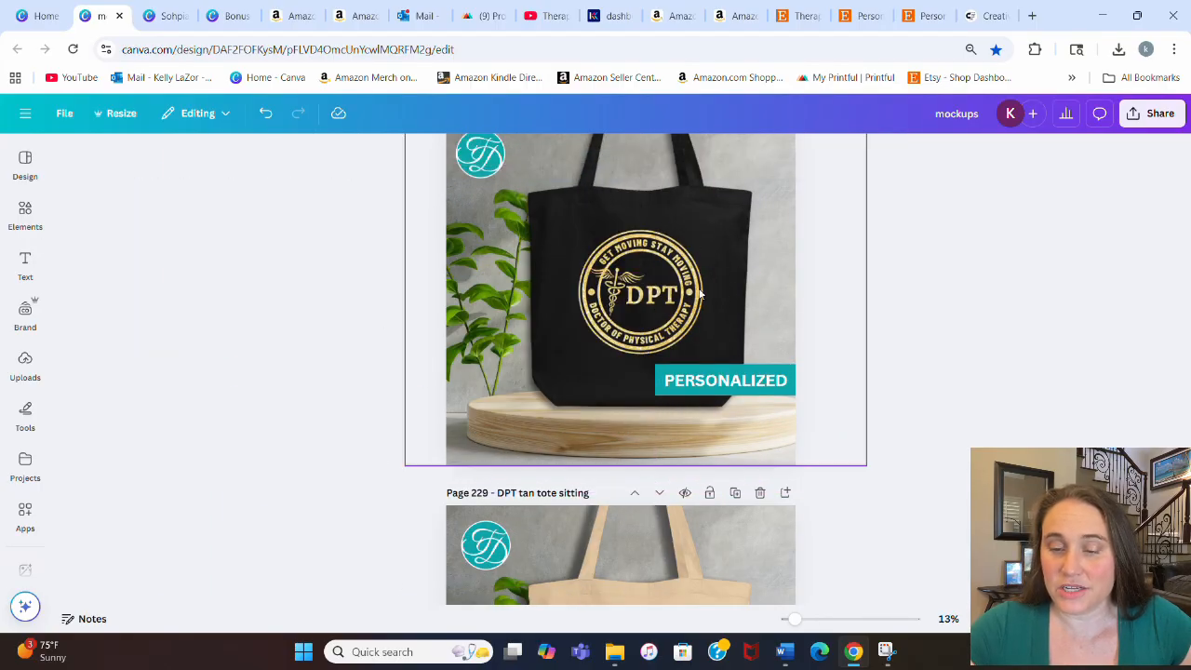
Select the DPT tote page, then the empty wooden-stand podium backdrop on page 228.
left_click(652, 279)
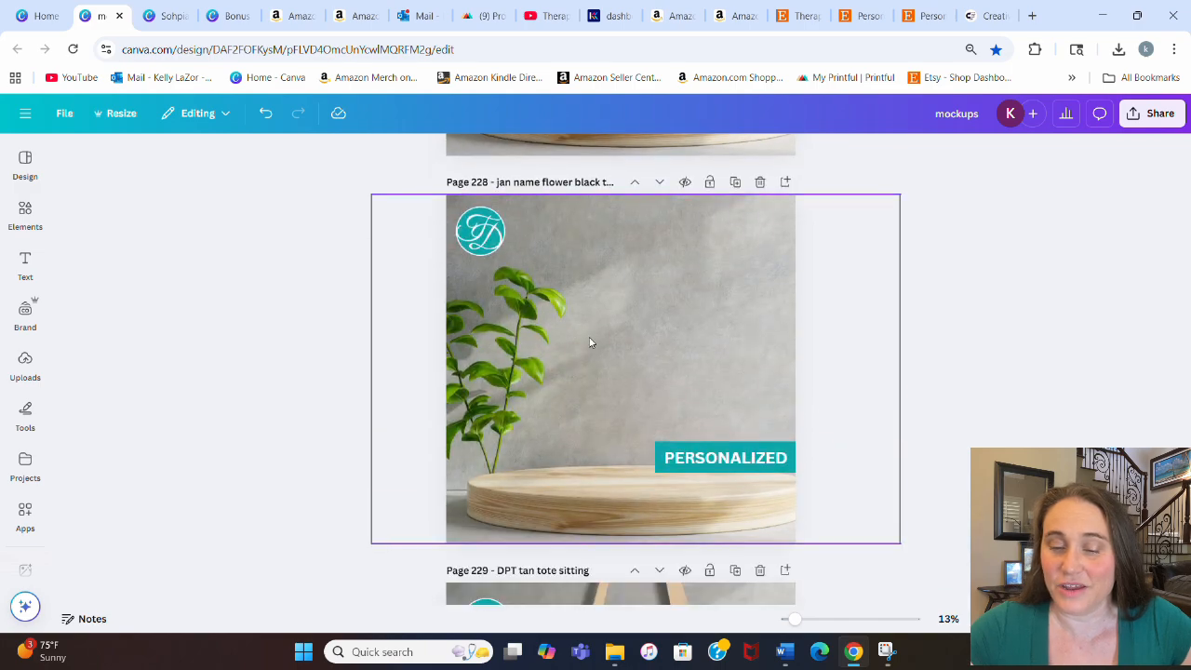
left_click(622, 368)
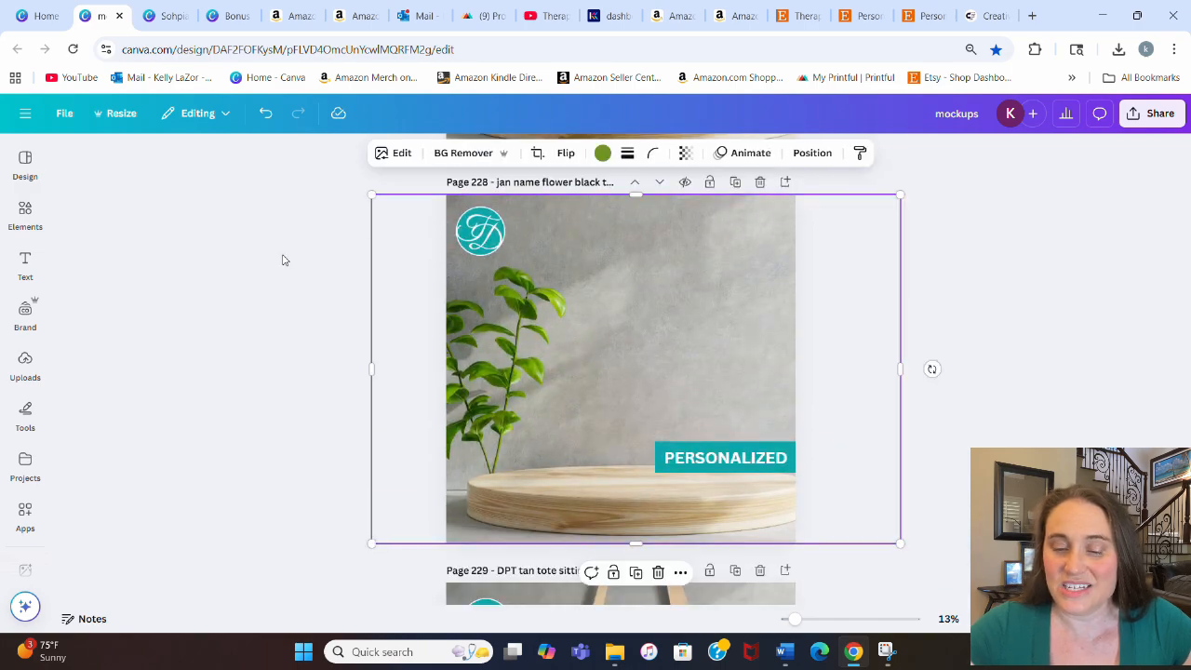
mouse_move(713, 364)
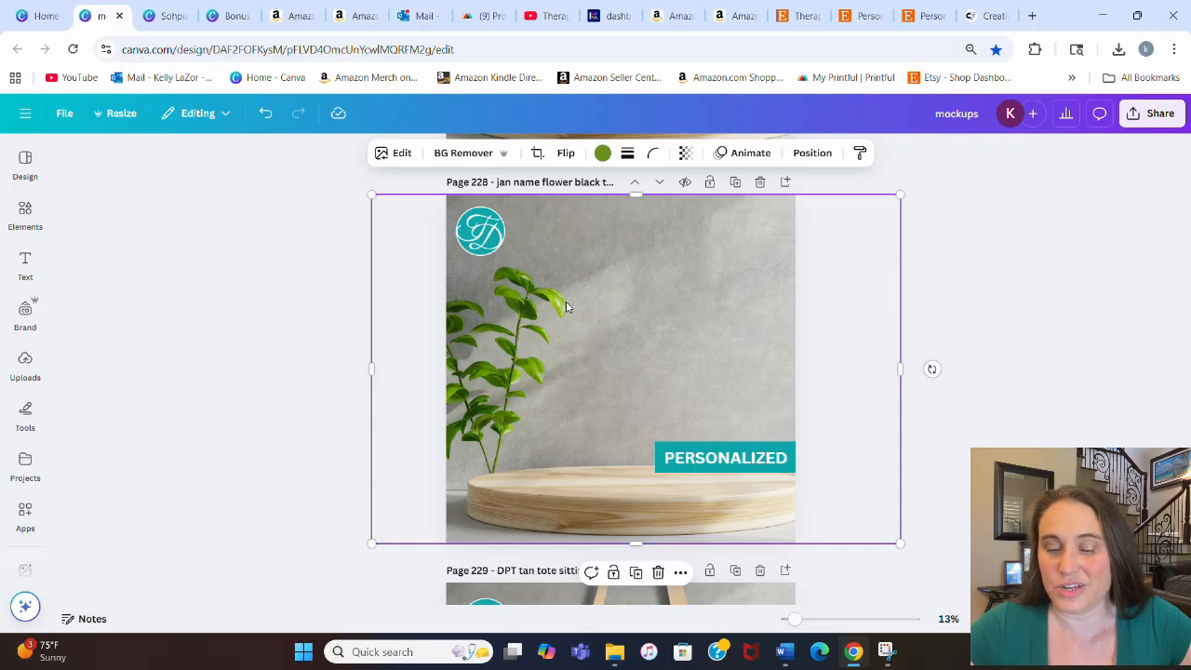
mouse_move(607, 283)
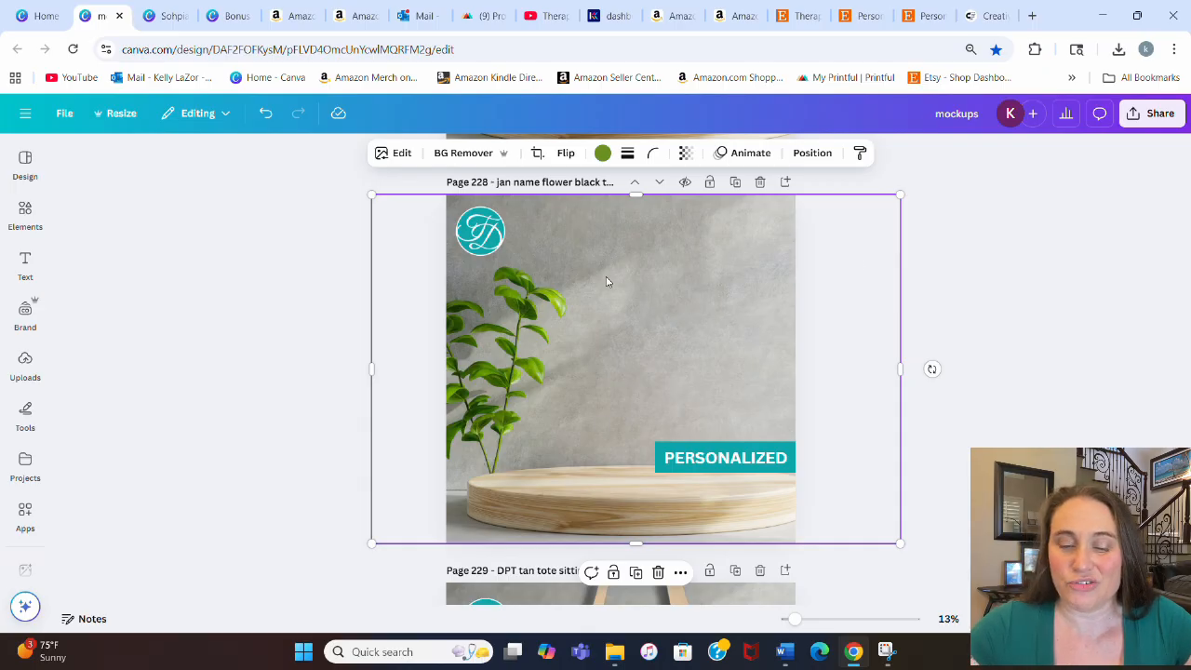
mouse_move(586, 324)
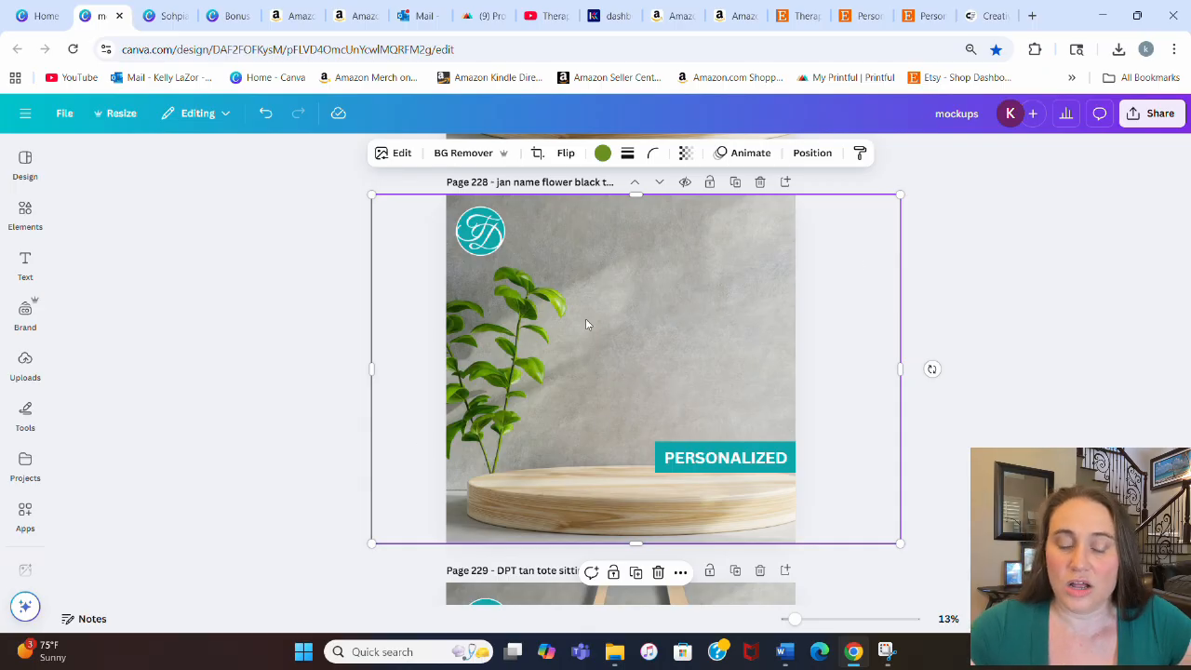
mouse_move(580, 305)
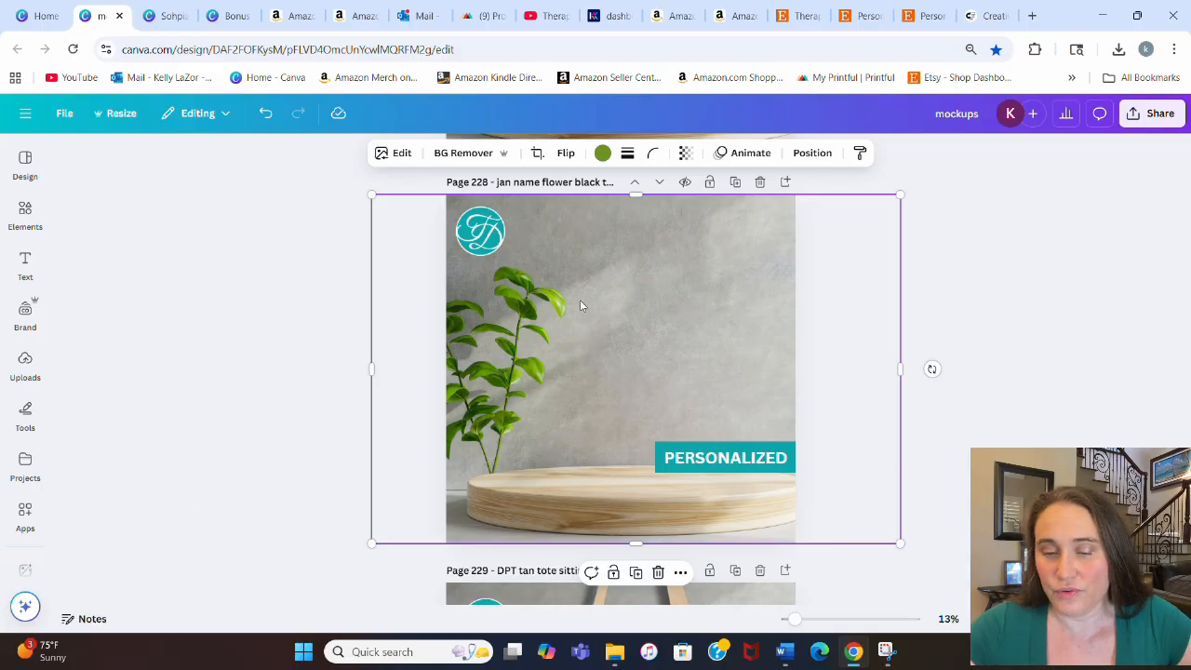
mouse_move(584, 320)
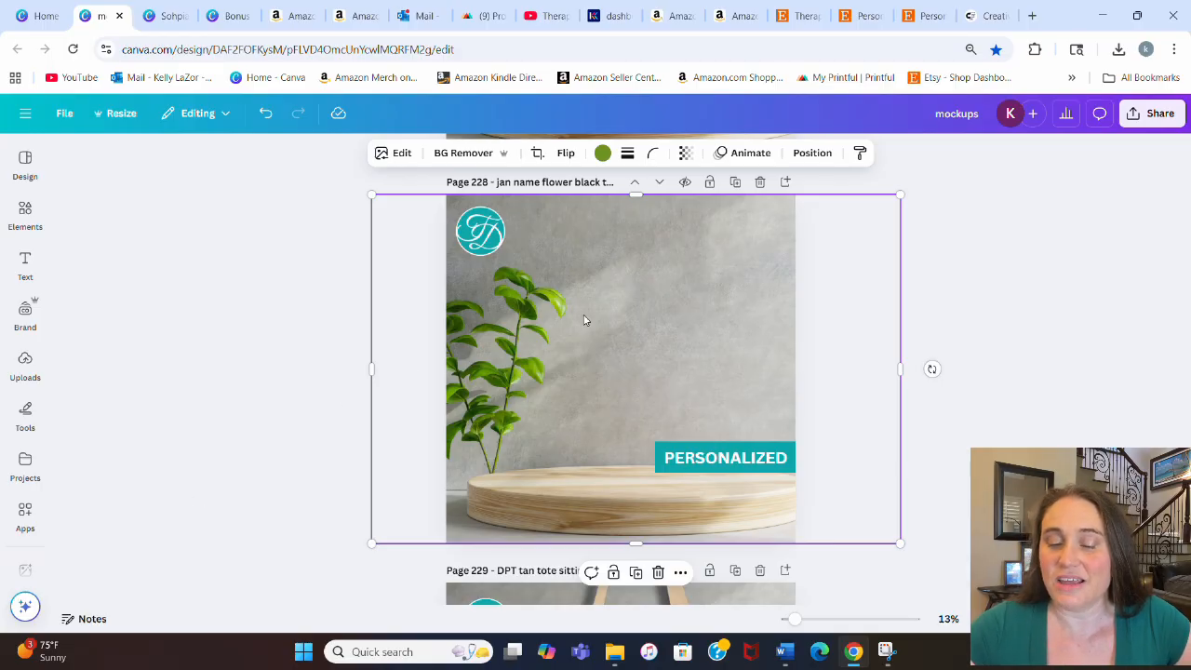
mouse_move(670, 260)
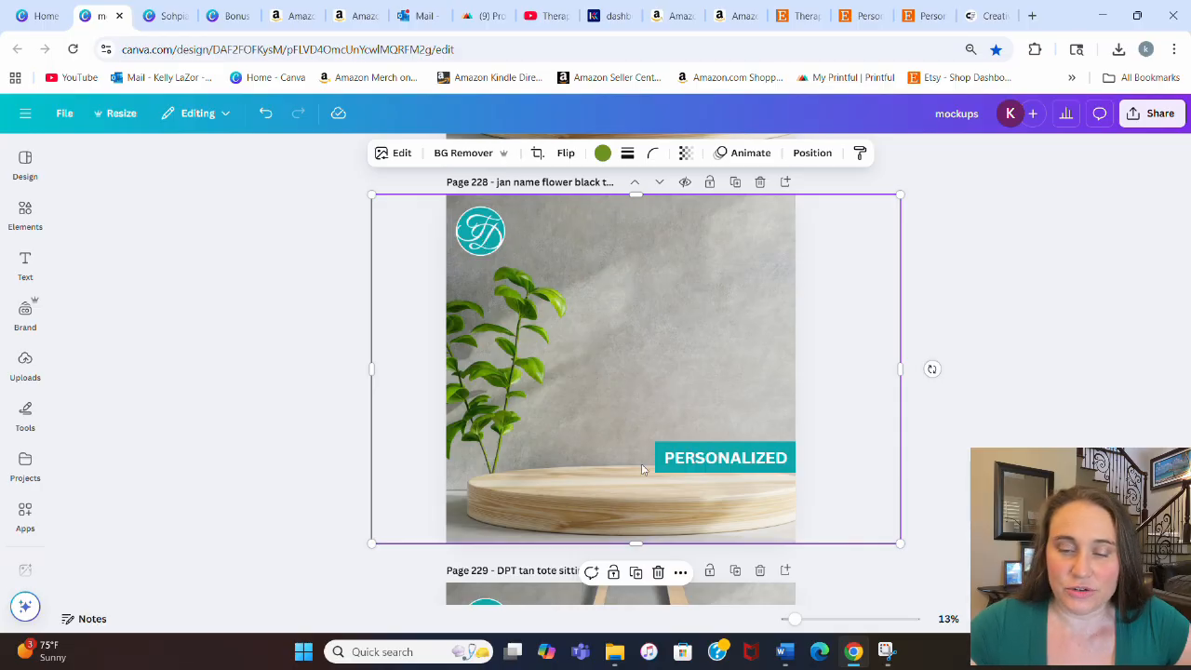
left_click(725, 457)
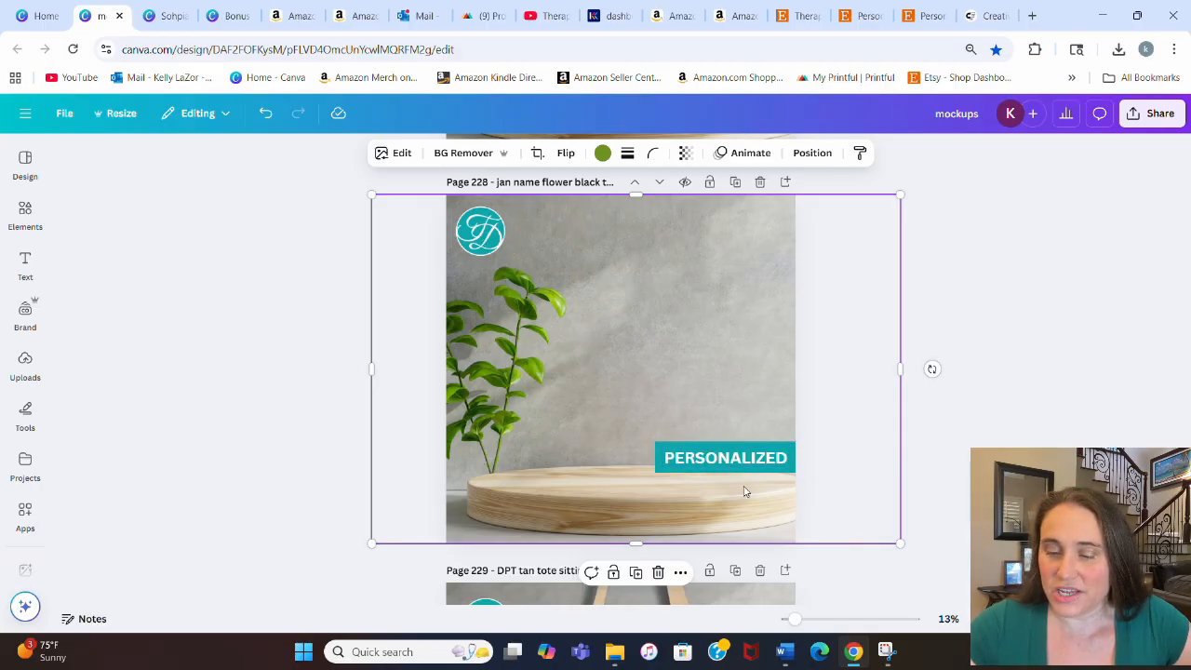
mouse_move(759, 182)
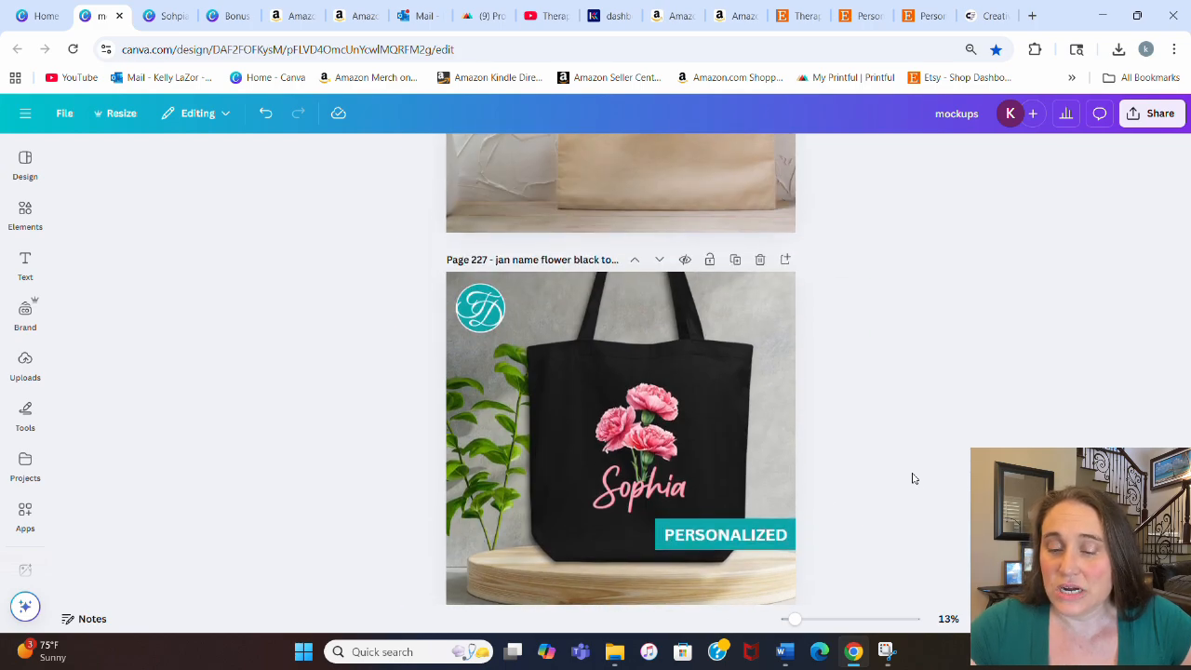
mouse_move(927, 465)
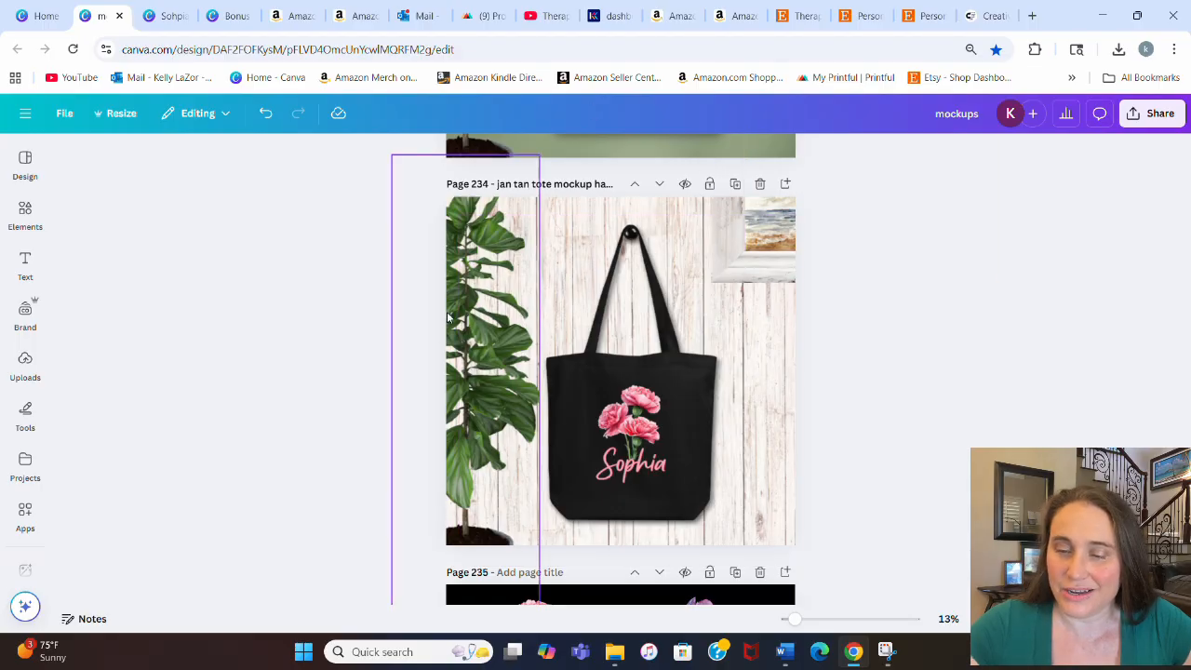
mouse_move(450, 298)
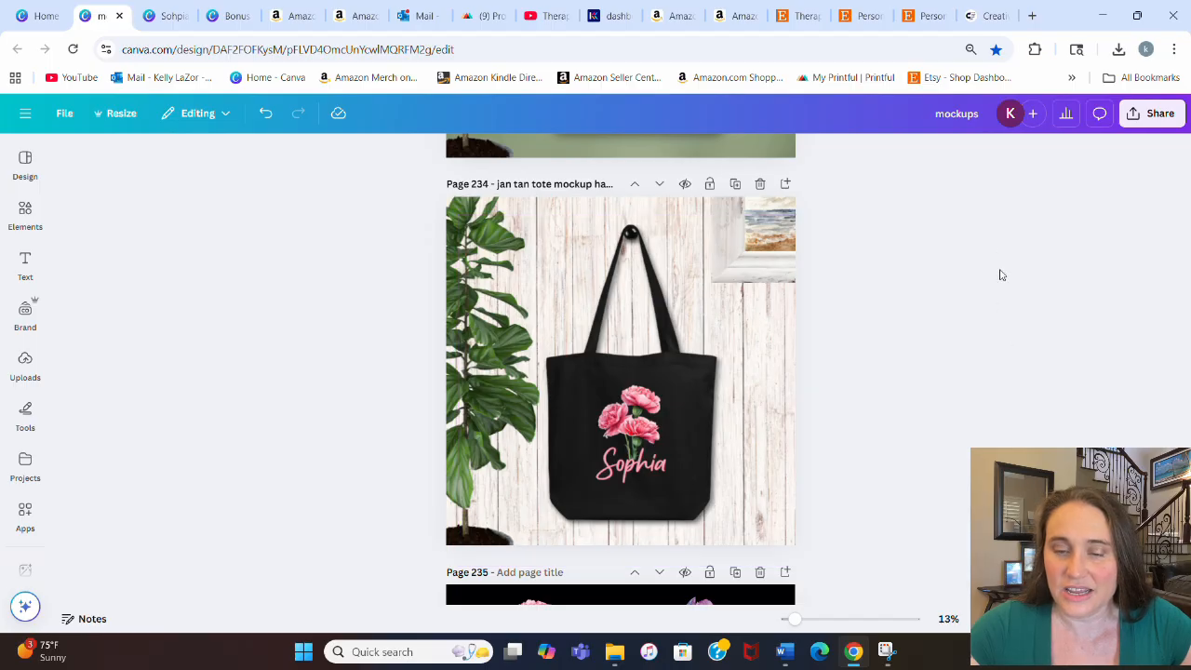
Move down to page 234, the Sophia tote hanging on the whitewashed wood wall.
left_click(722, 376)
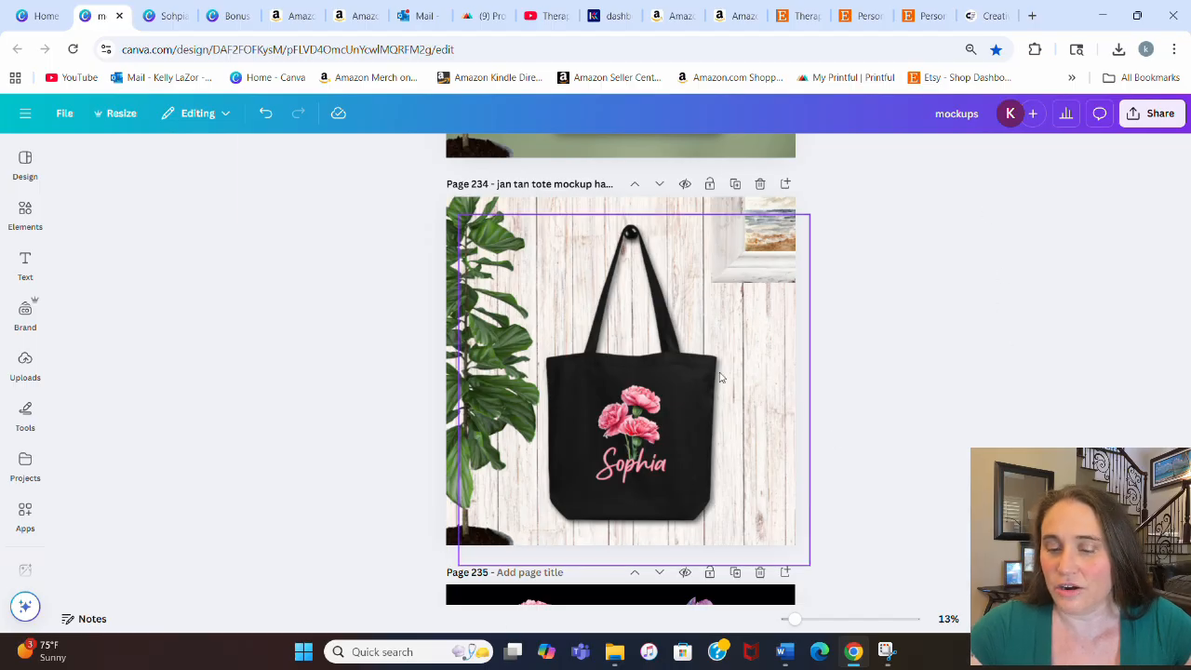
left_click(899, 394)
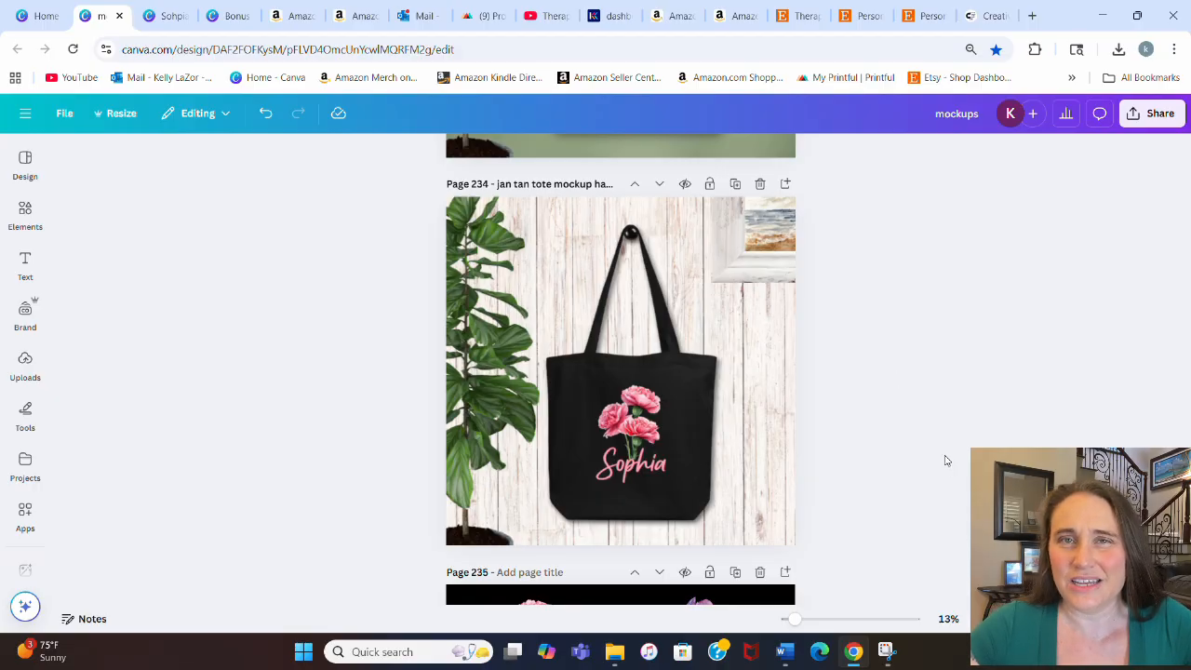
mouse_move(953, 428)
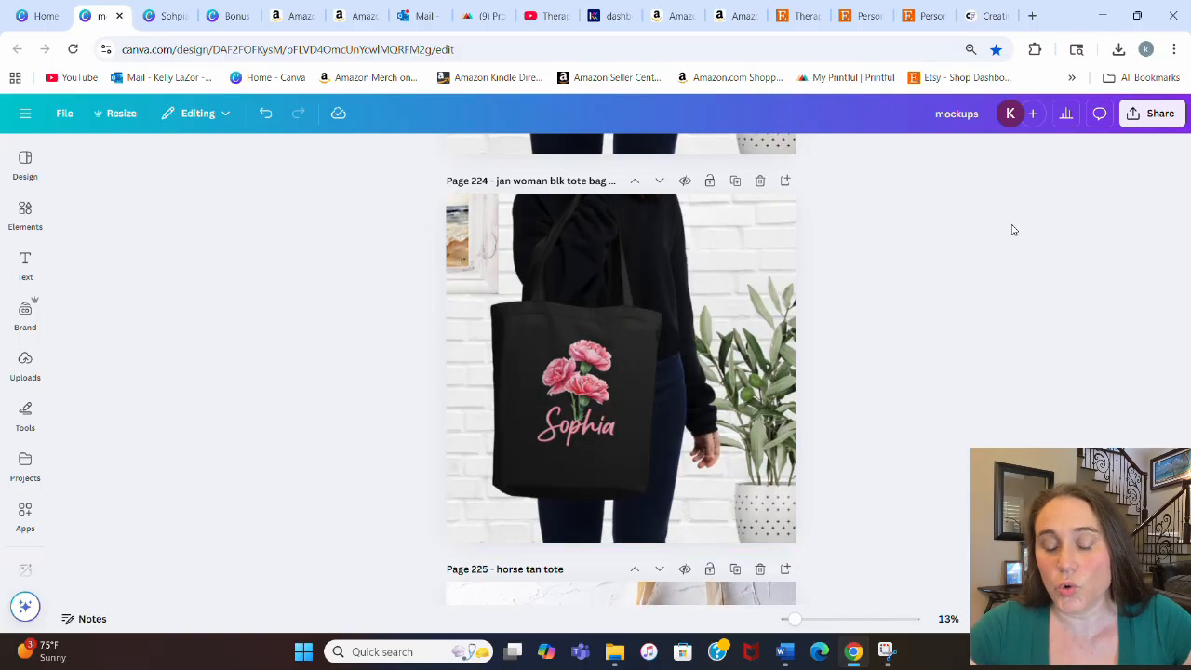
Revisit the woman-carrying-tote mockup page, then switch to the BONUS 5 Niches design tab.
left_click(595, 222)
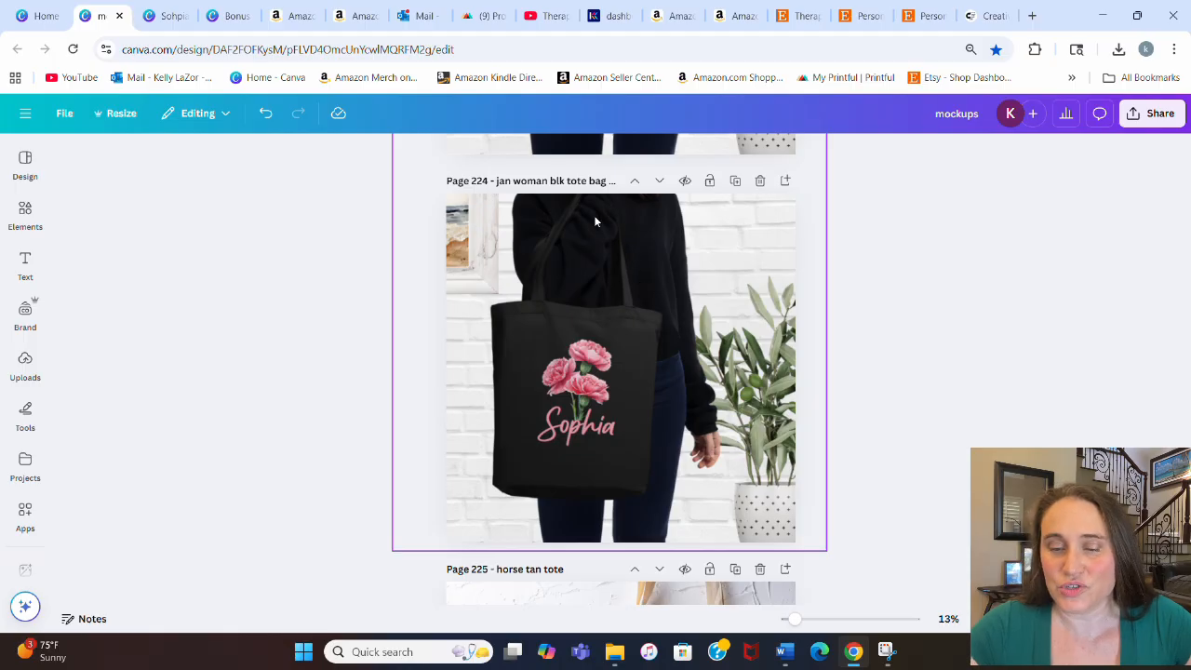
mouse_move(543, 361)
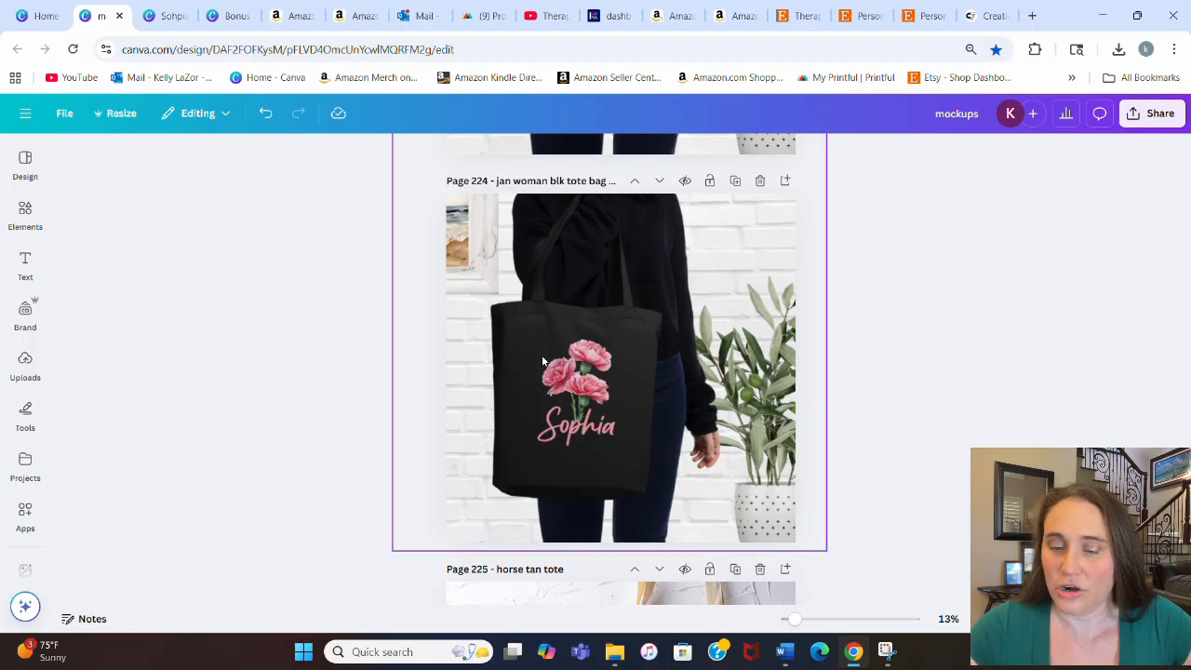
mouse_move(618, 374)
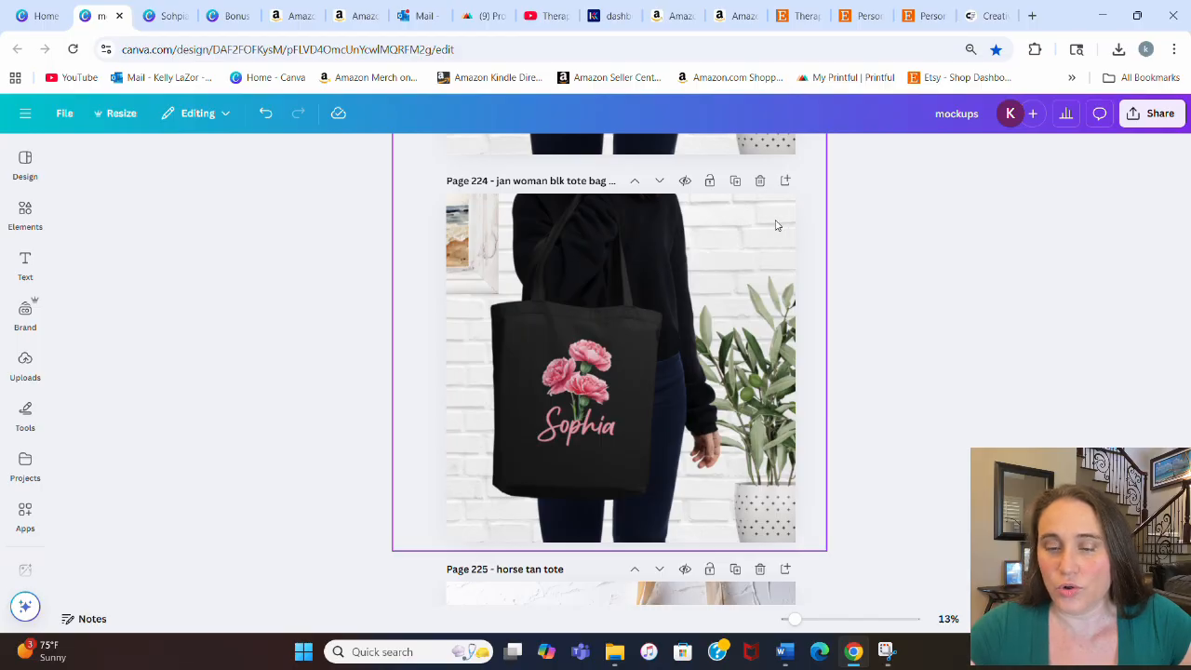
mouse_move(483, 214)
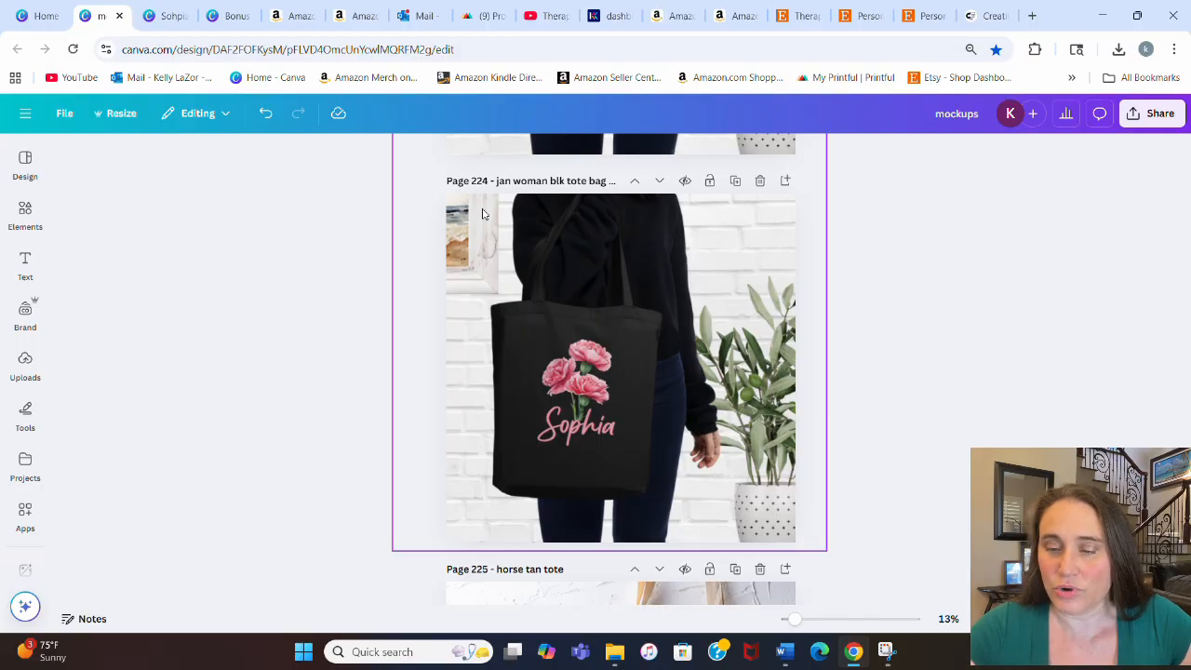
mouse_move(450, 245)
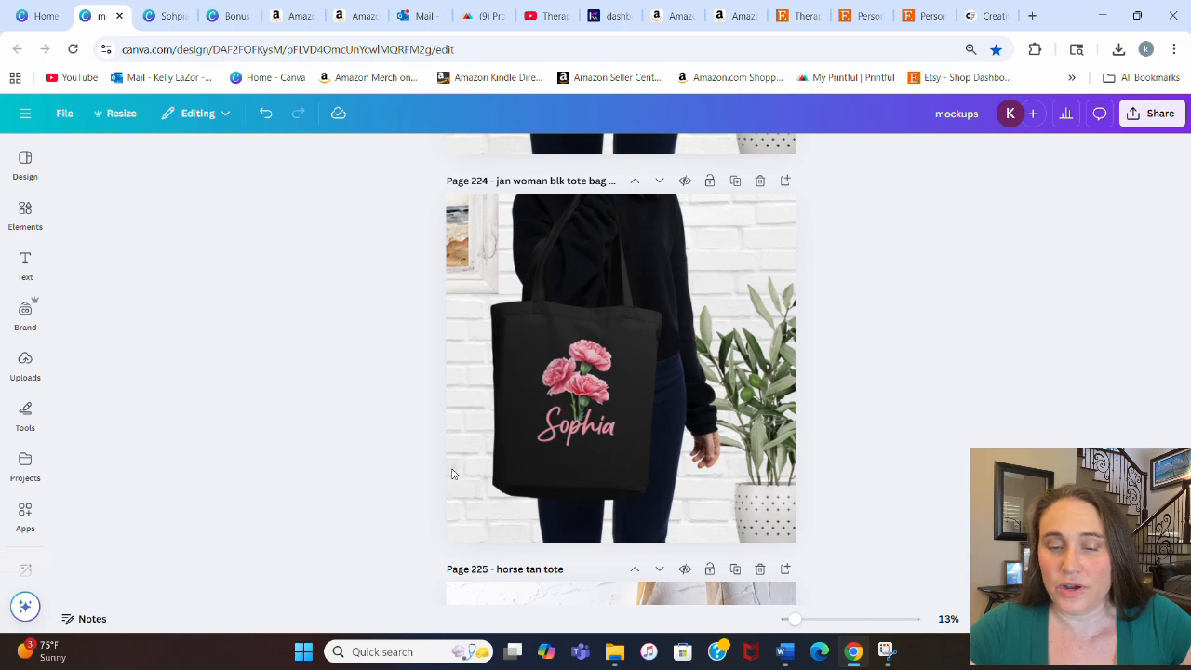
mouse_move(960, 298)
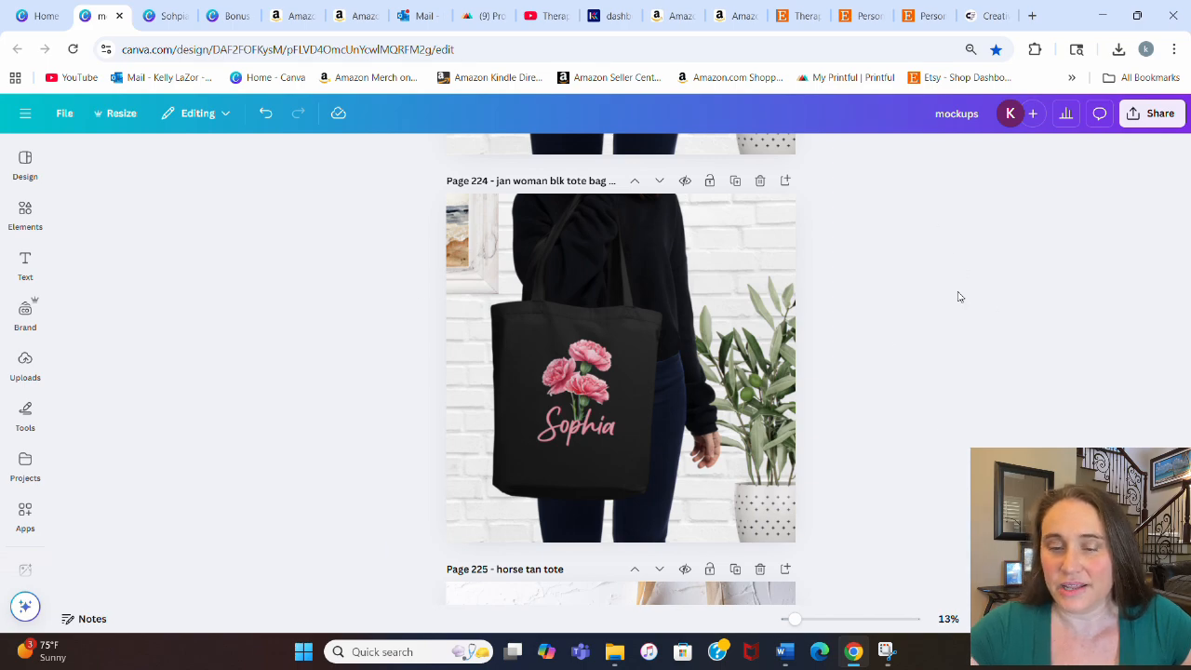
mouse_move(949, 406)
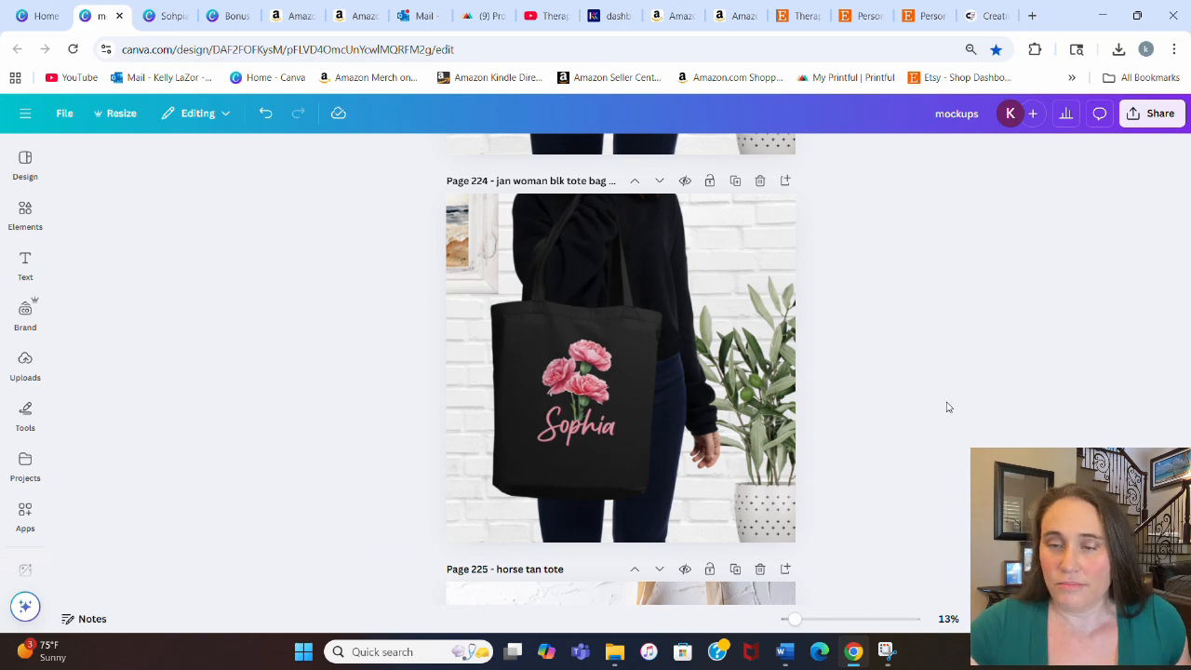
mouse_move(945, 301)
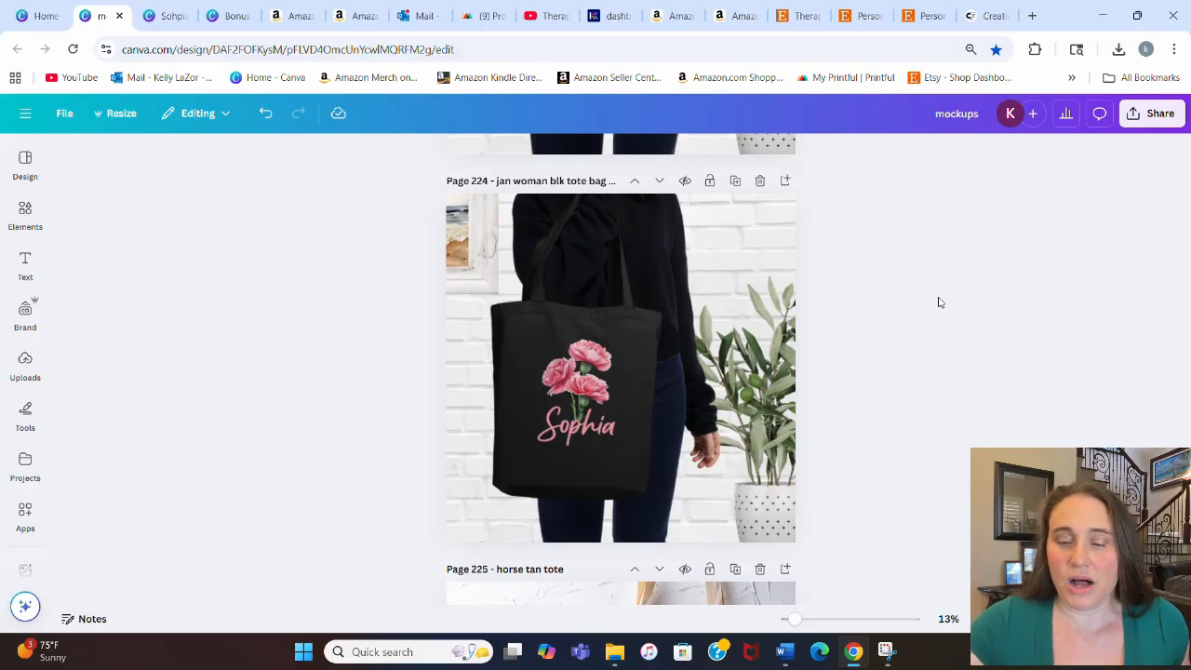
mouse_move(878, 299)
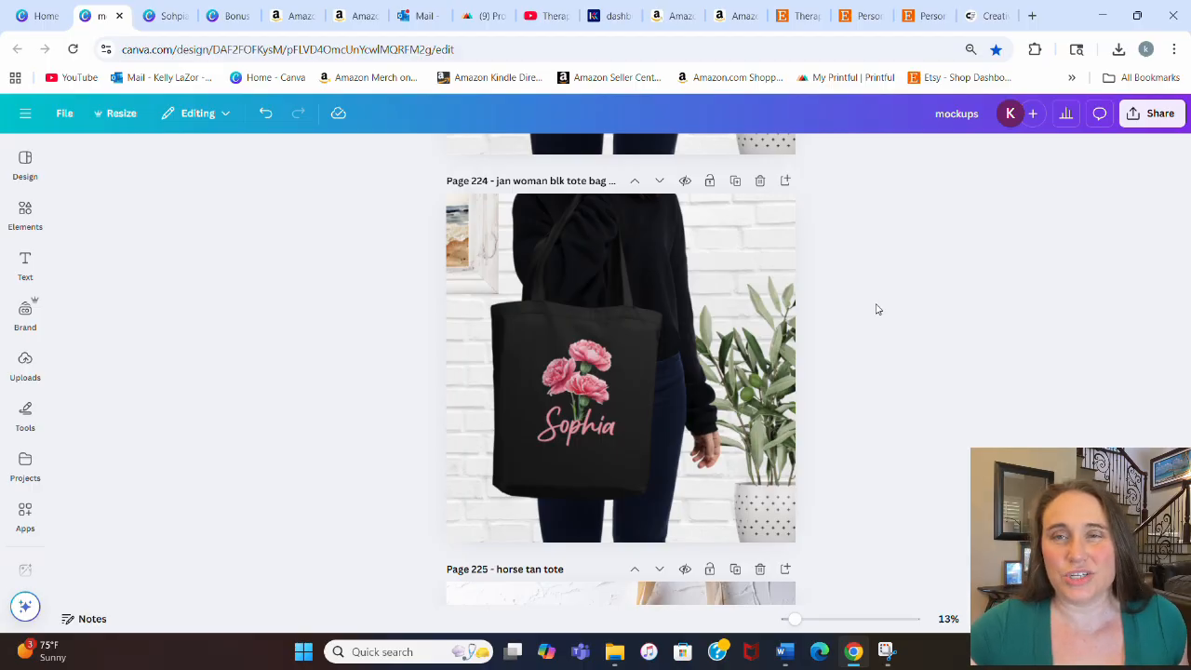
left_click(614, 363)
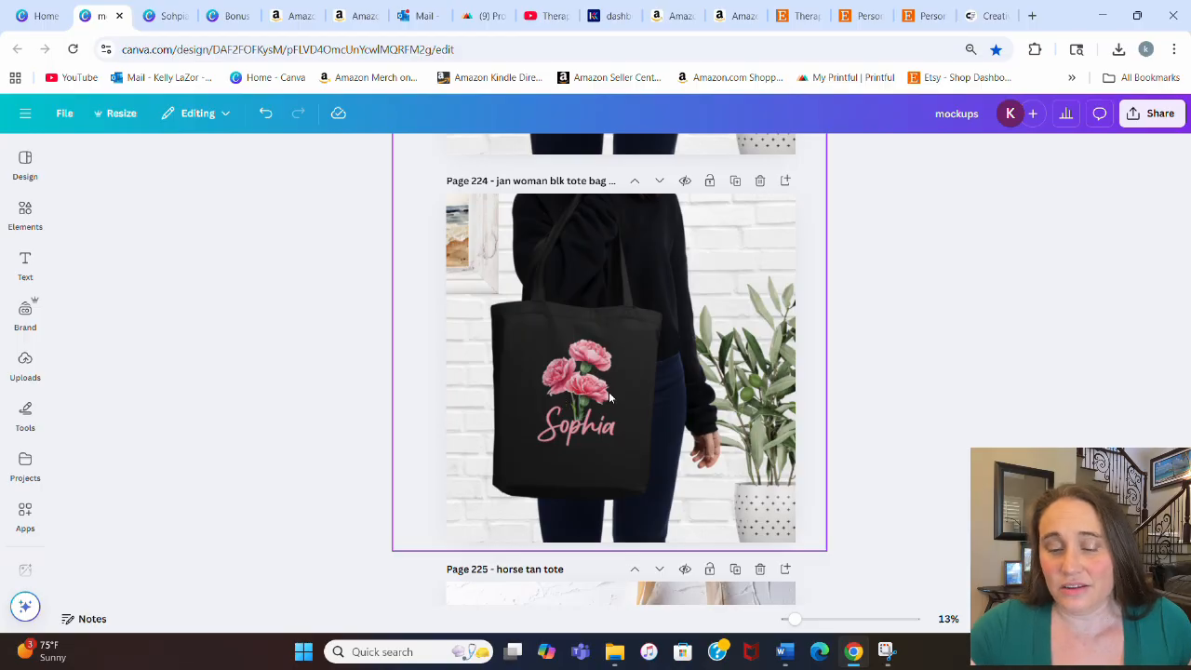
mouse_move(610, 480)
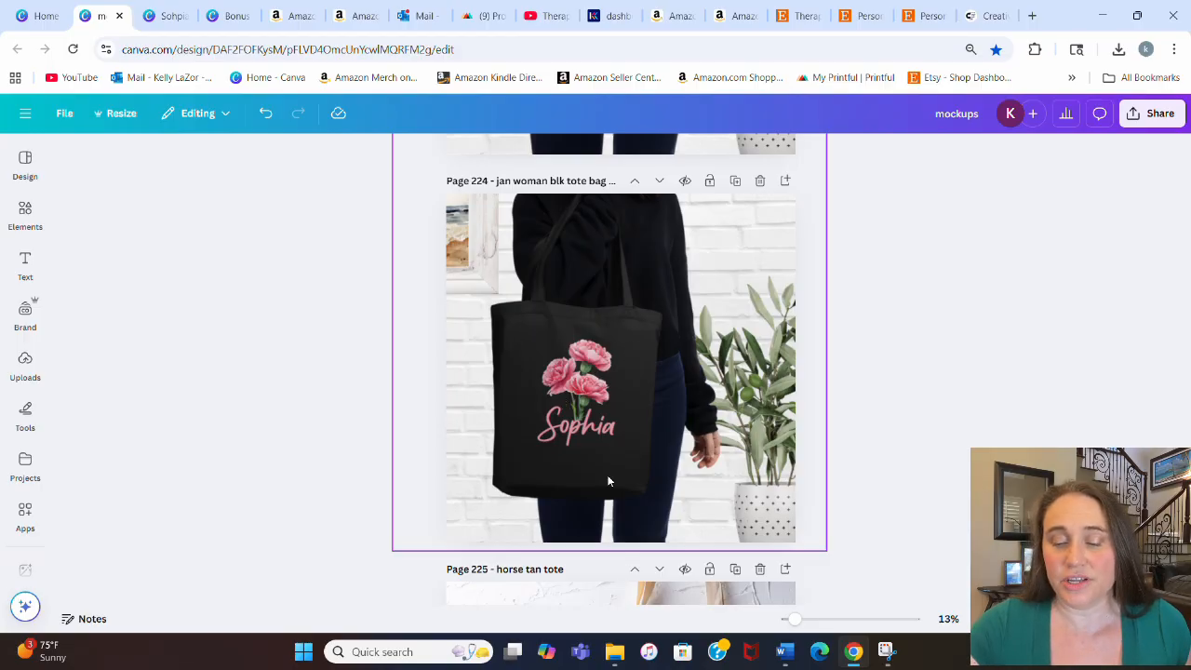
mouse_move(562, 401)
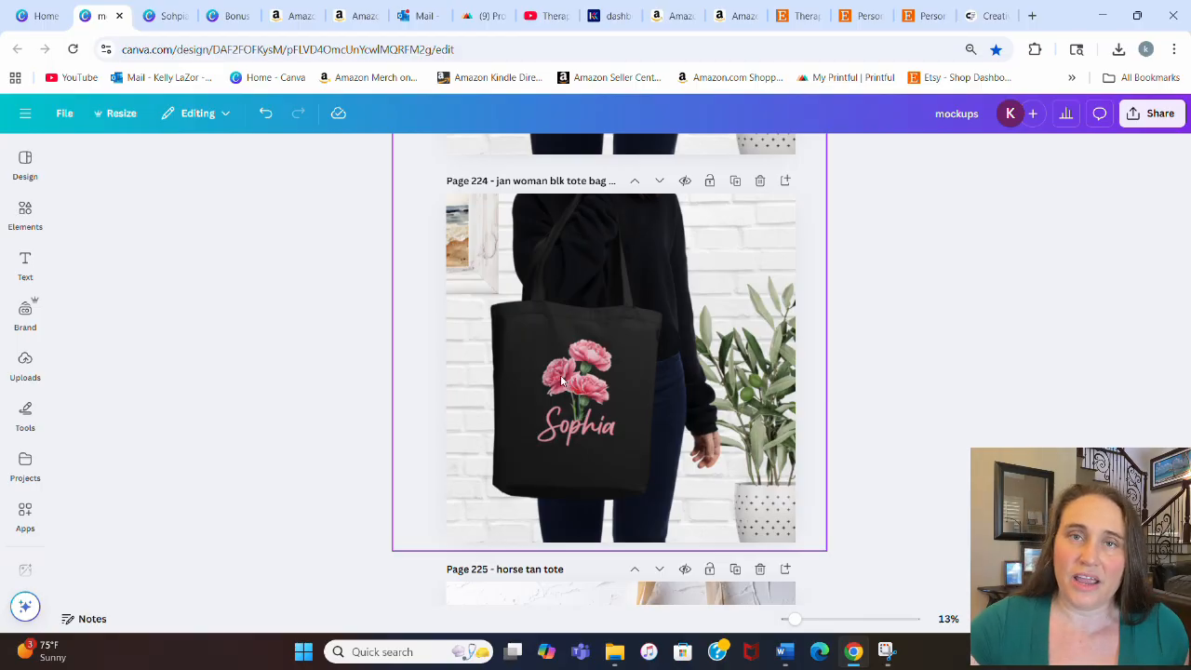
mouse_move(568, 376)
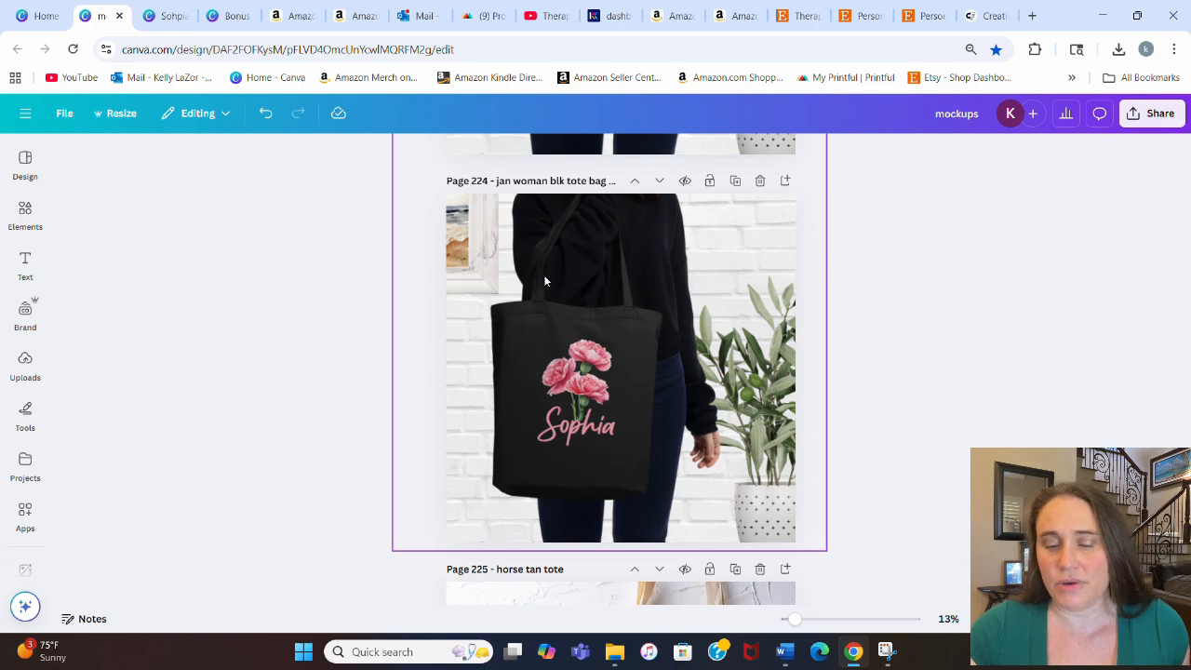
mouse_move(575, 328)
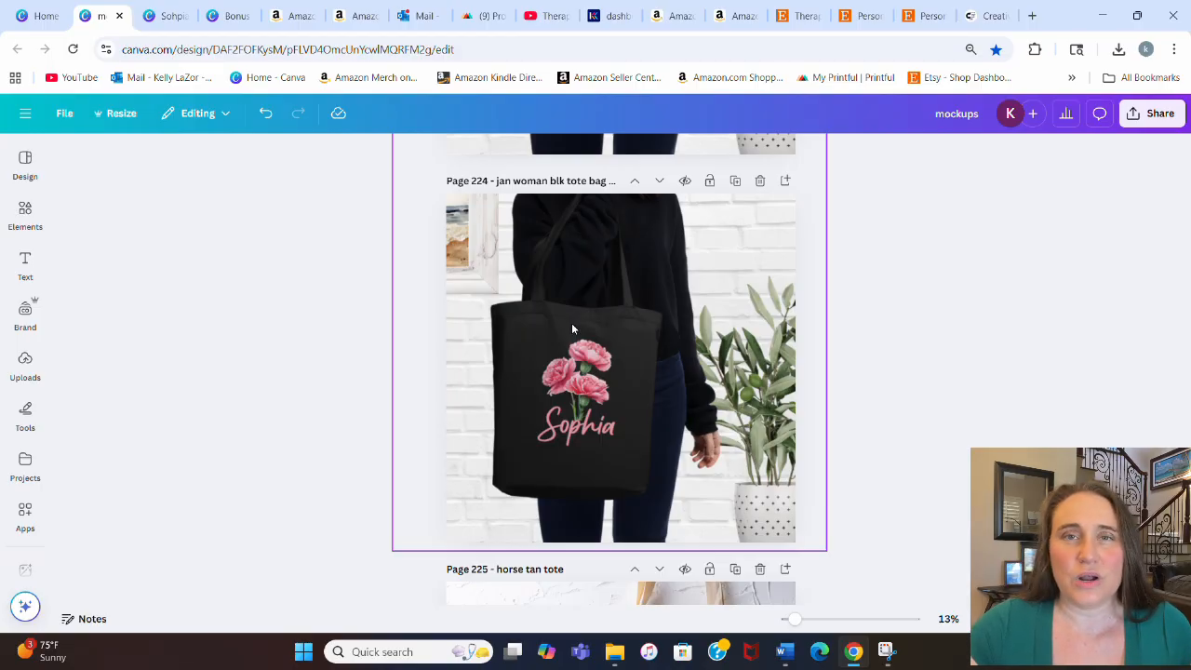
mouse_move(611, 327)
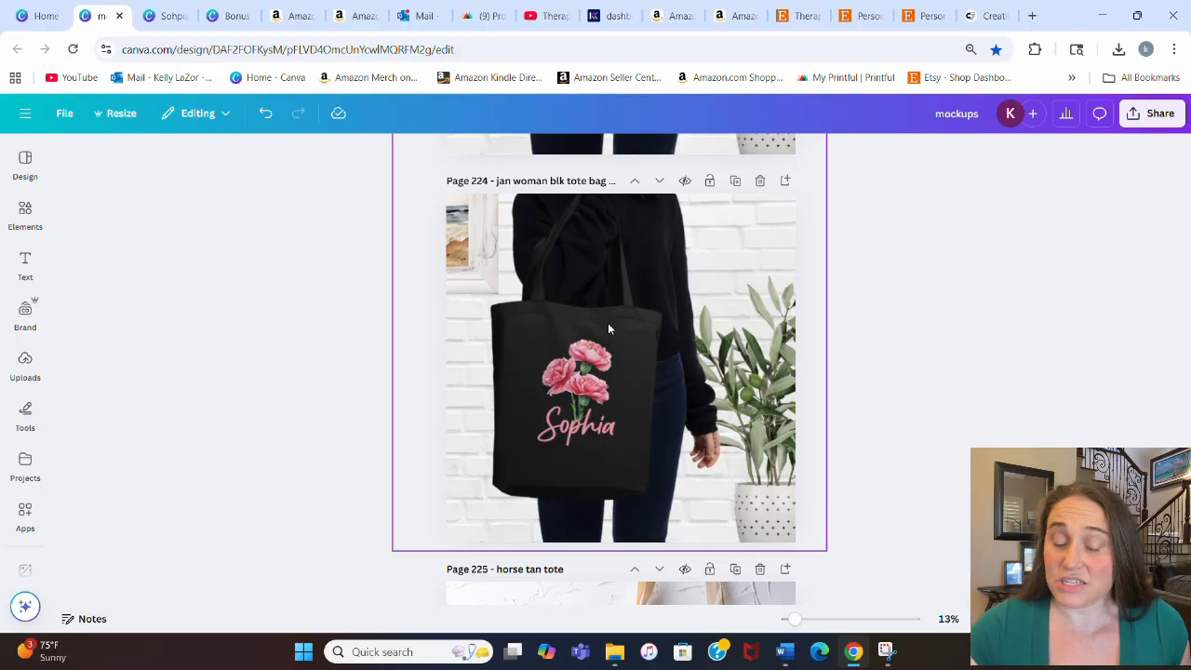
mouse_move(596, 324)
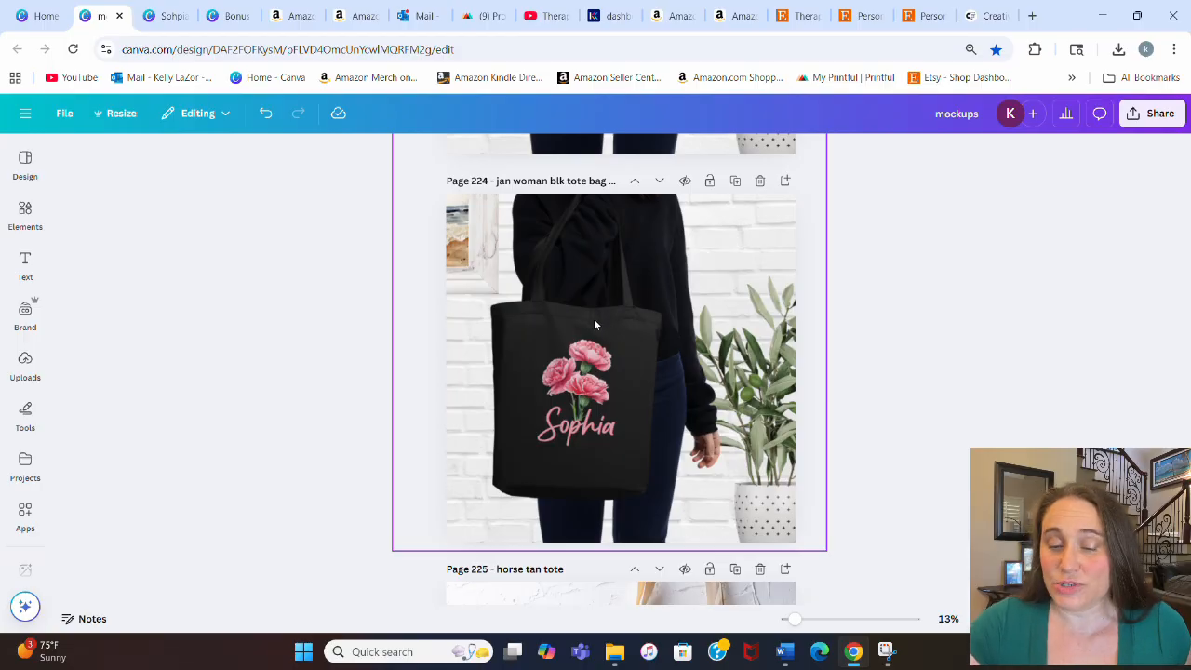
mouse_move(588, 328)
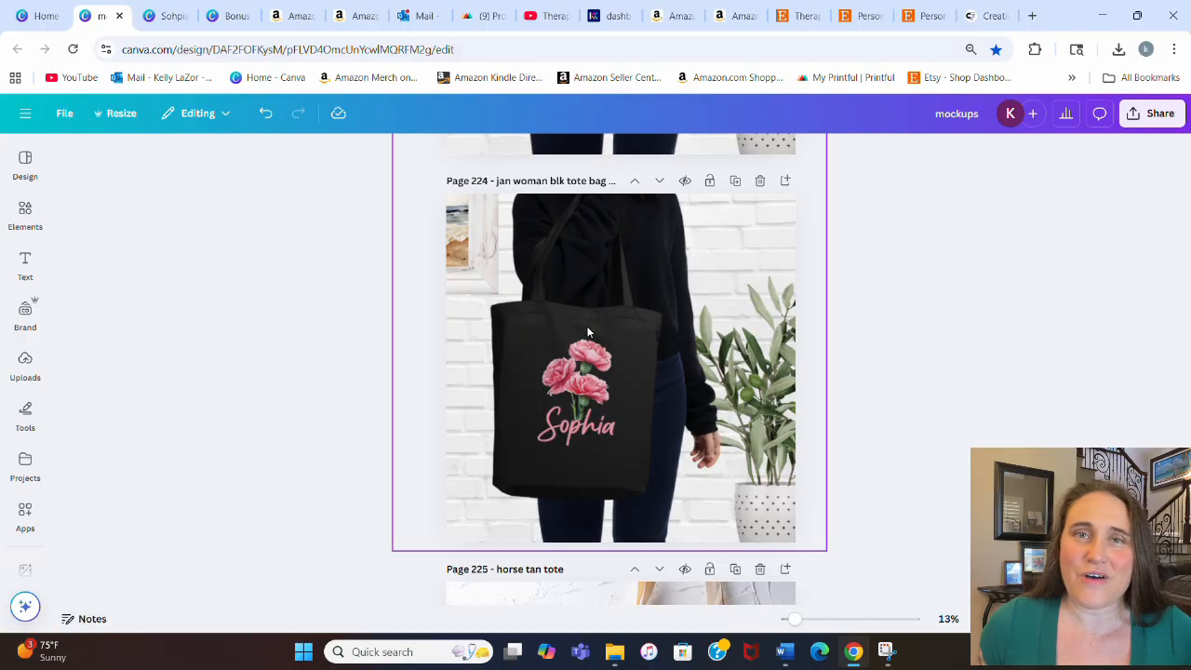
mouse_move(526, 353)
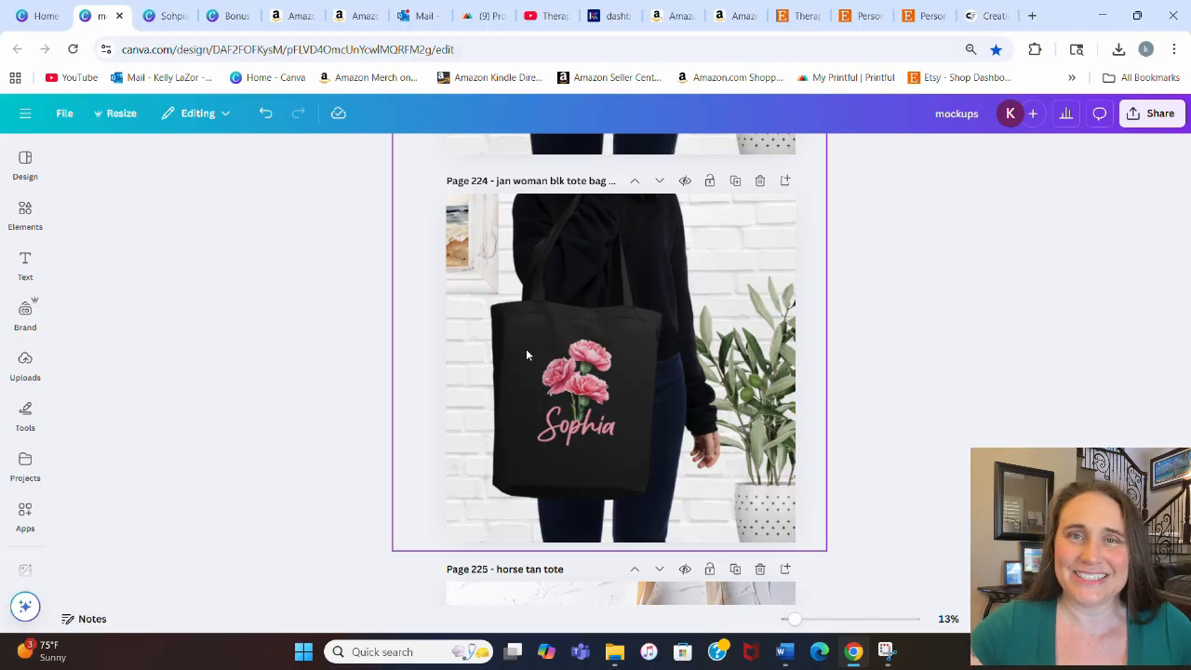
left_click(227, 15)
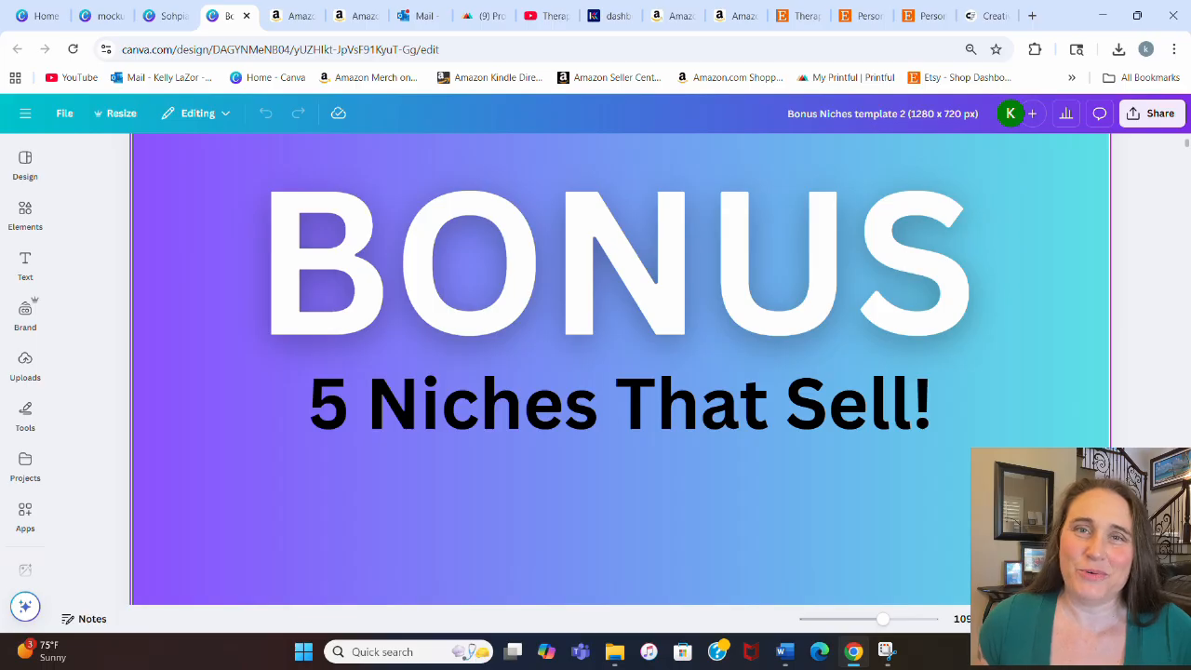